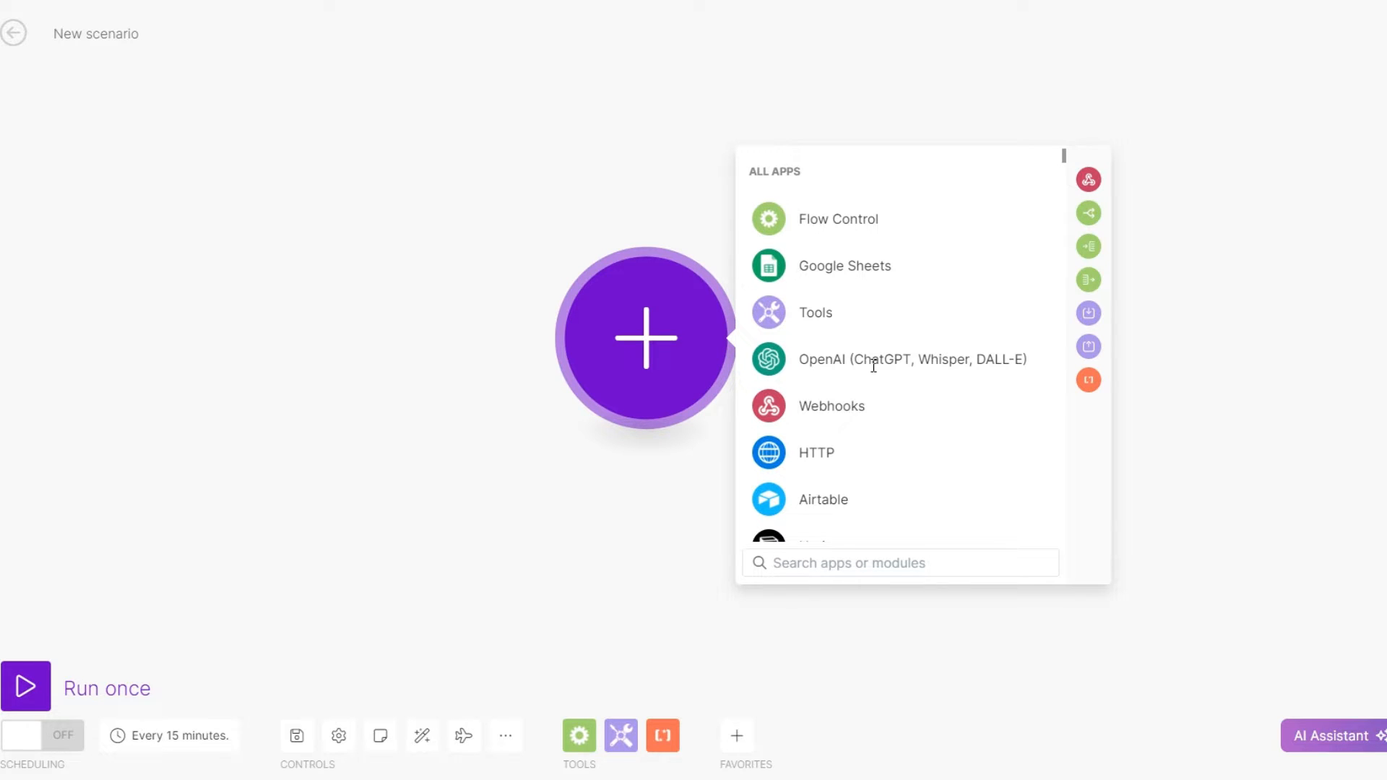
- Add an HTTP 'Make a request' module as the scenario's first module
{"action": "left_click", "coordinate": [898, 563]}
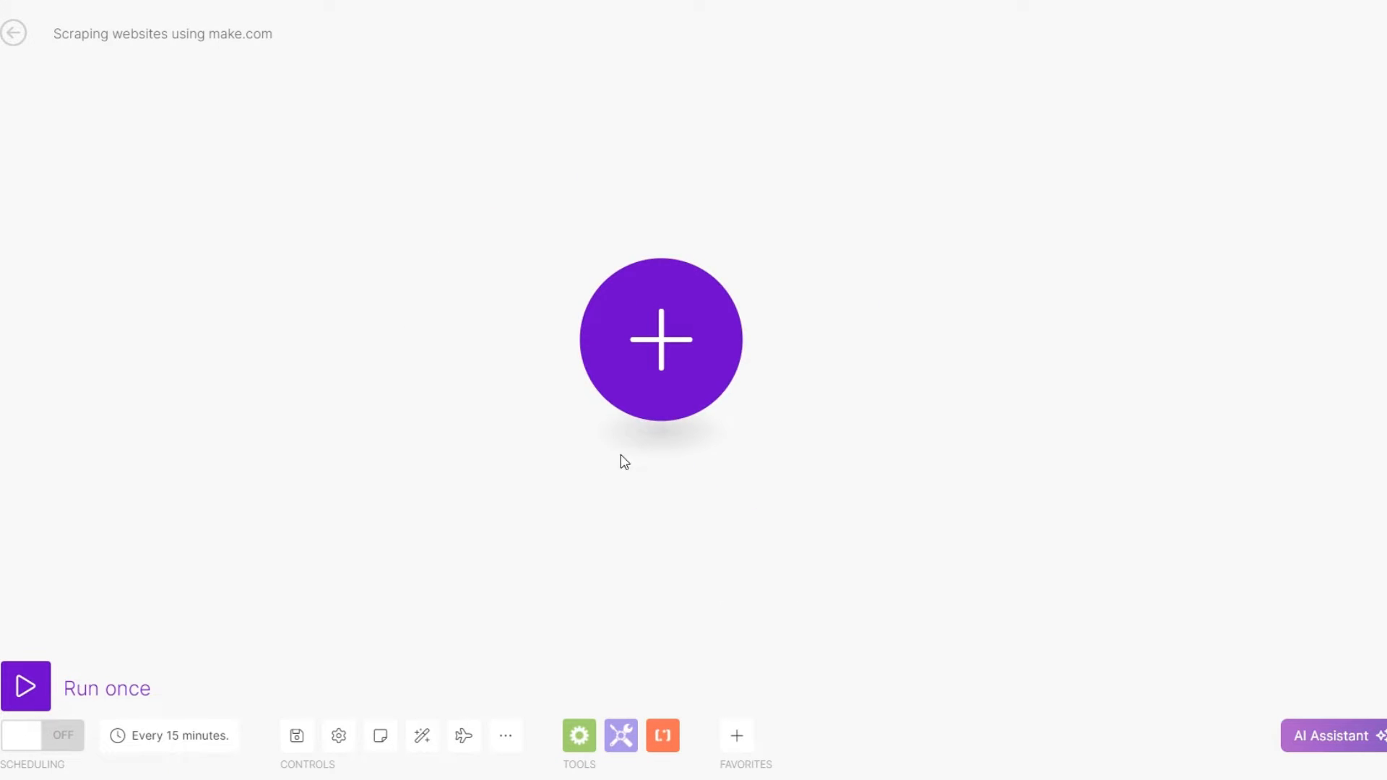
{"action": "mouse_move", "coordinate": [659, 352]}
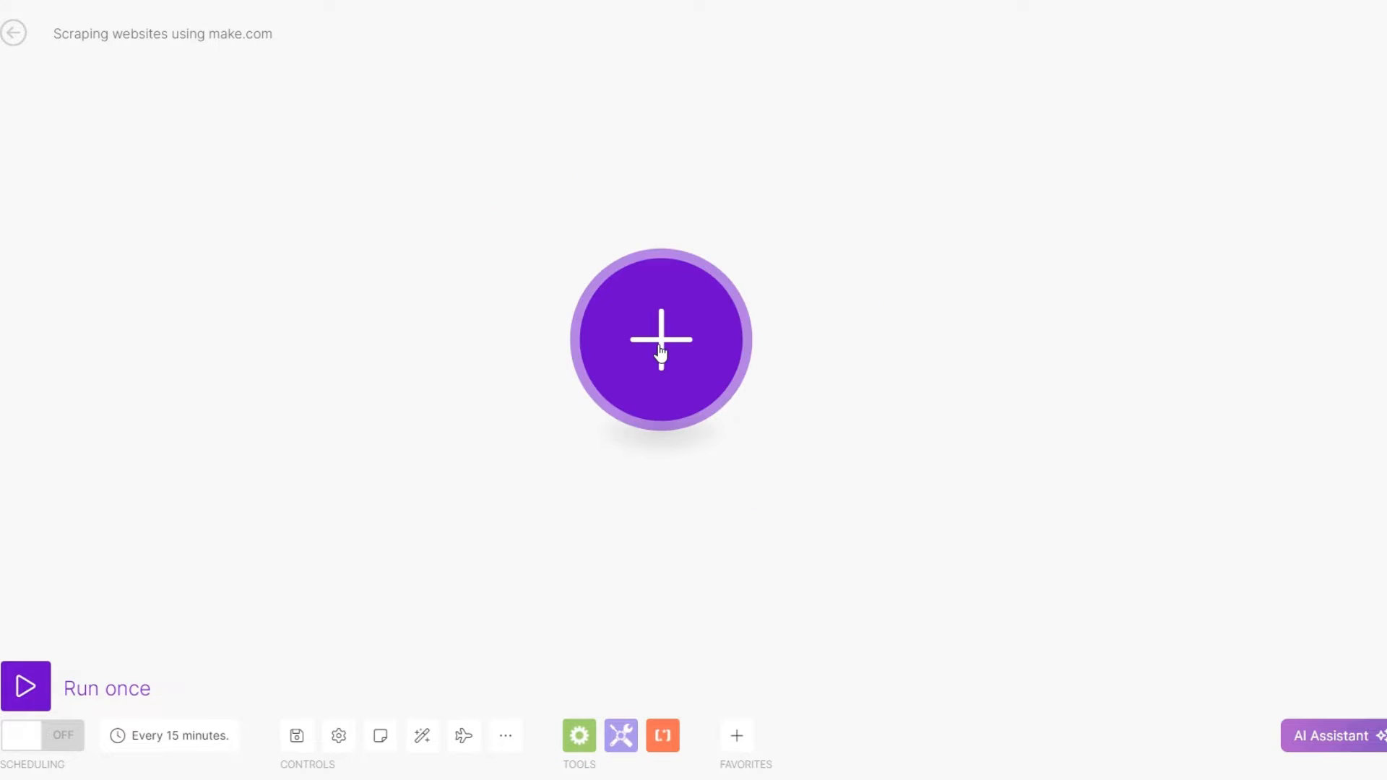
{"action": "left_click", "coordinate": [660, 340]}
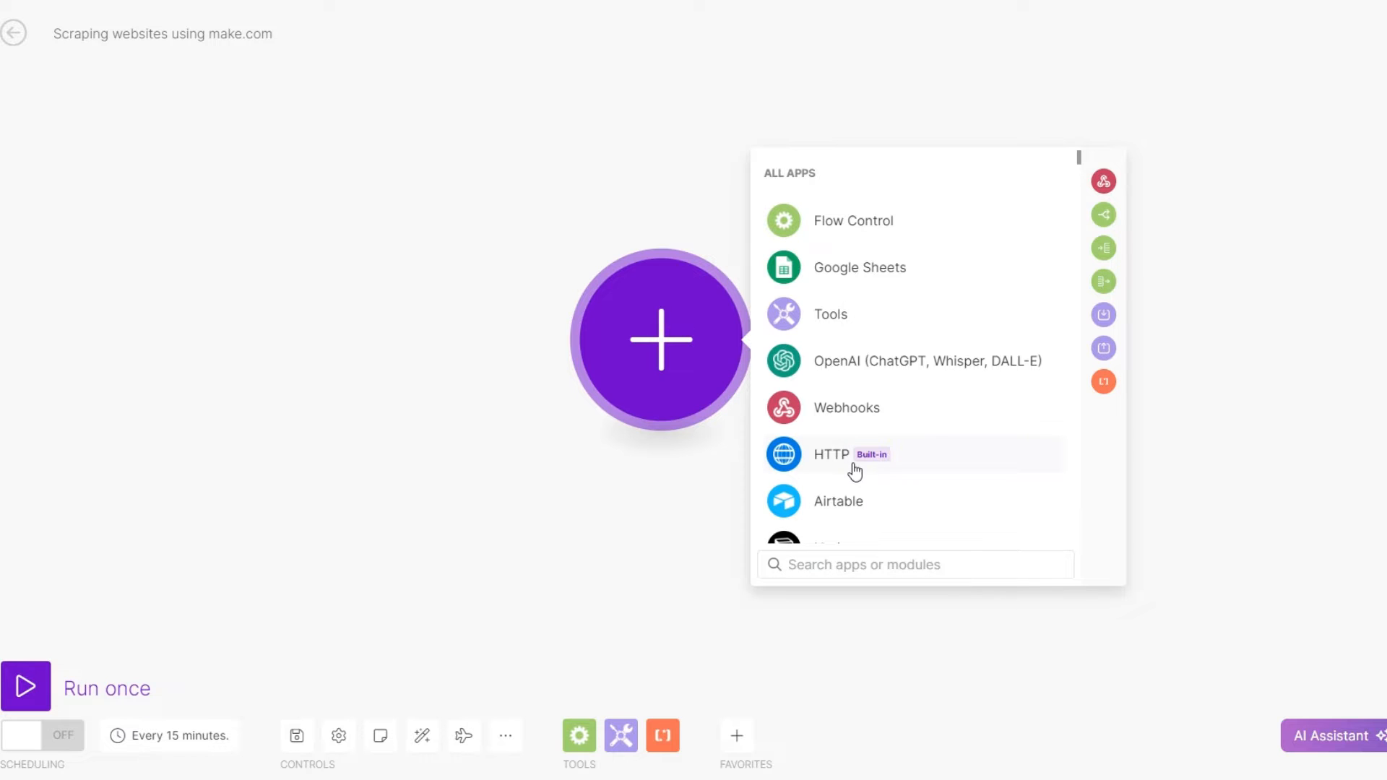
{"action": "left_click", "coordinate": [830, 453]}
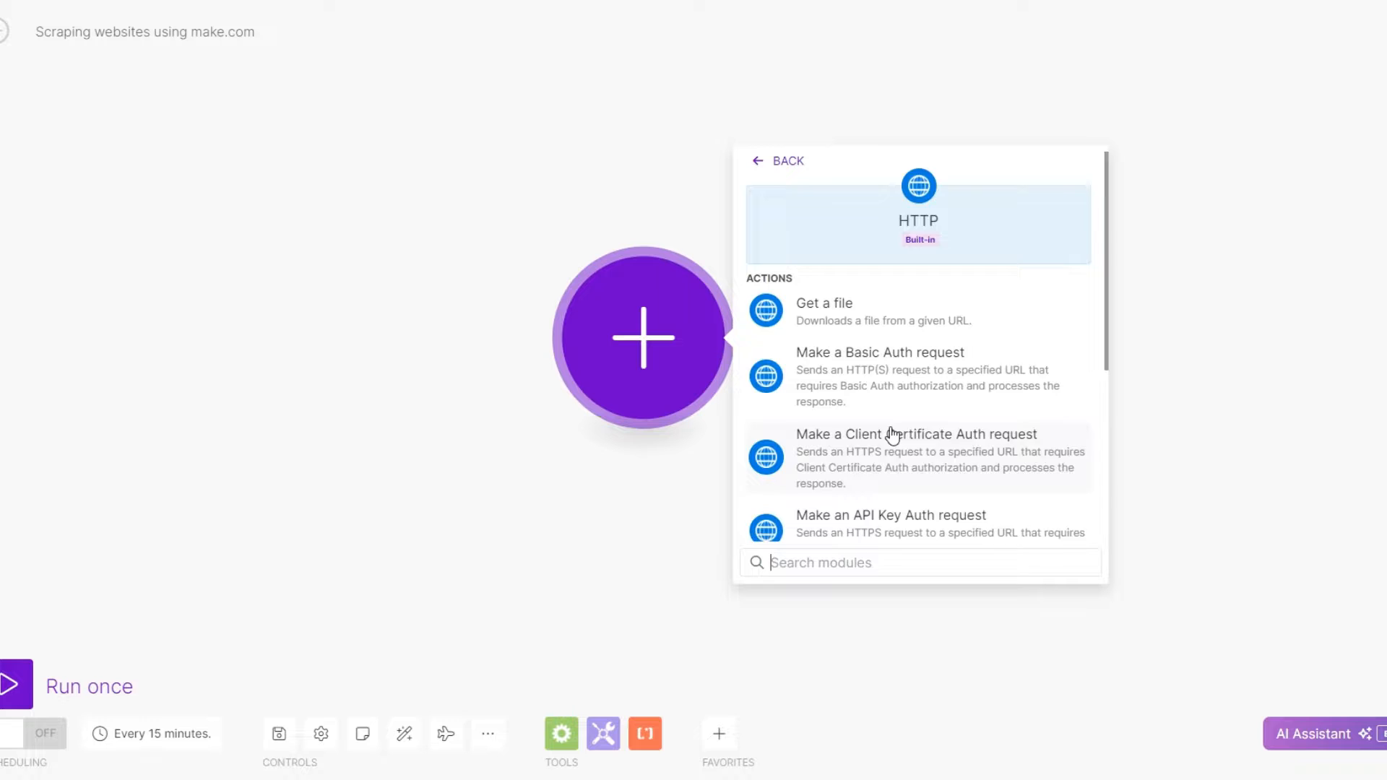
{"action": "scroll", "scroll_direction": "down", "scroll_amount": 3}
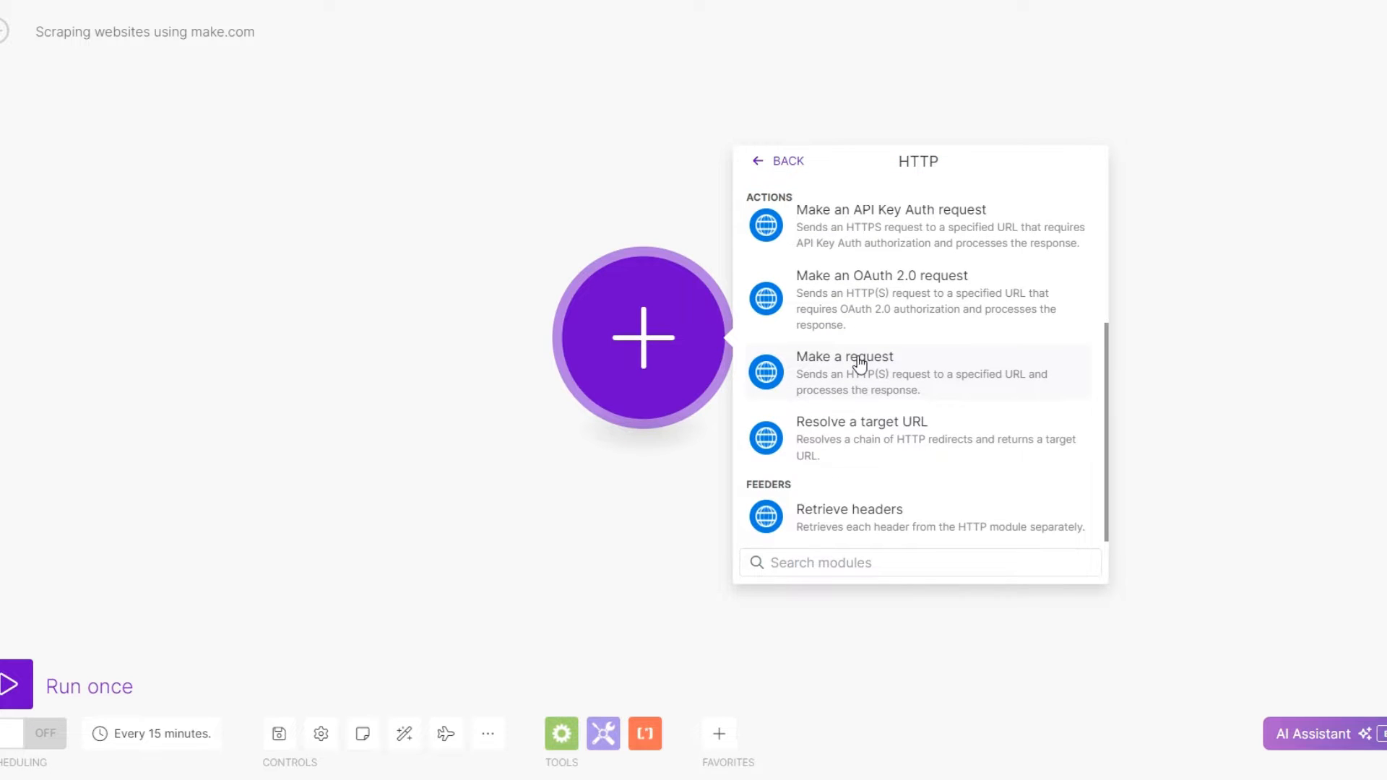
{"action": "left_click", "coordinate": [843, 356]}
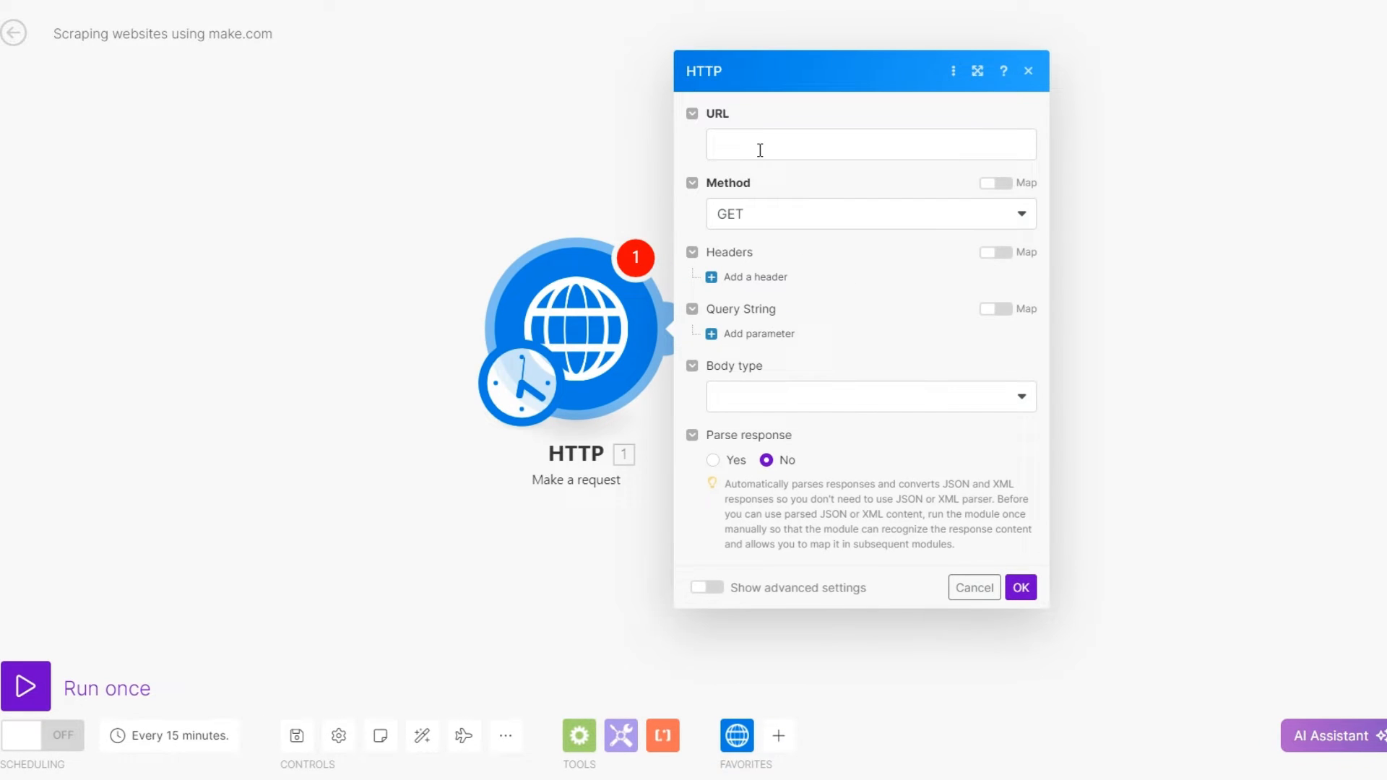
{"action": "left_click", "coordinate": [870, 145]}
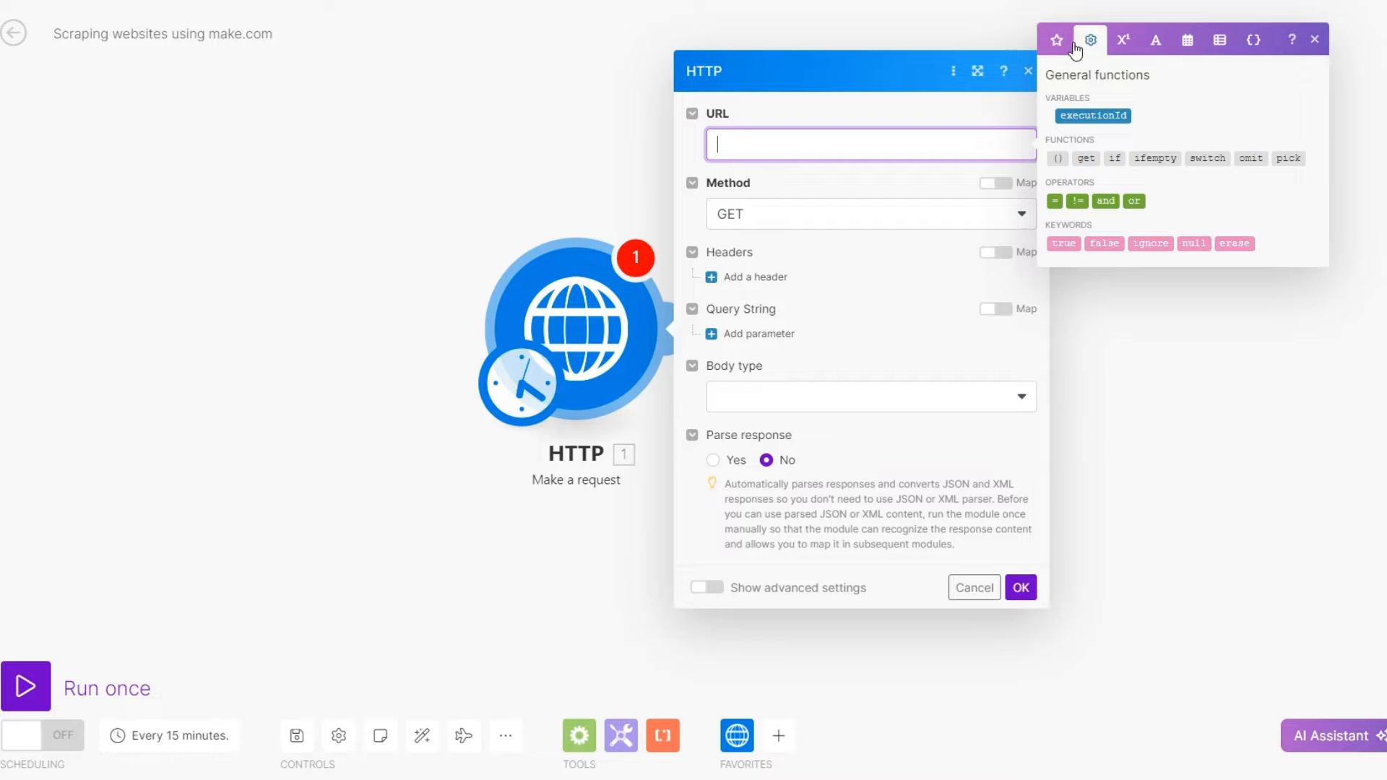
{"action": "left_click", "coordinate": [973, 587]}
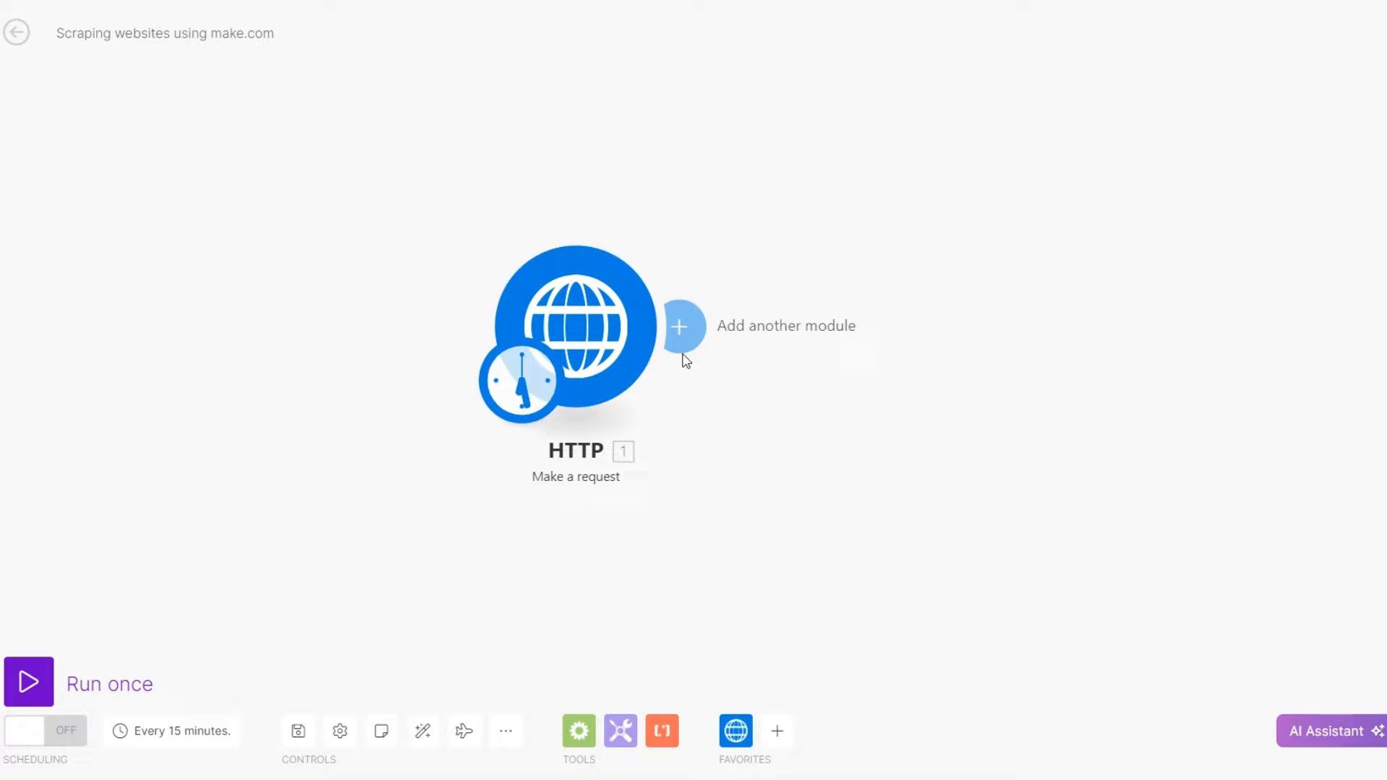
- Rename the HTTP request module to 'Get Websites'
{"action": "right_click", "coordinate": [575, 319]}
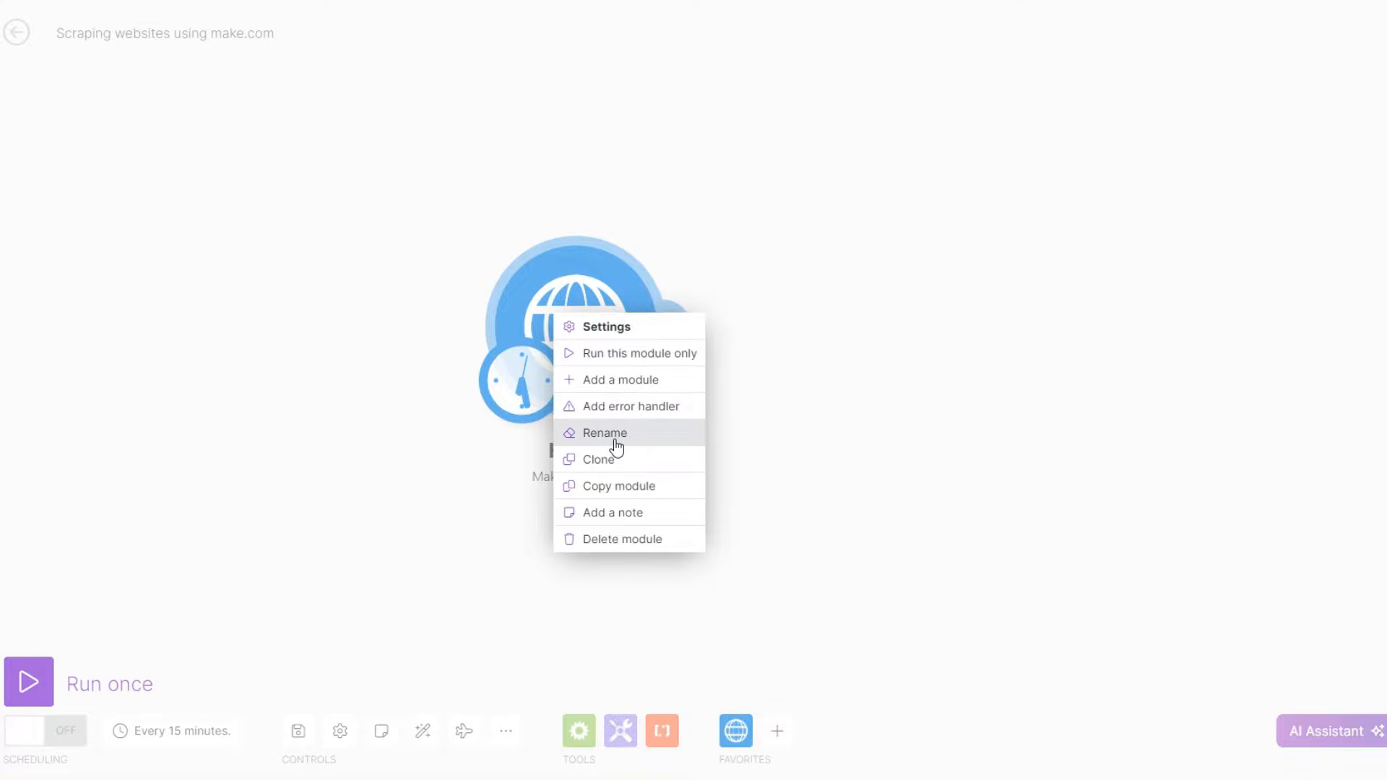
{"action": "left_click", "coordinate": [606, 433]}
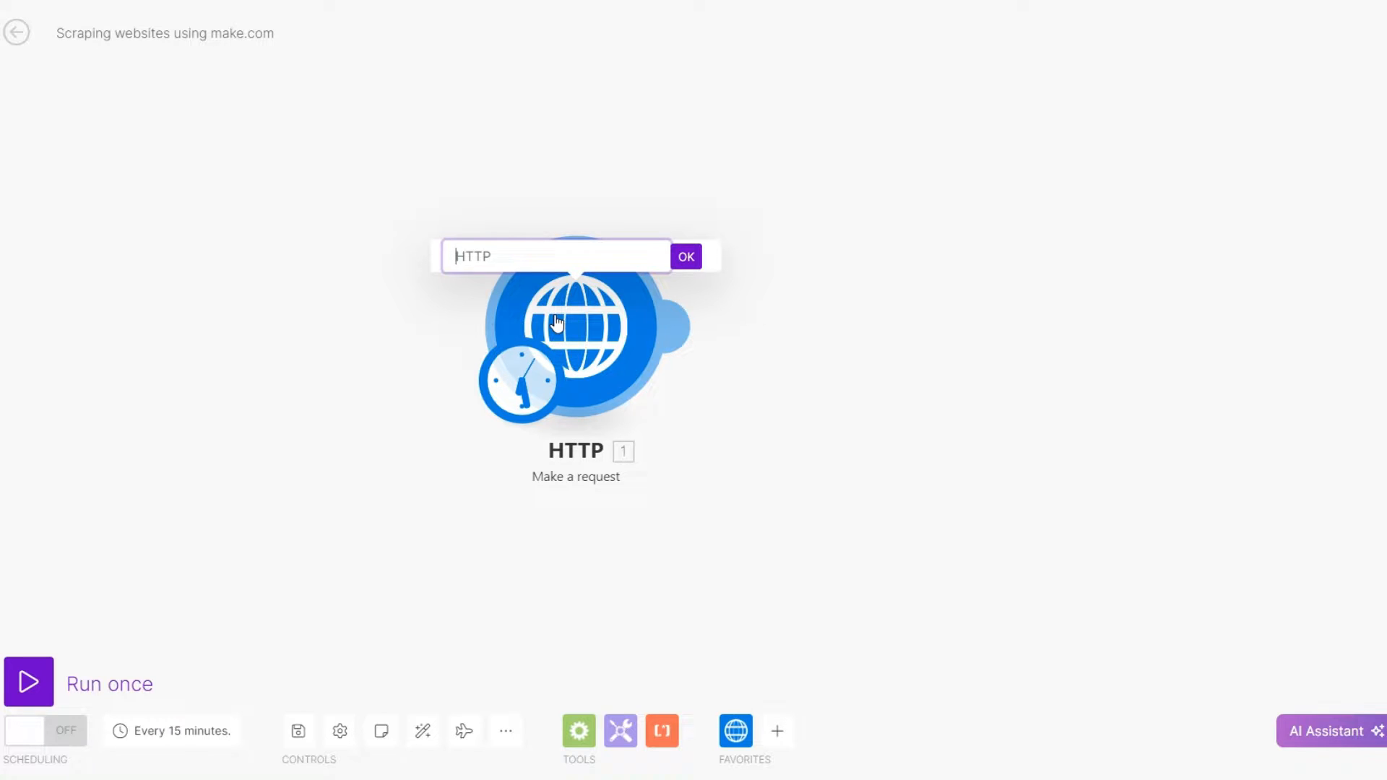
{"action": "left_click", "coordinate": [685, 257]}
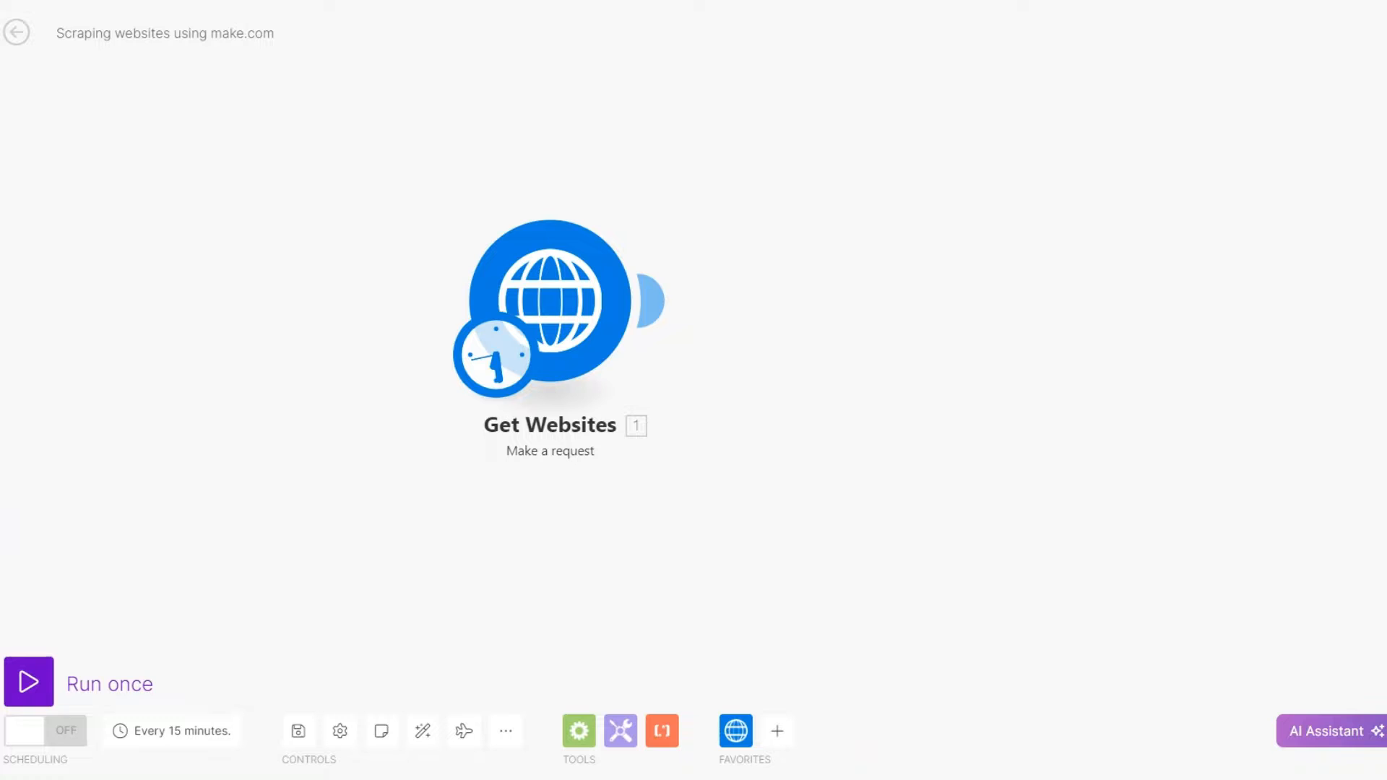
- Set Get Websites to GET the parents.com french-baby-names-meanings-and-origins page and save
{"action": "left_click", "coordinate": [548, 301]}
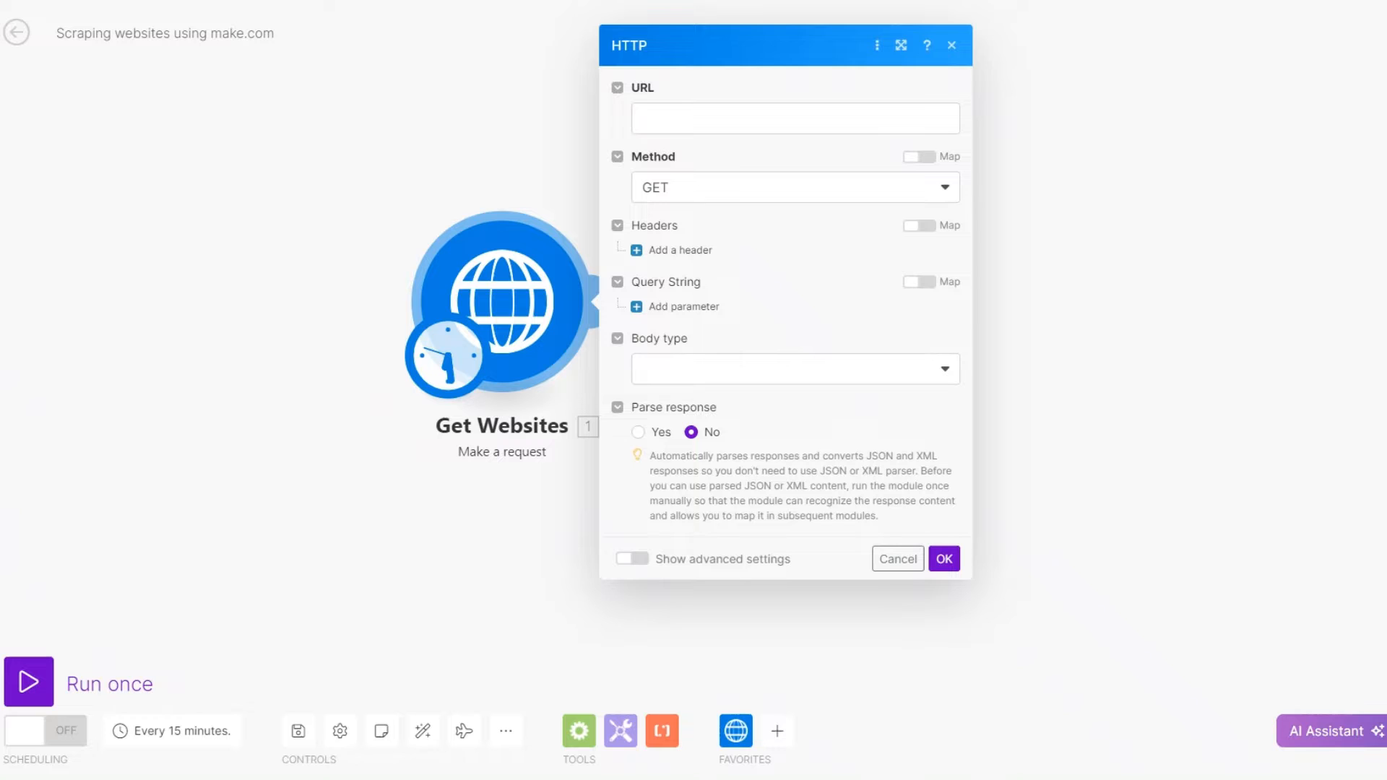
{"action": "left_click", "coordinate": [793, 117]}
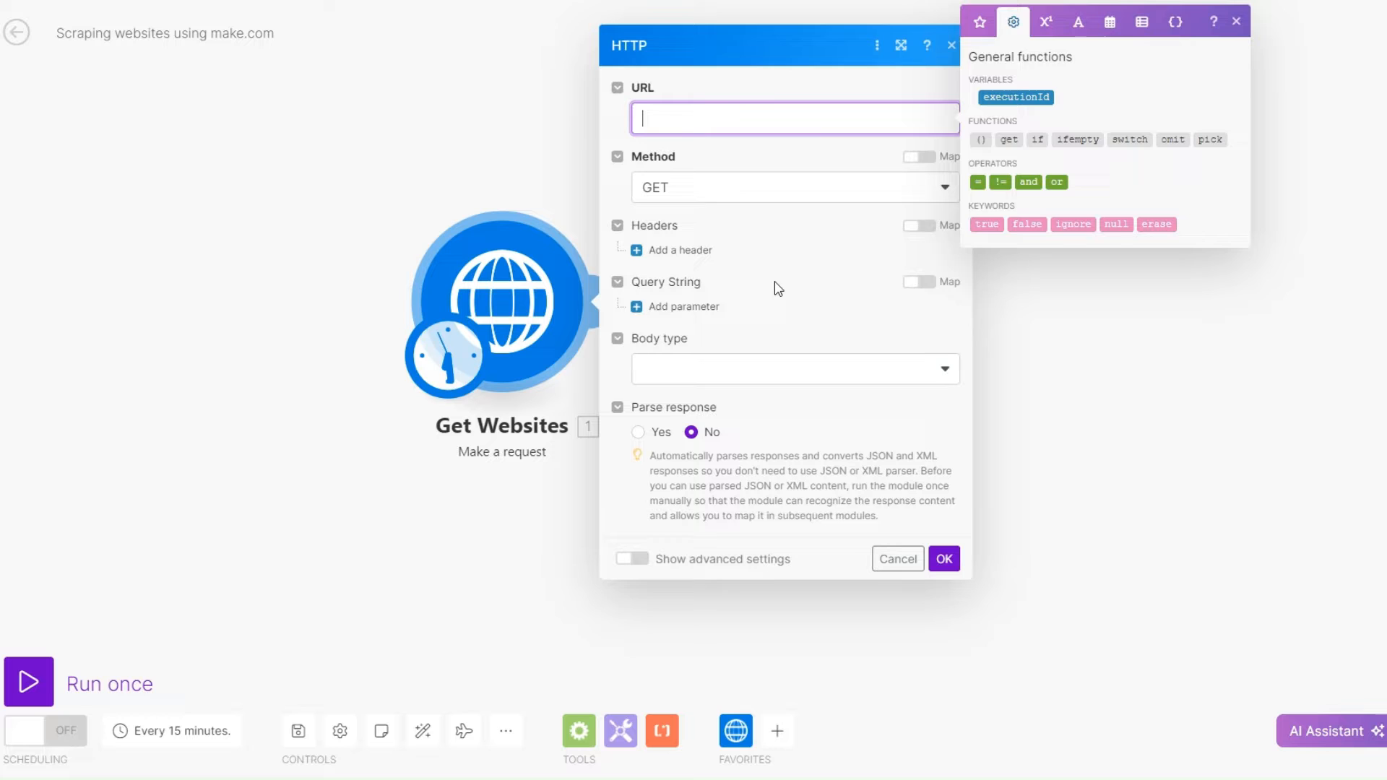
{"action": "type", "text": "https://www.parents.com/french-baby-names-meanings-and-origins-4589447"}
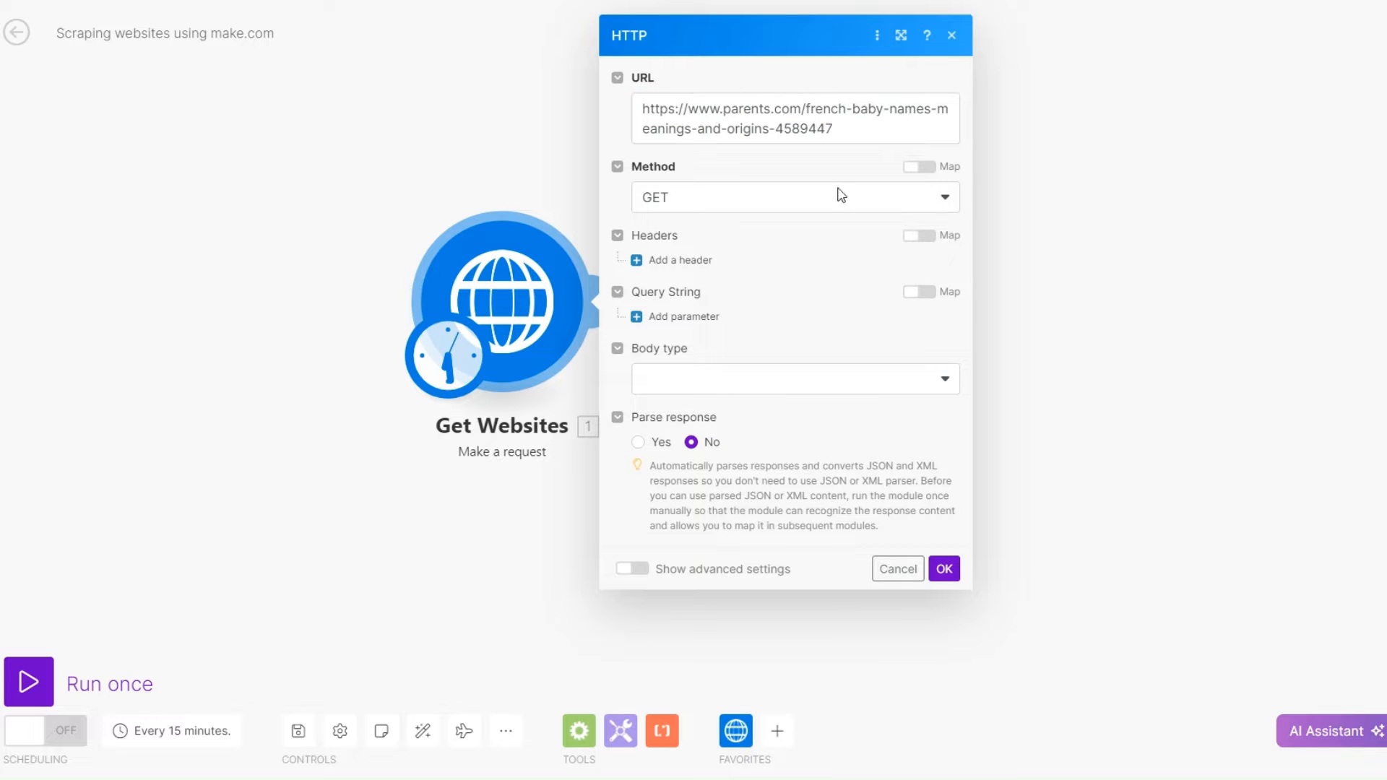
{"action": "left_click", "coordinate": [794, 196]}
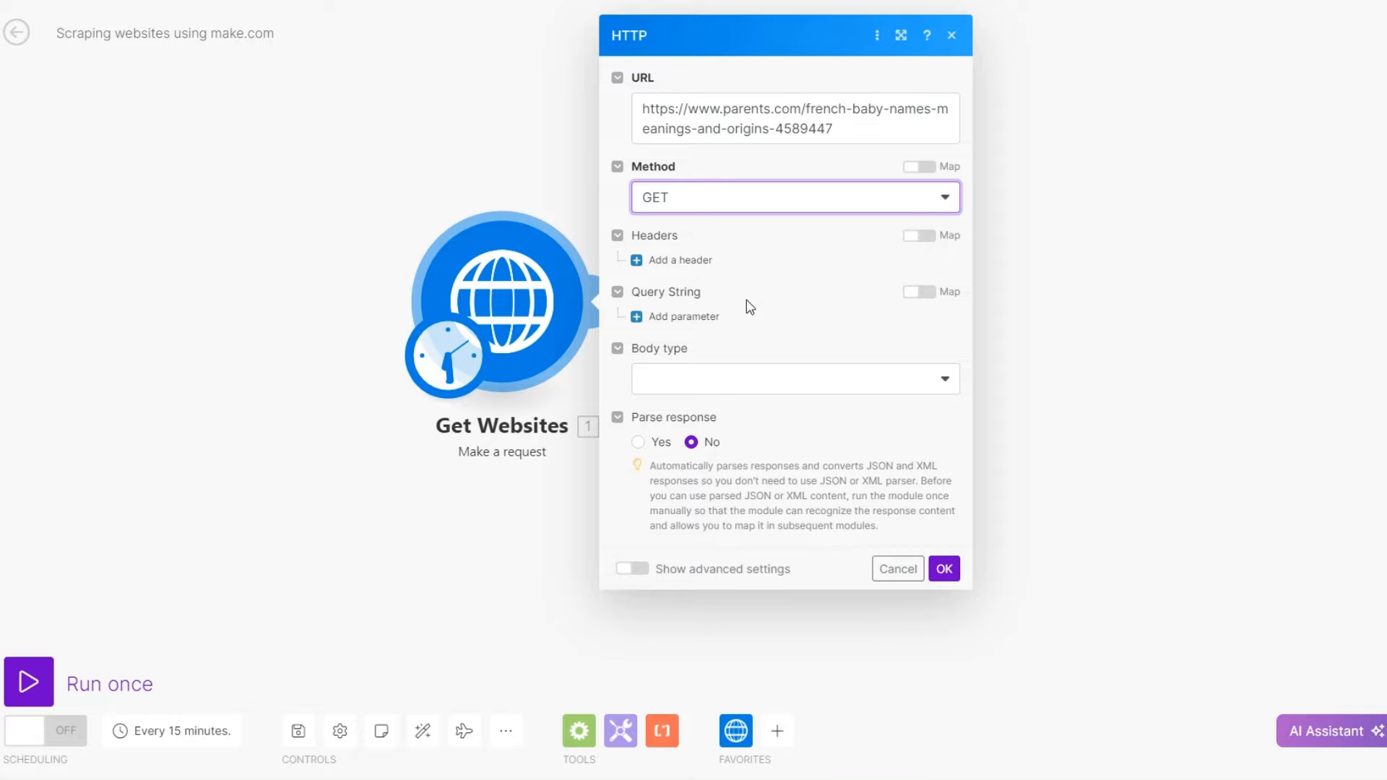
{"action": "mouse_move", "coordinate": [798, 354]}
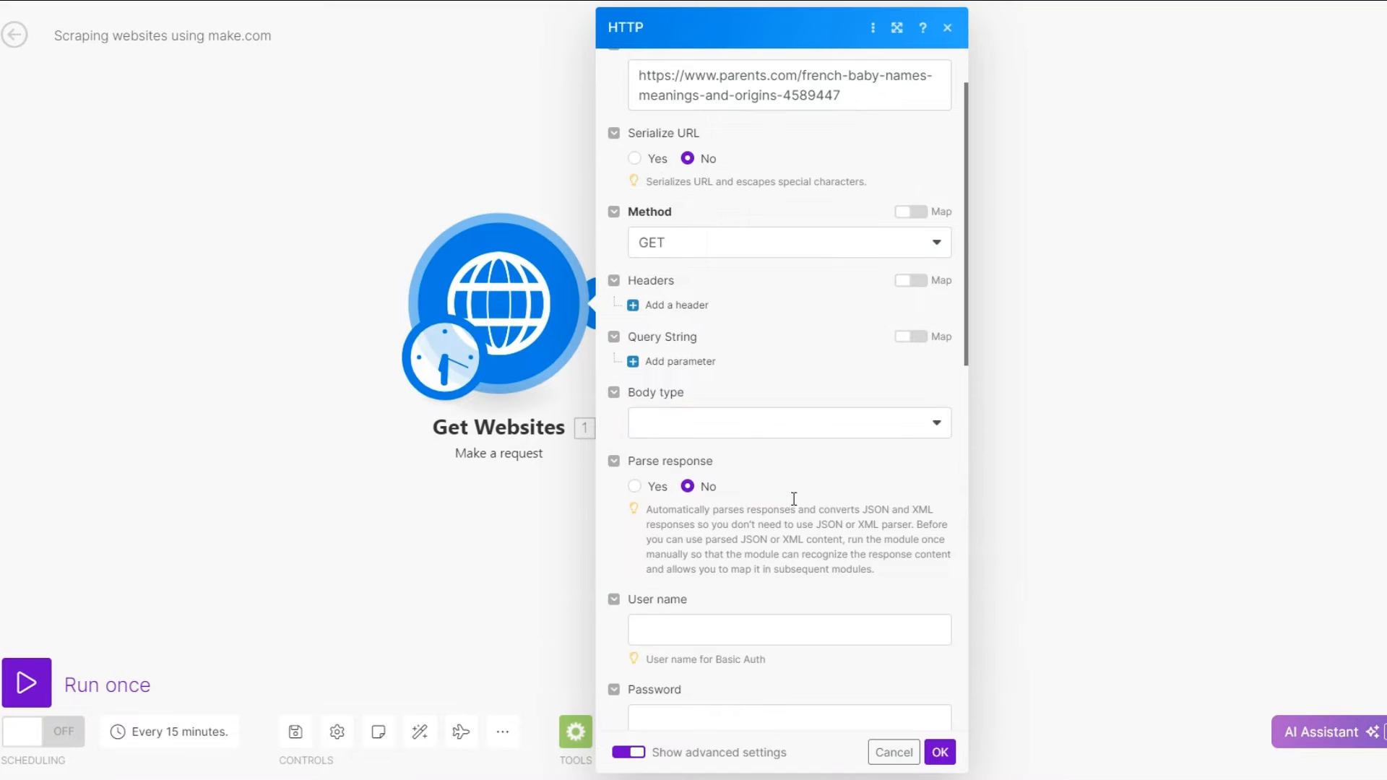
{"action": "scroll", "scroll_direction": "down", "scroll_amount": 3}
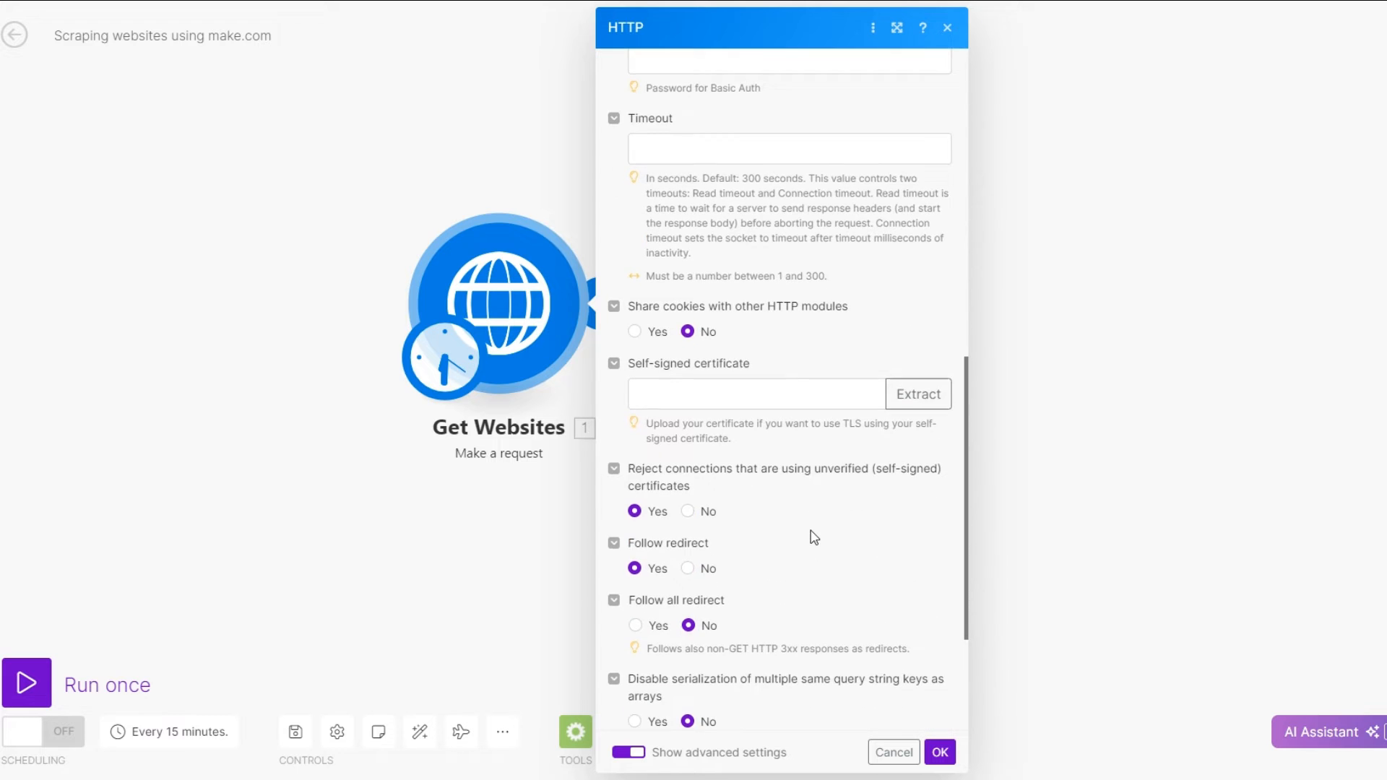
{"action": "scroll", "scroll_direction": "down", "scroll_amount": 3}
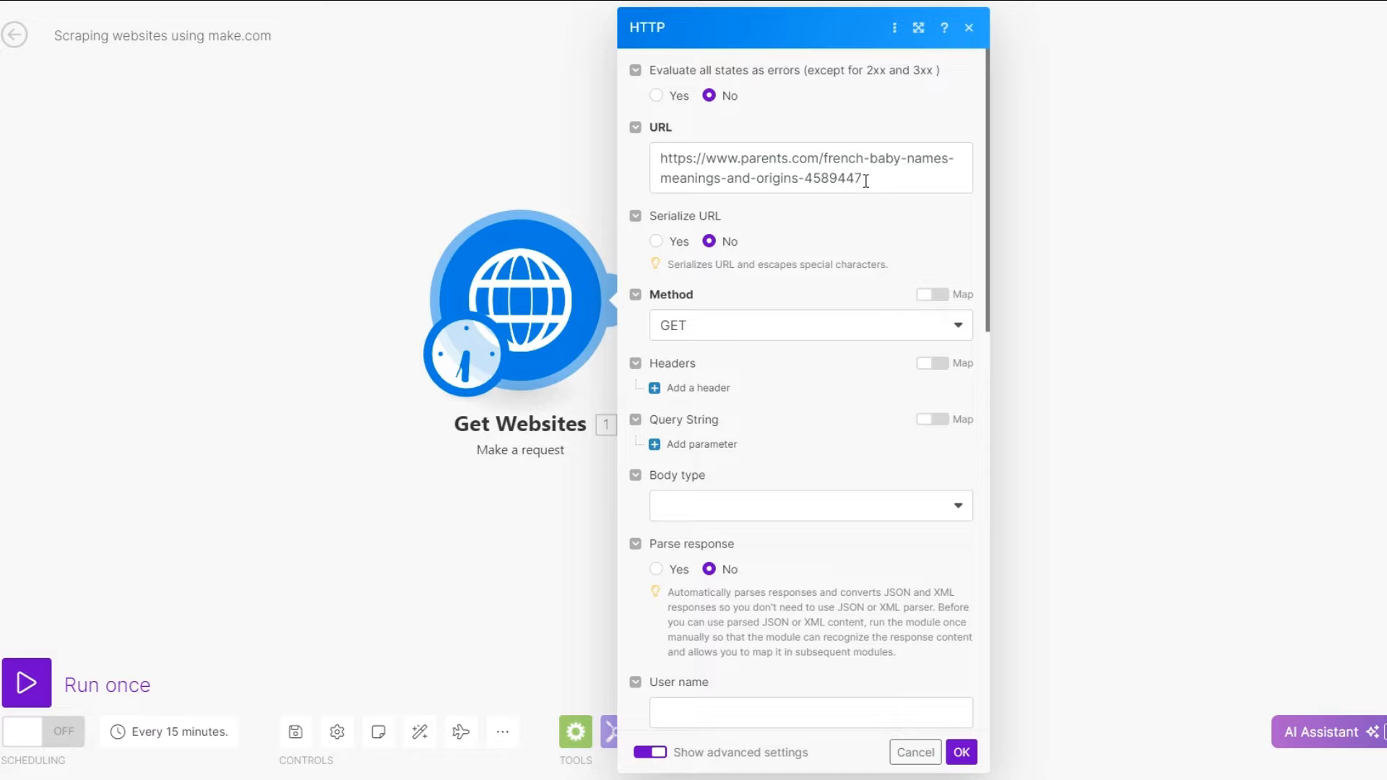
{"action": "left_click", "coordinate": [960, 752]}
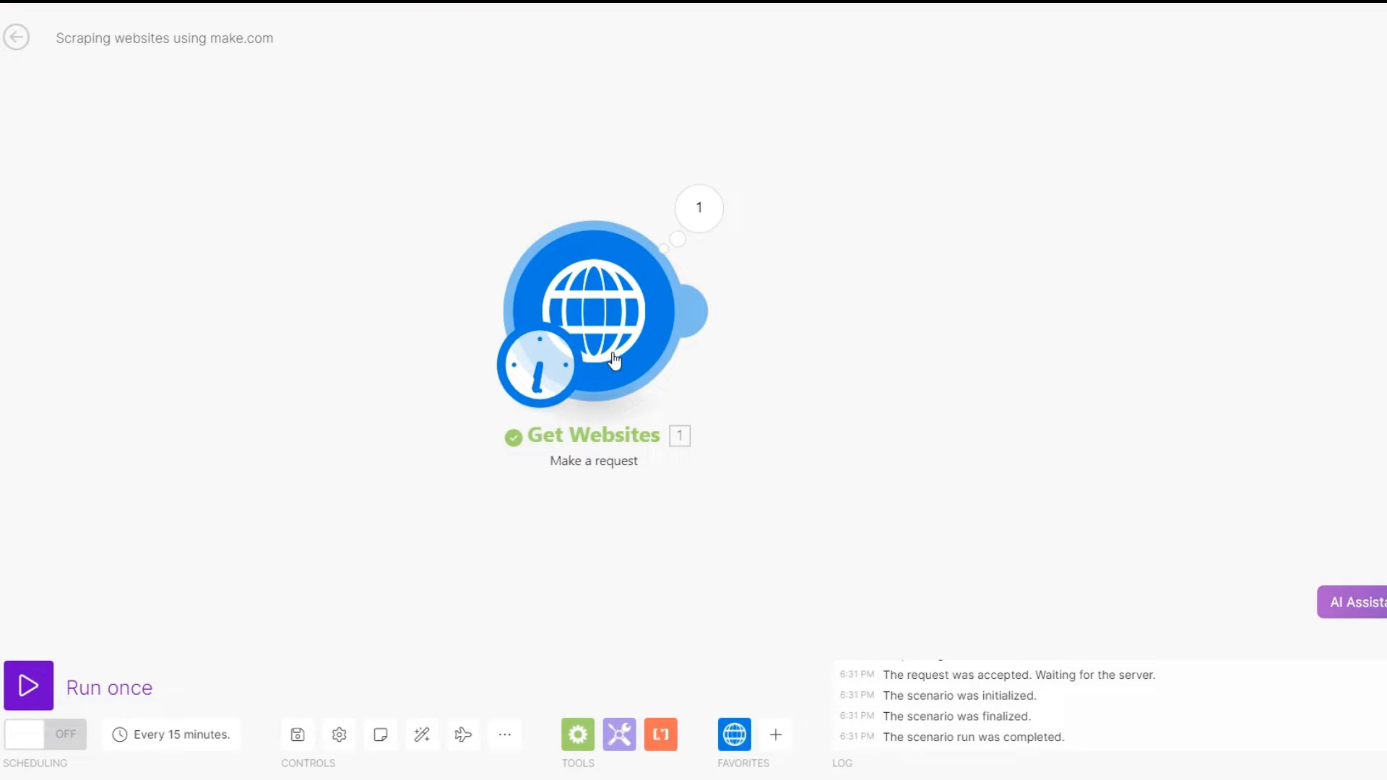
- Inspect the Get Websites operation output: status 200 and the page's raw HTML data
{"action": "left_click", "coordinate": [28, 687]}
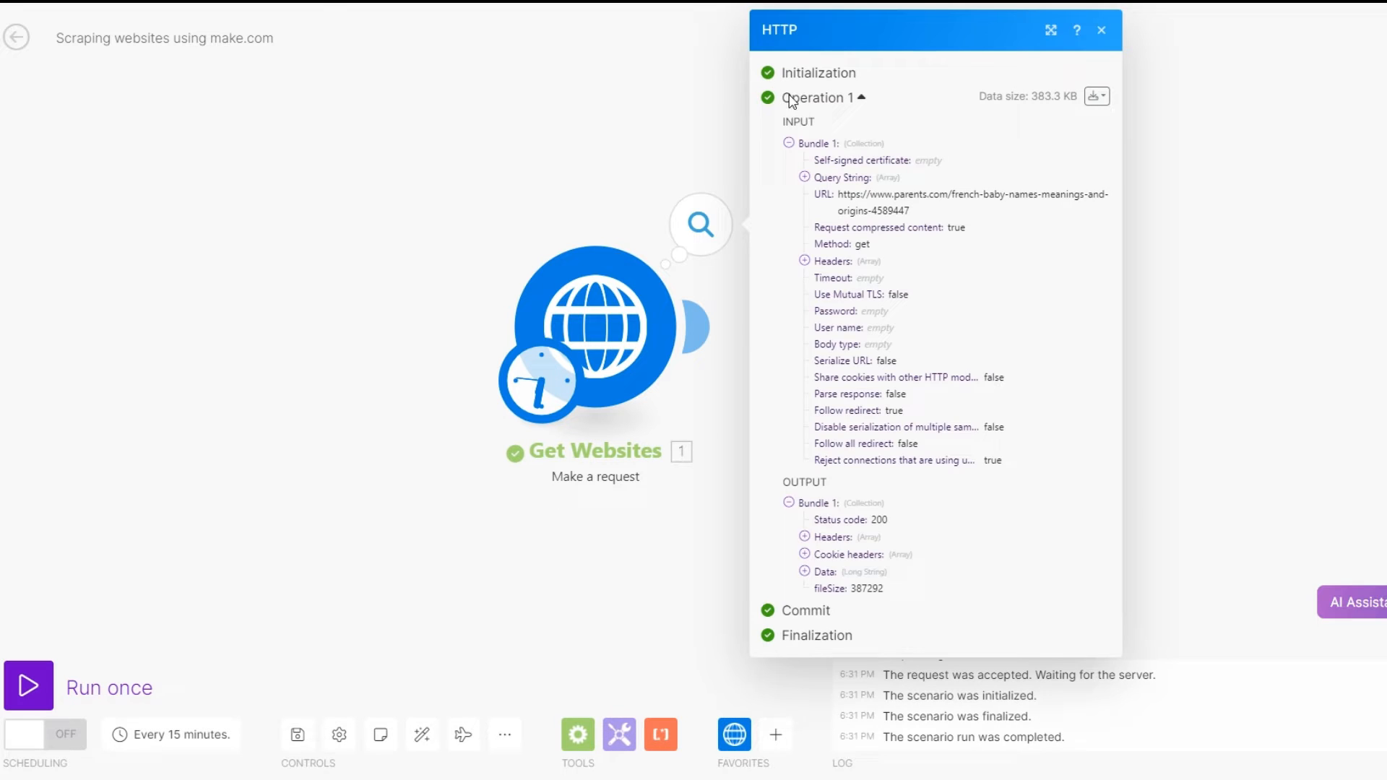
{"action": "double_click", "coordinate": [970, 195]}
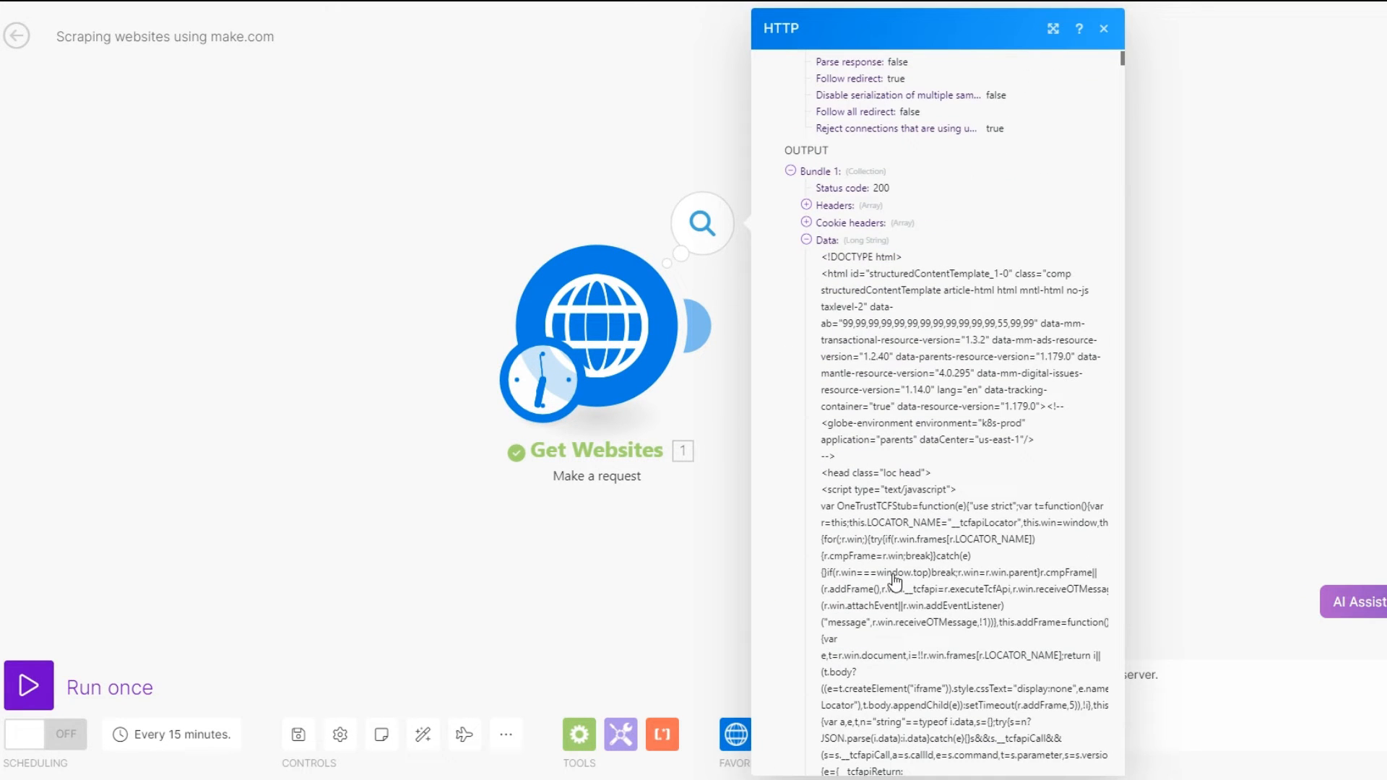
{"action": "scroll", "scroll_direction": "down", "scroll_amount": 3}
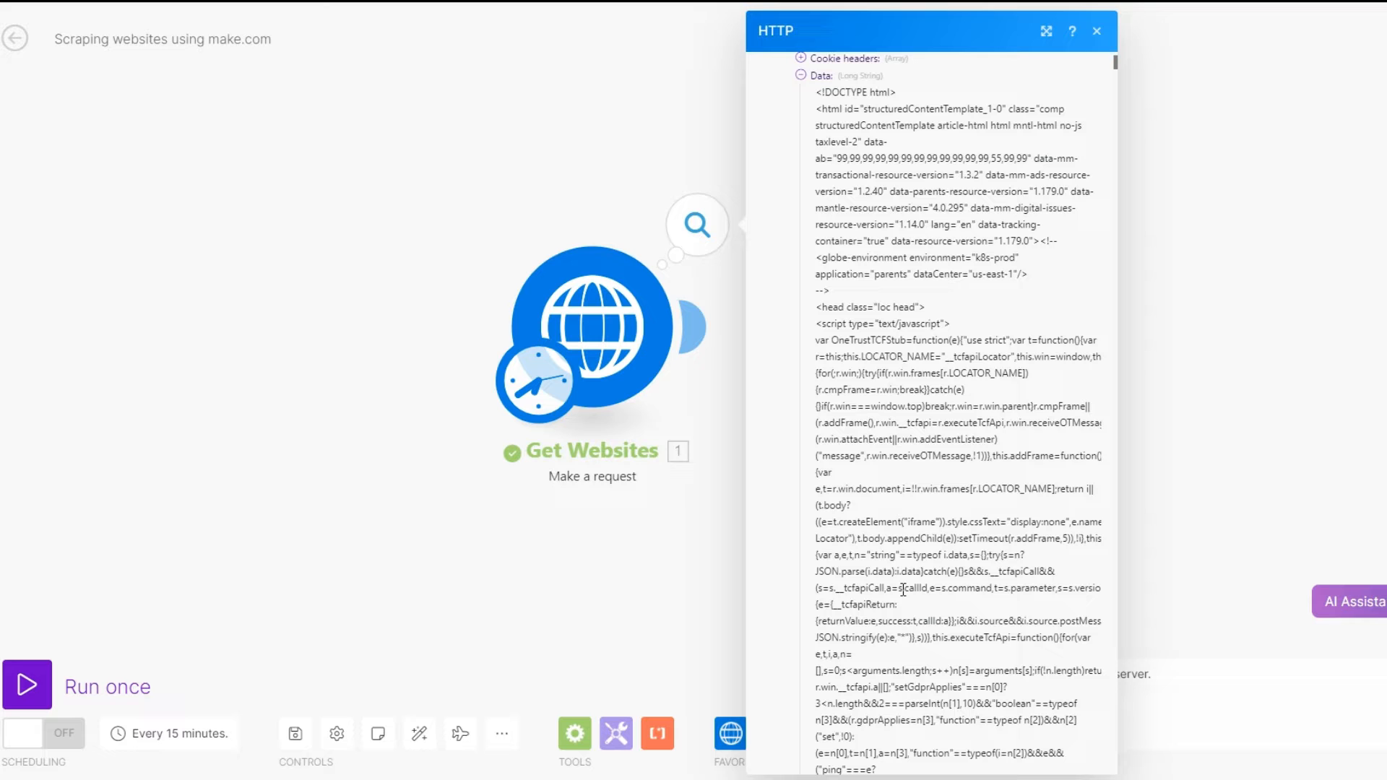
{"action": "scroll", "scroll_direction": "down", "scroll_amount": 3}
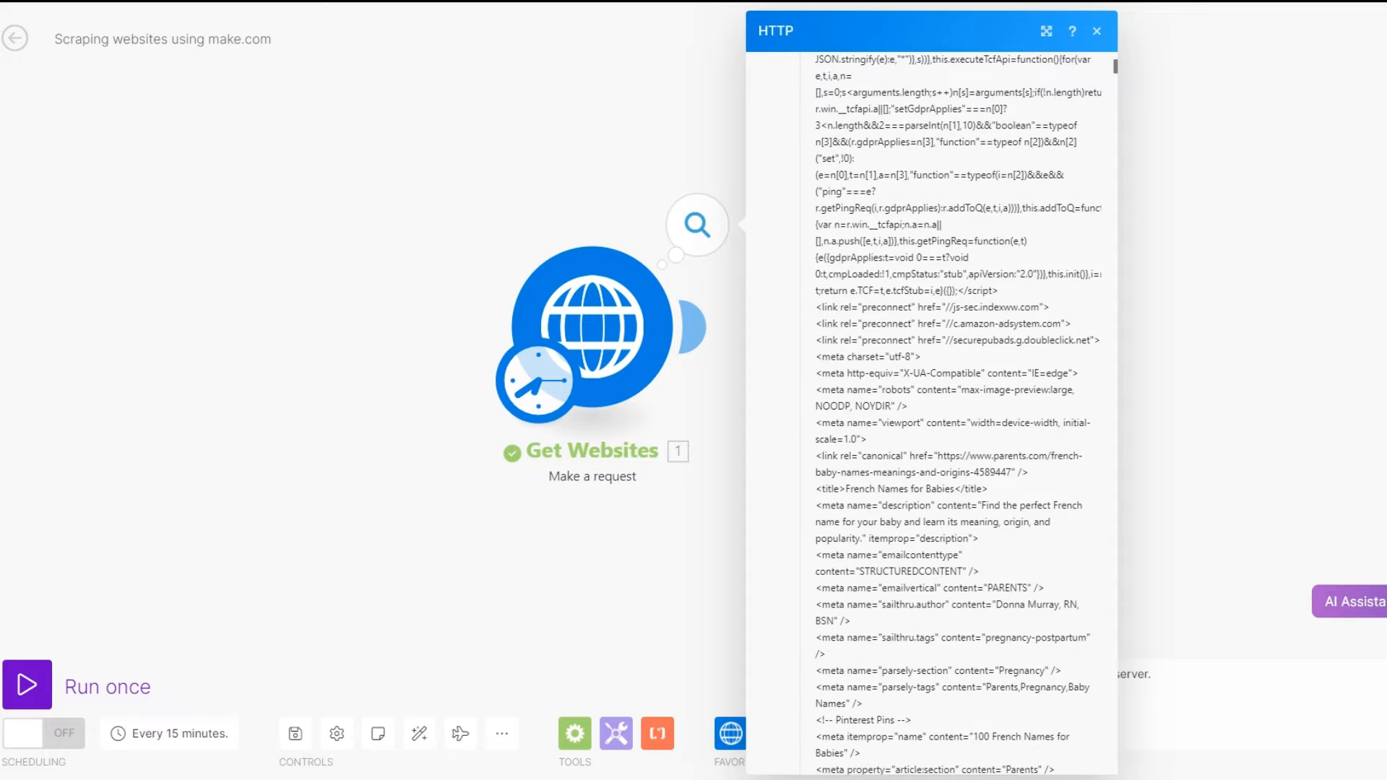
{"action": "left_click", "coordinate": [1096, 31]}
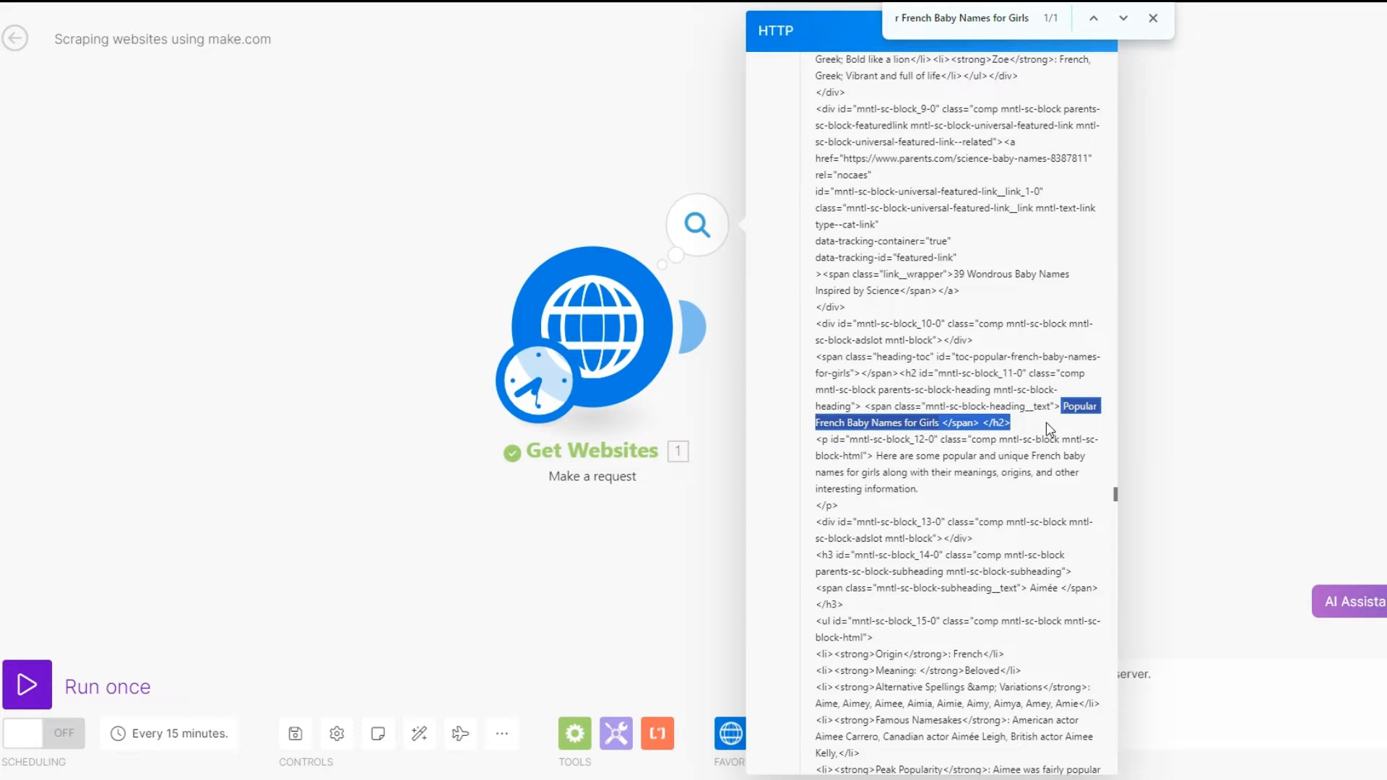
{"action": "scroll", "scroll_direction": "down", "scroll_amount": 3}
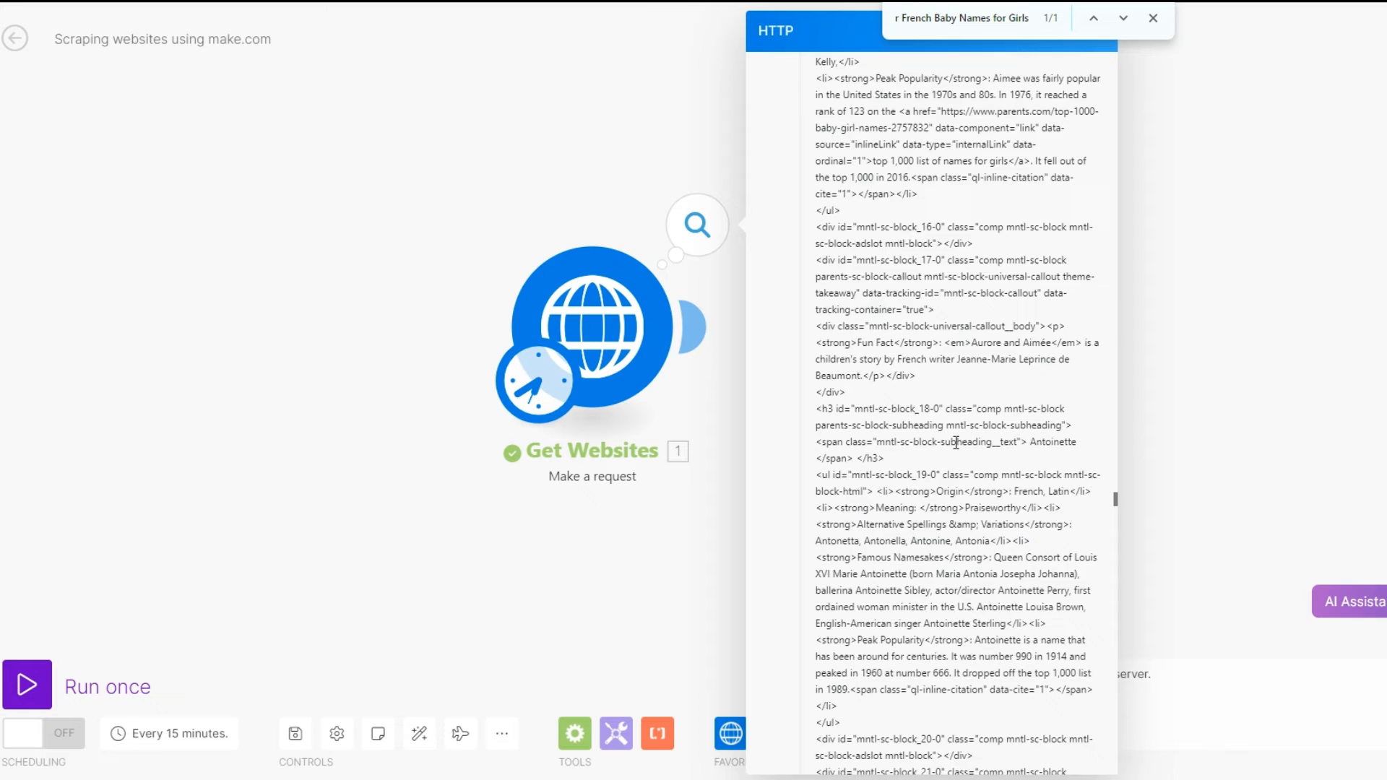
{"action": "scroll", "scroll_direction": "down", "scroll_amount": 3}
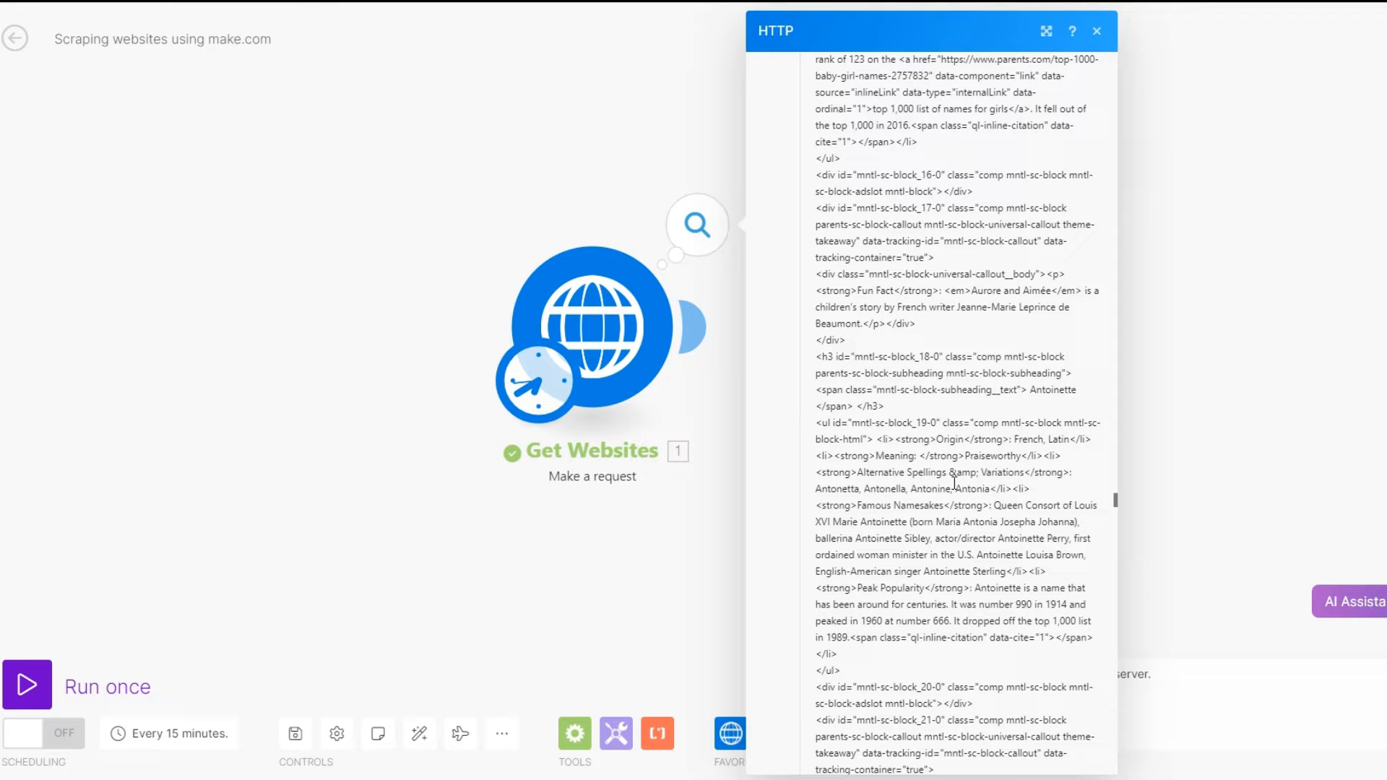
{"action": "mouse_move", "coordinate": [524, 386]}
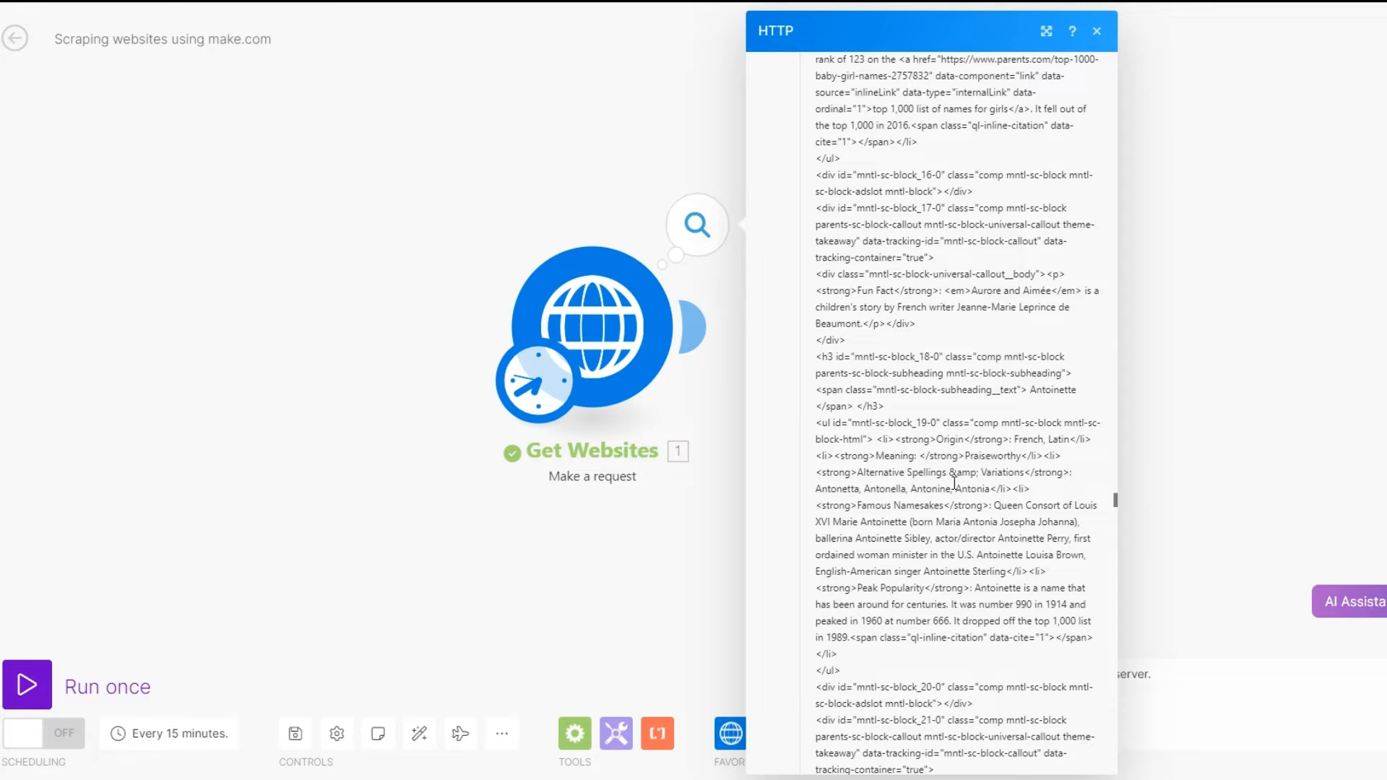
{"action": "mouse_move", "coordinate": [1148, 527]}
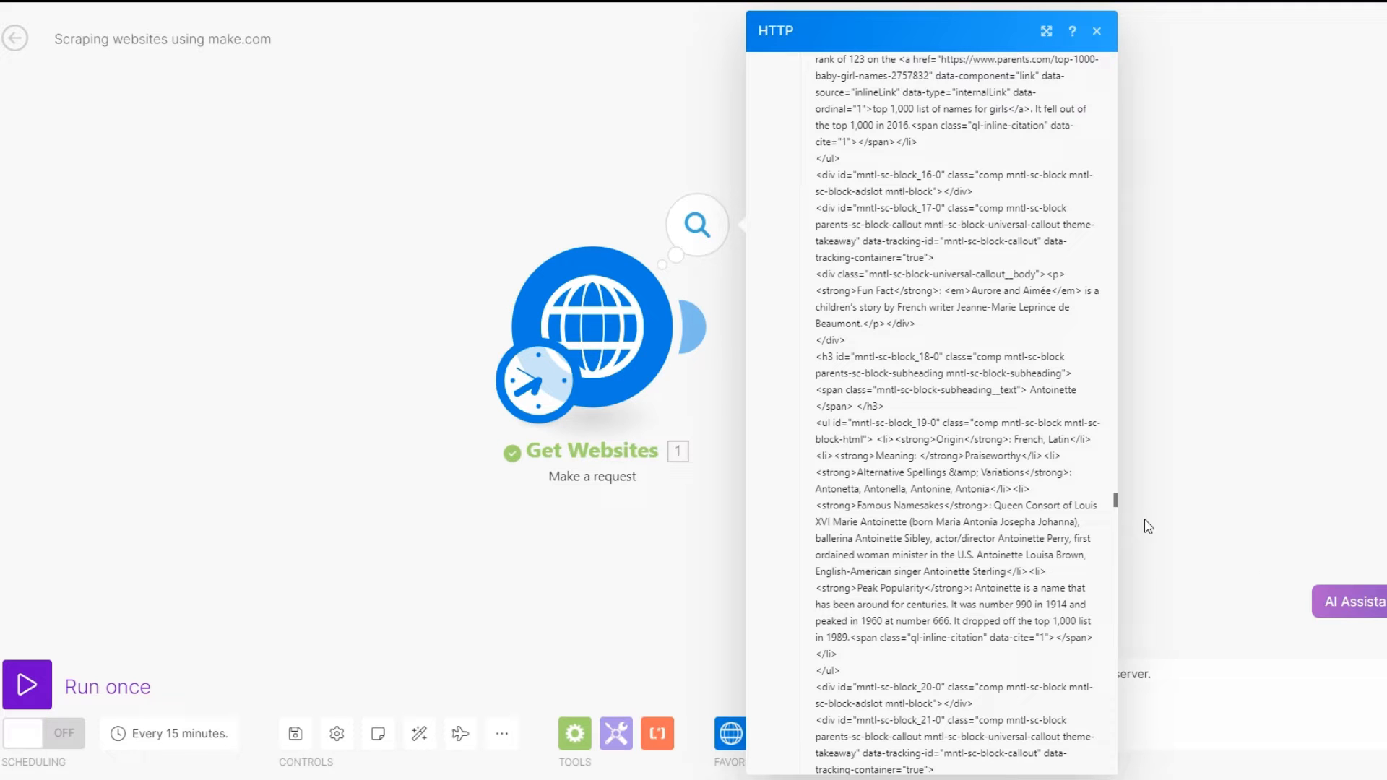
{"action": "scroll", "scroll_direction": "down", "scroll_amount": 3}
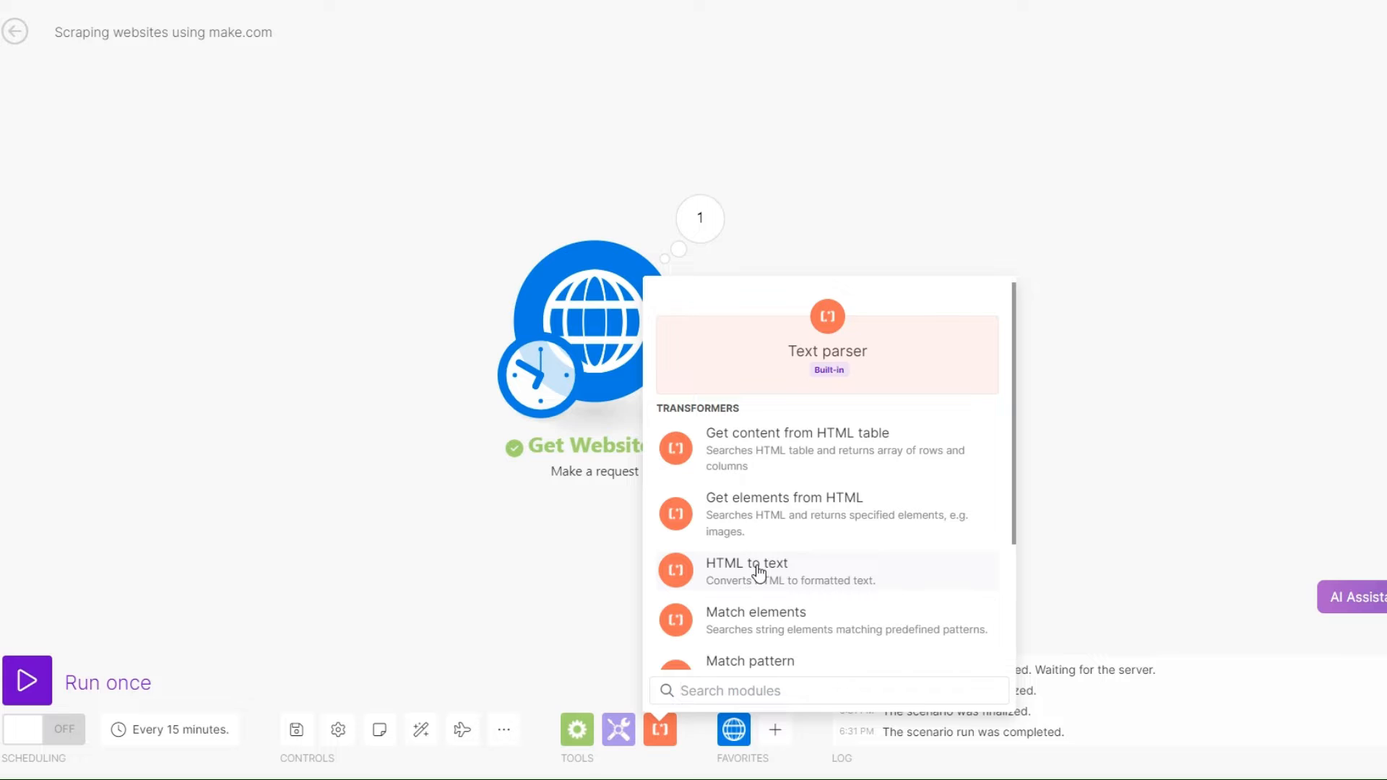
- Add a Text parser 'HTML to text' module after Get Websites
{"action": "left_click", "coordinate": [747, 564]}
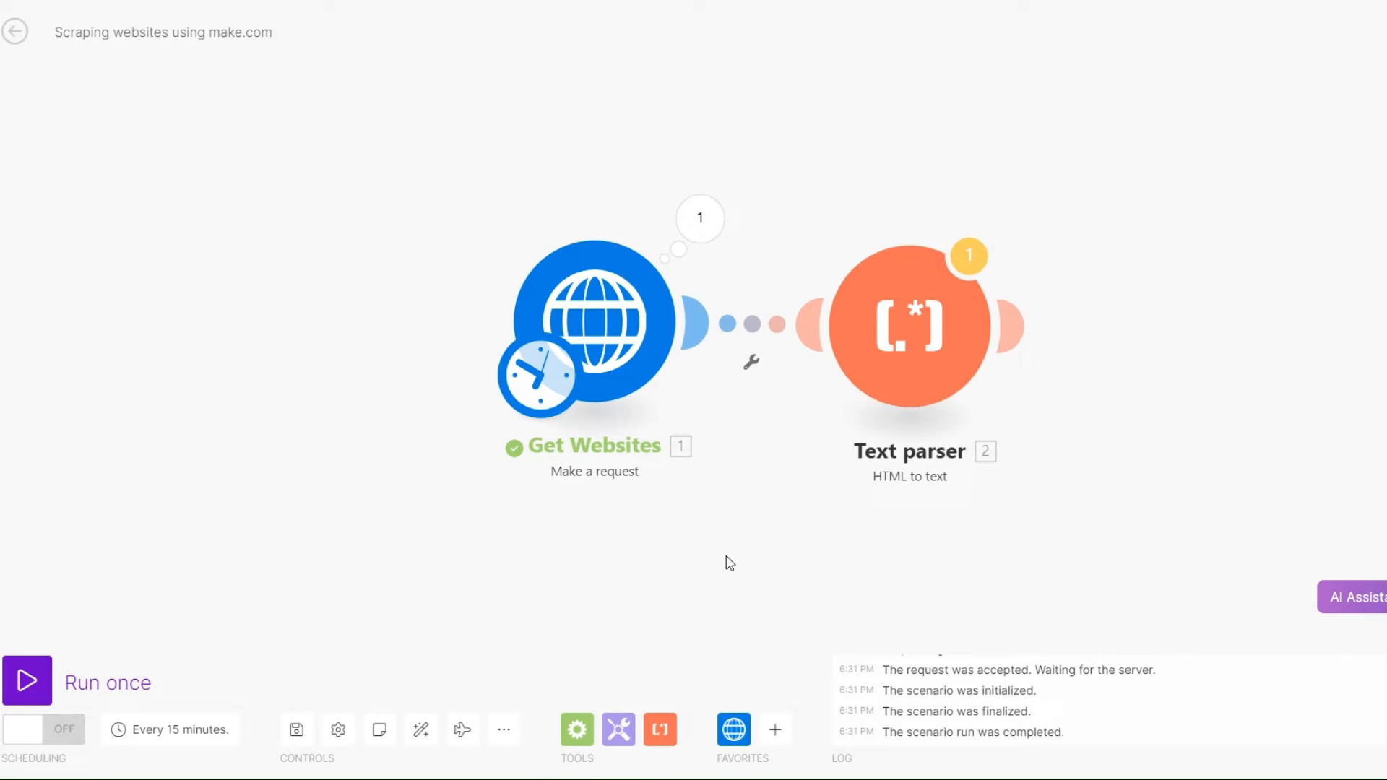
{"action": "left_click", "coordinate": [909, 324]}
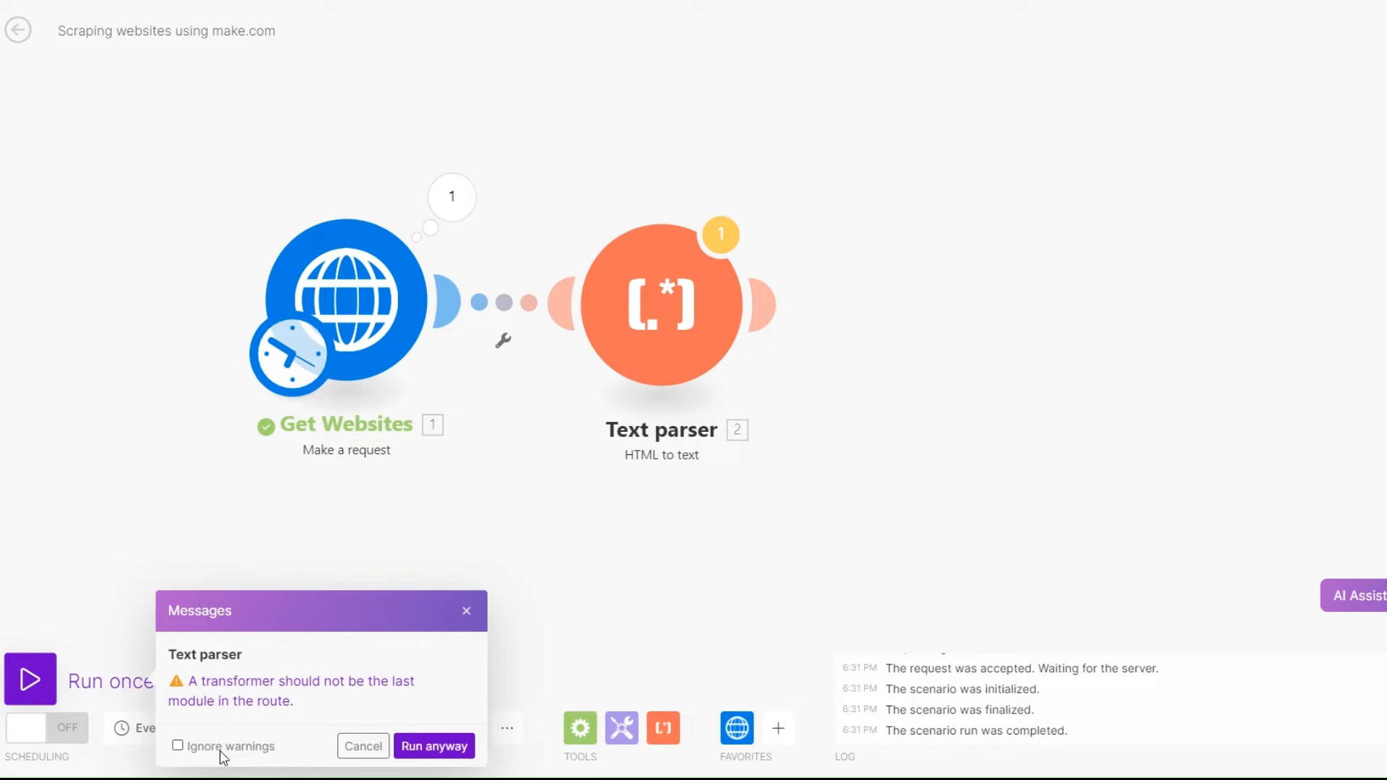
- Run the scenario despite the transformer warning and review the request's output
{"action": "left_click", "coordinate": [434, 746]}
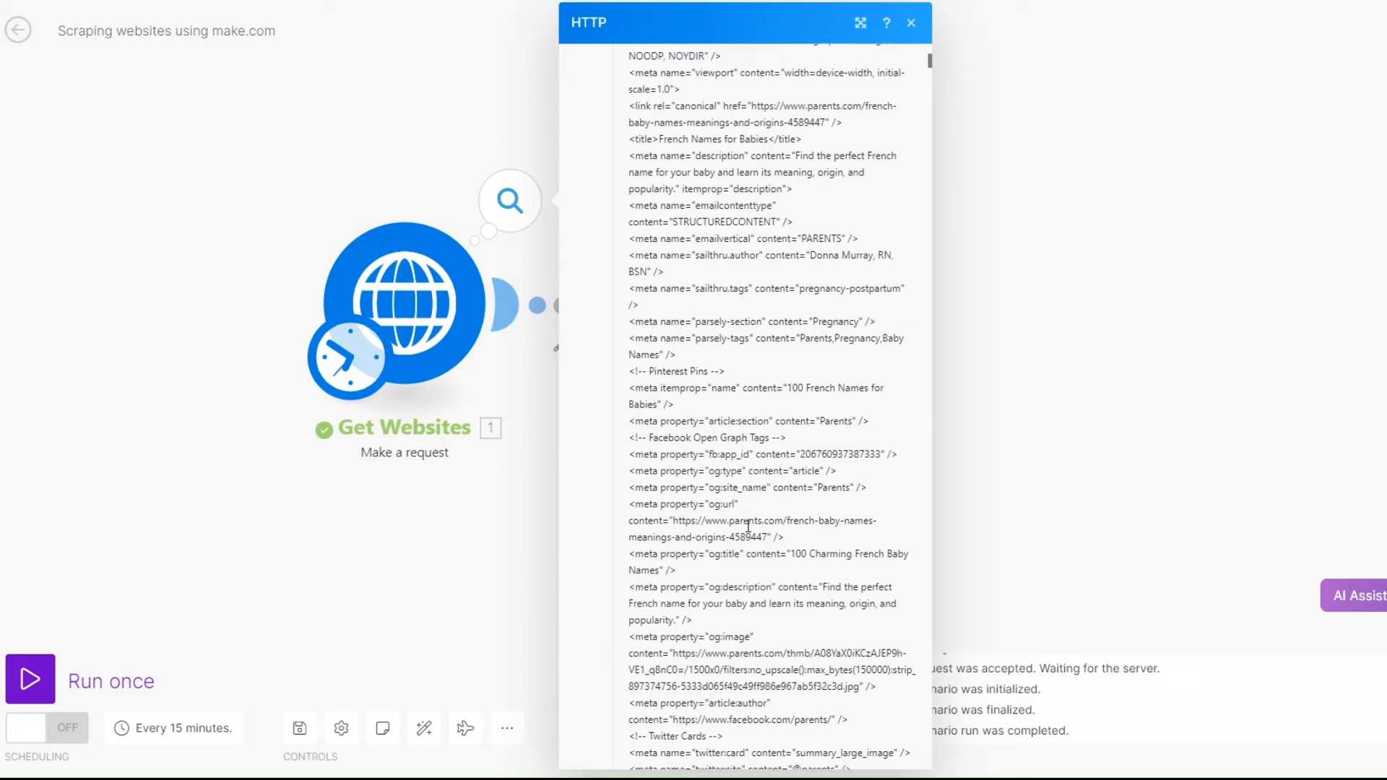
{"action": "scroll", "scroll_direction": "down", "scroll_amount": 3}
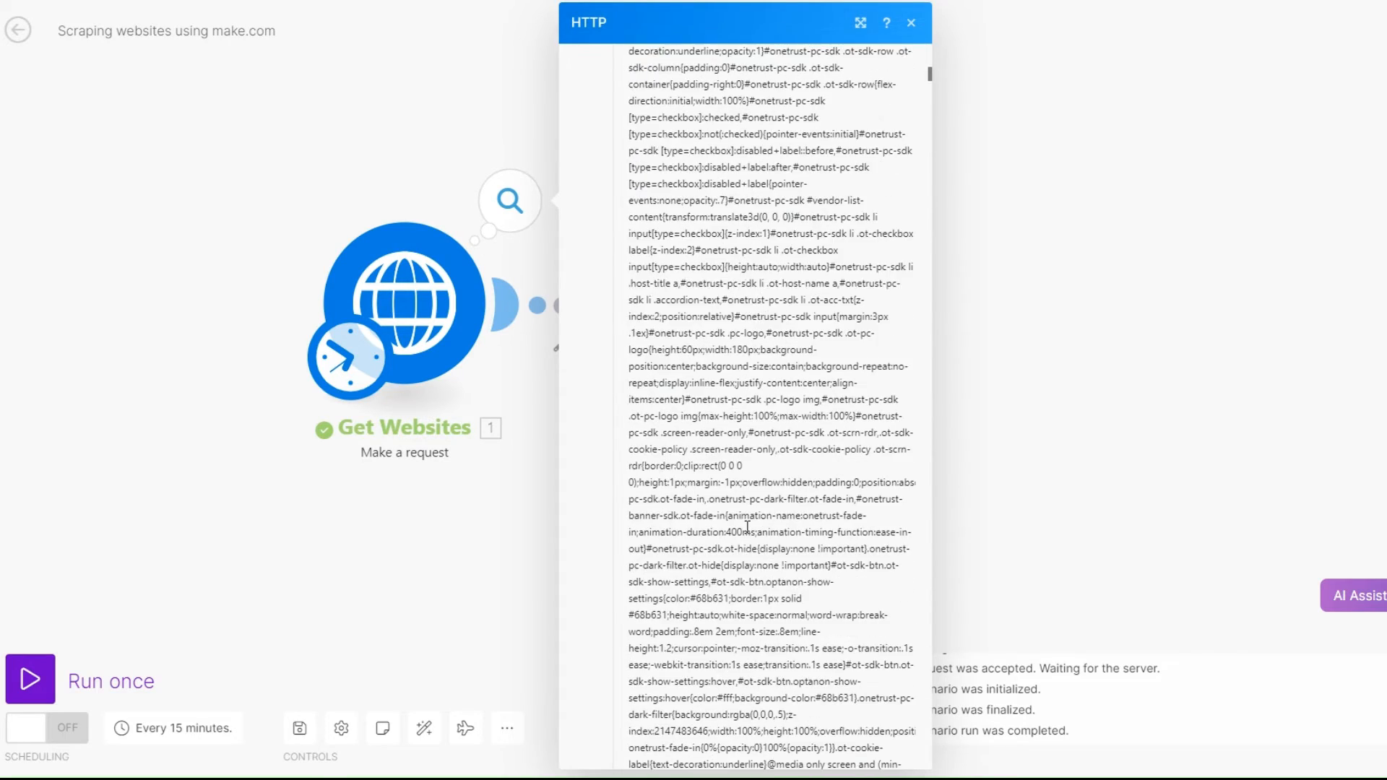
{"action": "scroll", "scroll_direction": "down", "scroll_amount": 3}
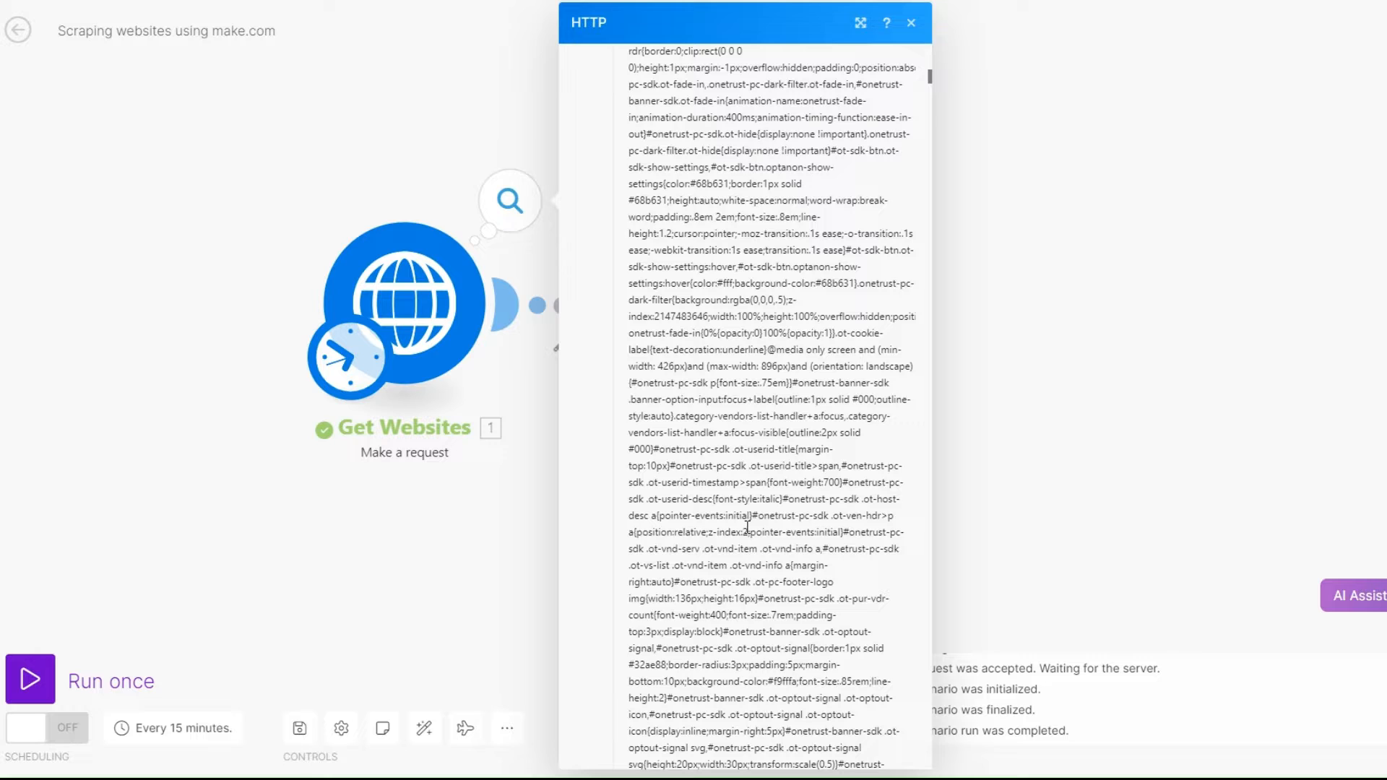
{"action": "left_click", "coordinate": [910, 22]}
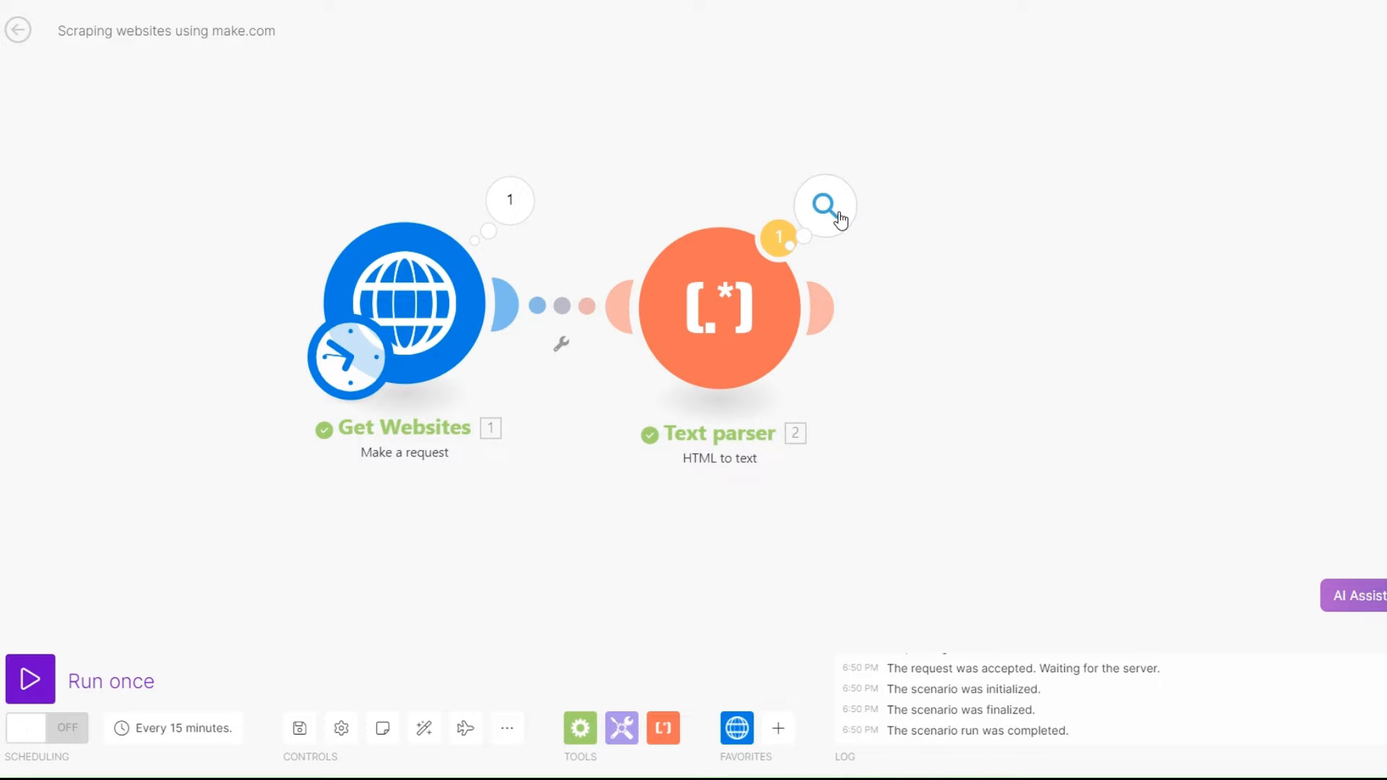
- Scroll through the Text parser's plain-text output of the baby names page
{"action": "left_click", "coordinate": [823, 206]}
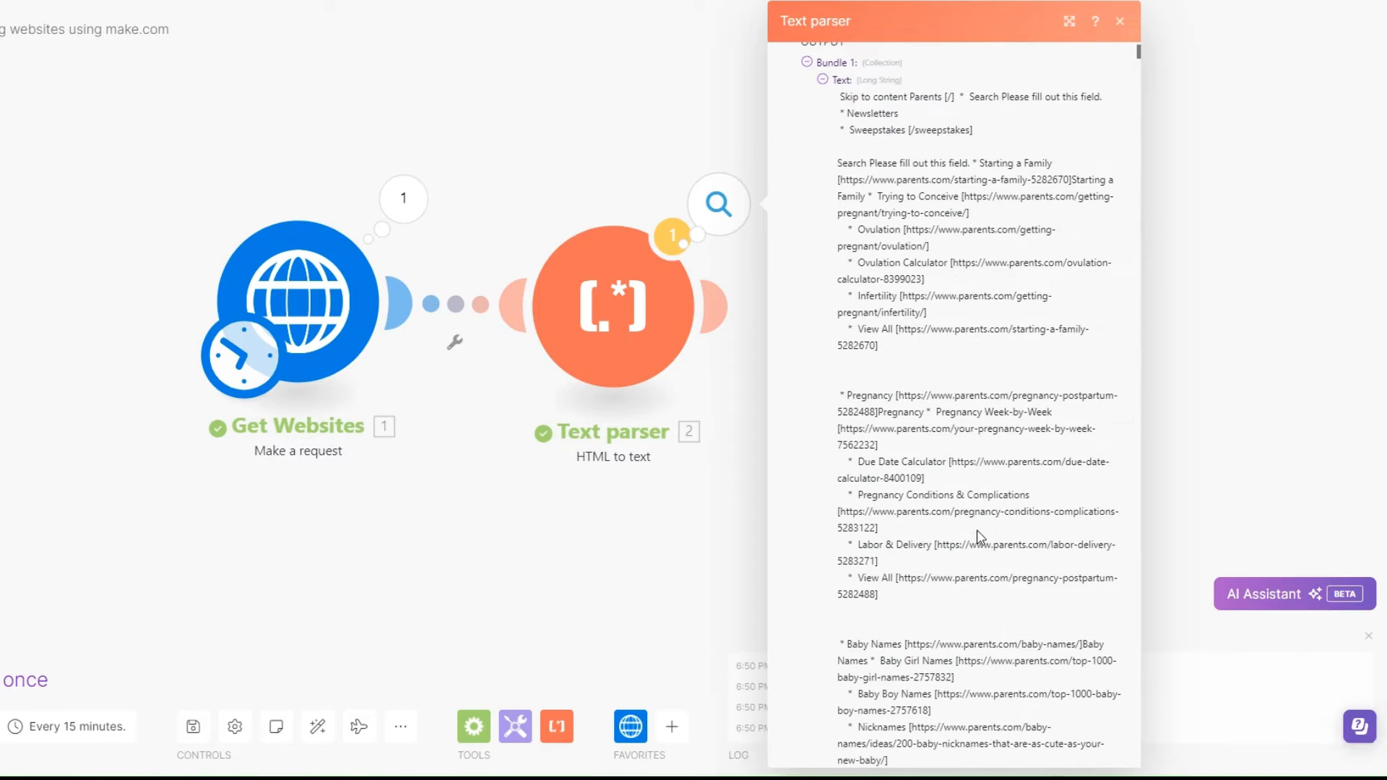
{"action": "scroll", "scroll_direction": "down", "scroll_amount": 3}
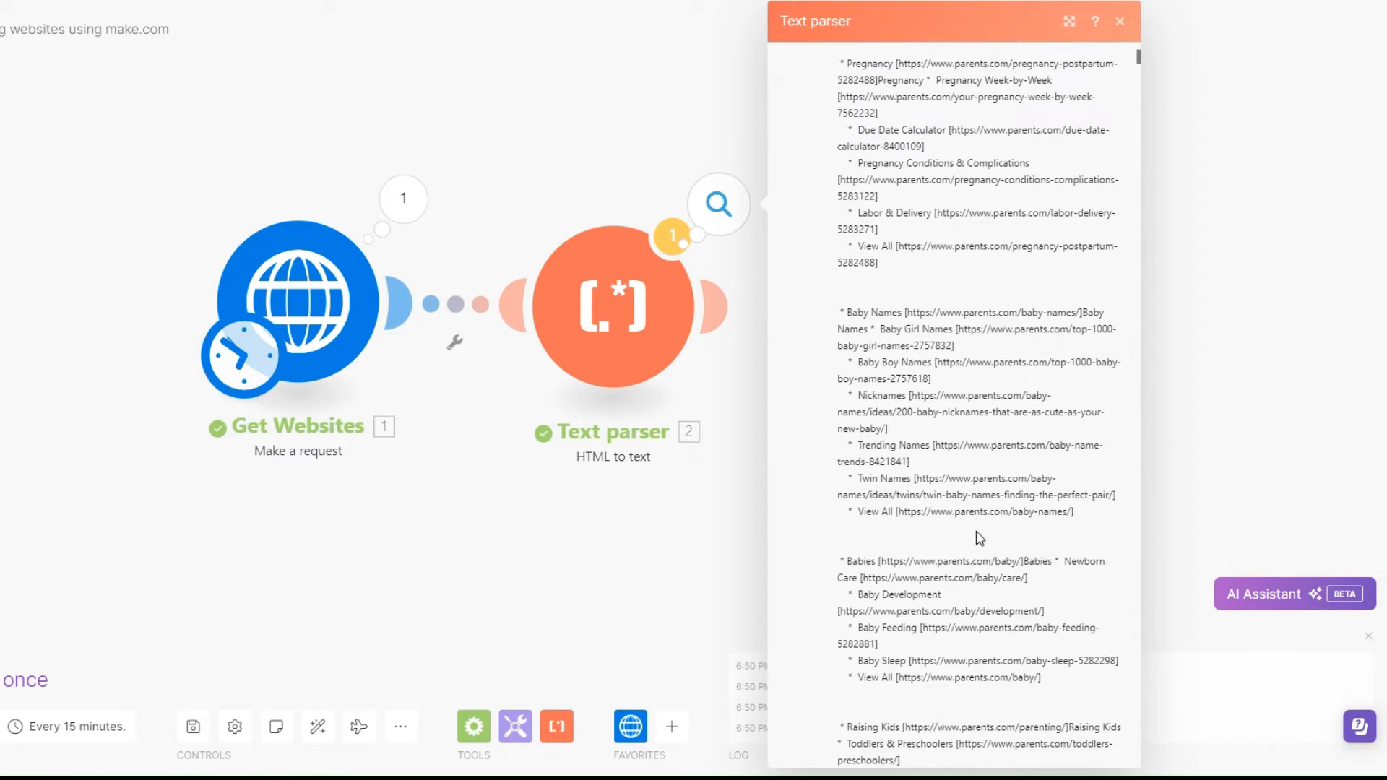
{"action": "scroll", "scroll_direction": "down", "scroll_amount": 3}
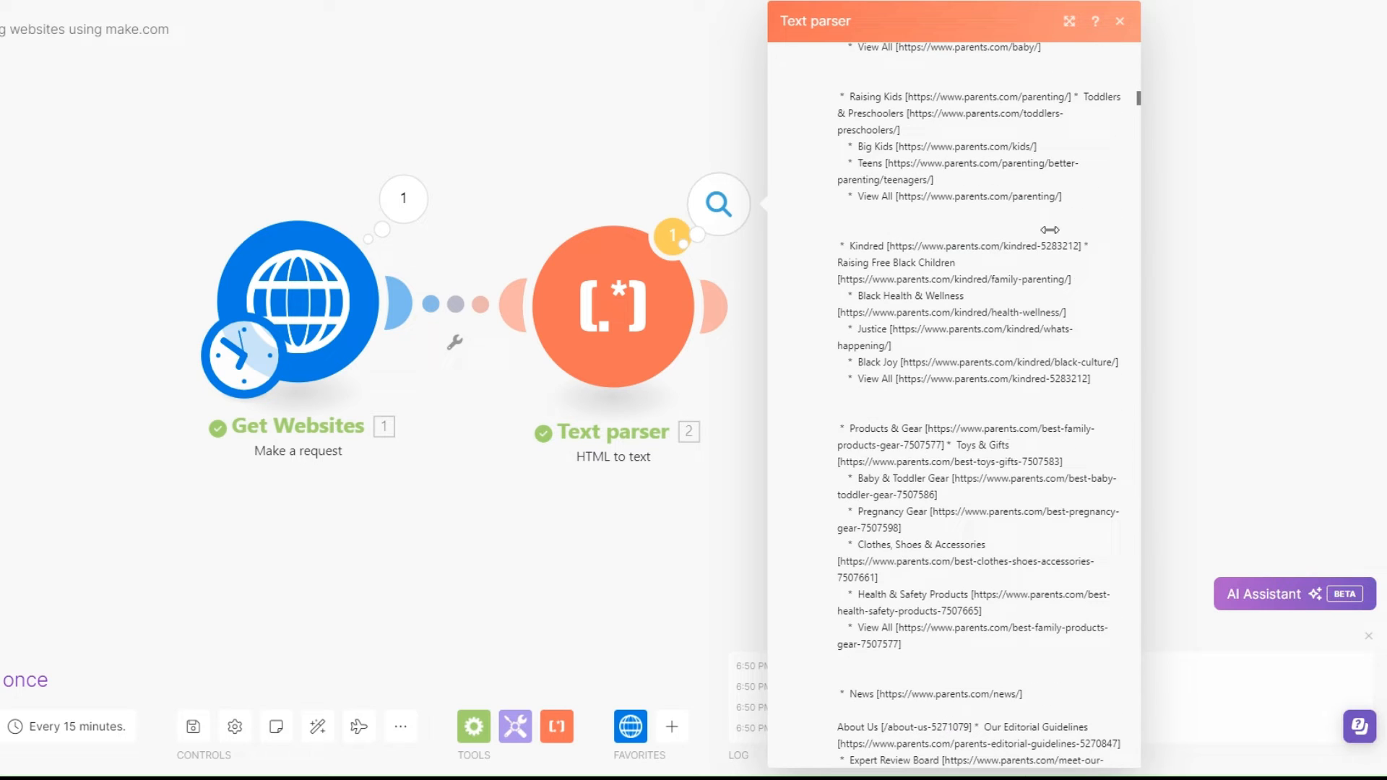
{"action": "scroll", "scroll_direction": "down", "scroll_amount": 3}
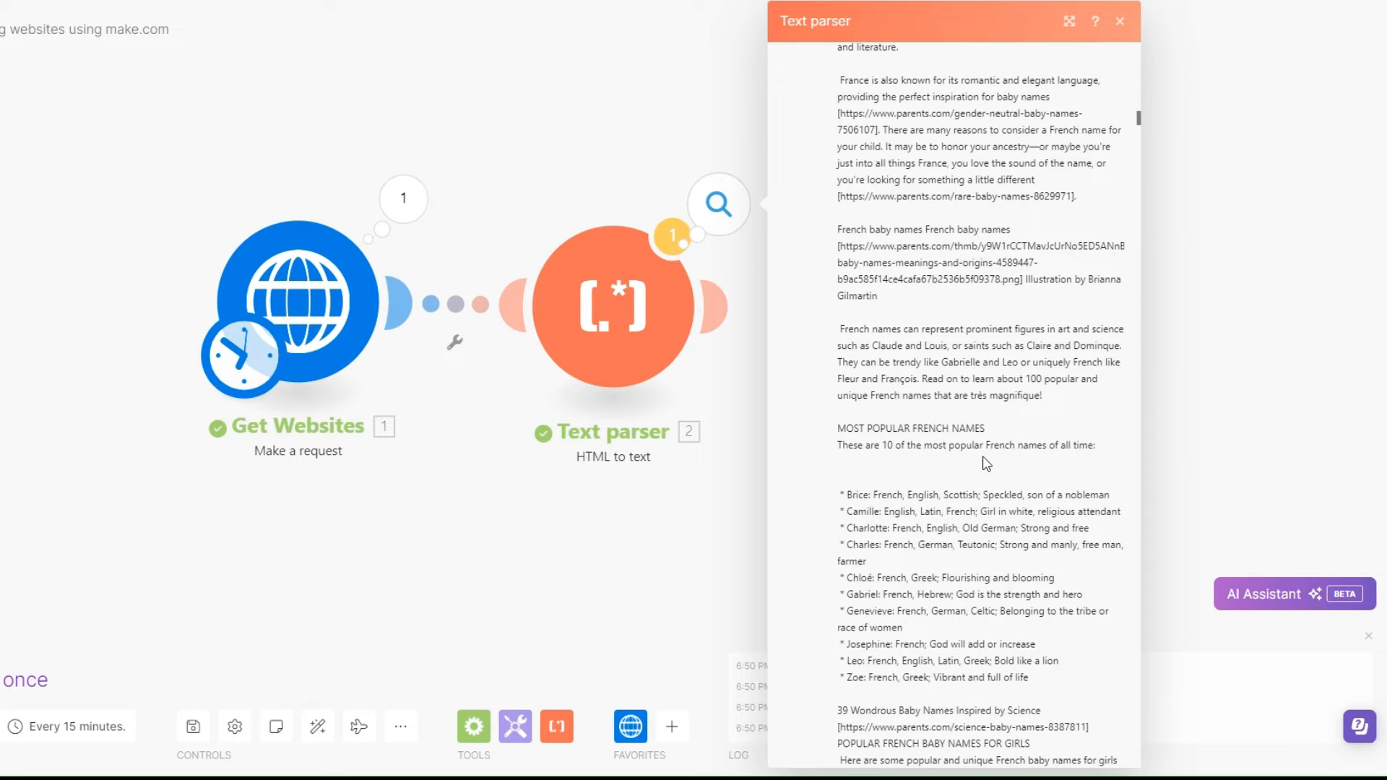
{"action": "scroll", "scroll_direction": "down", "scroll_amount": 3}
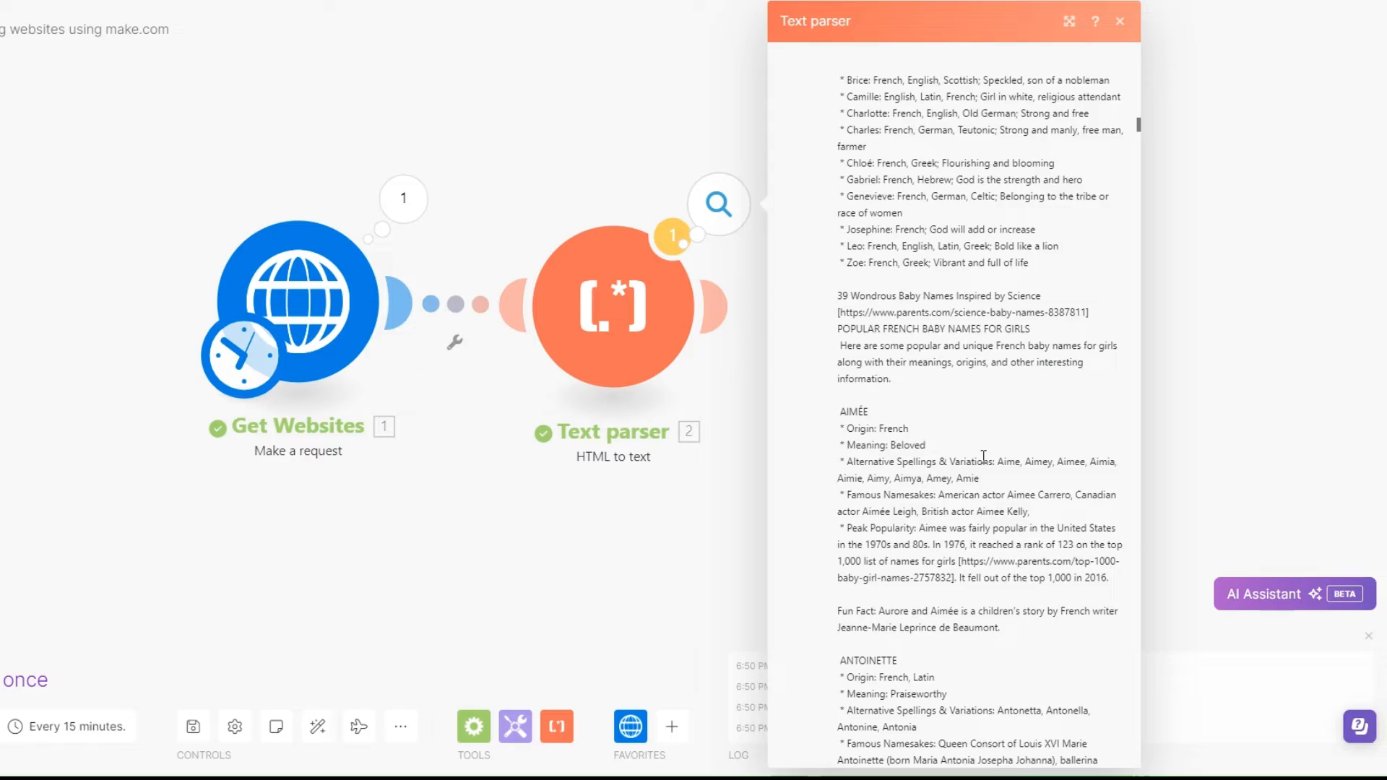
{"action": "scroll", "scroll_direction": "down", "scroll_amount": 3}
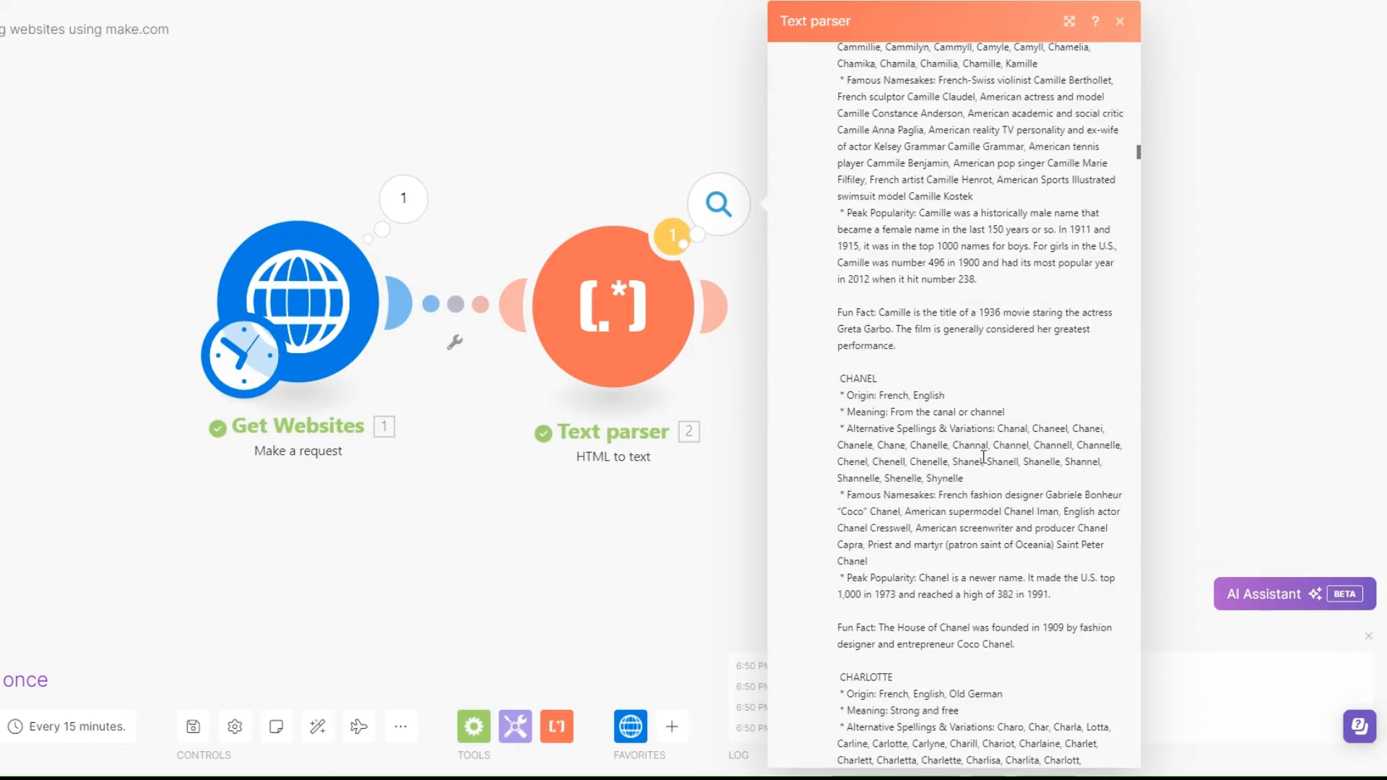
{"action": "scroll", "scroll_direction": "down", "scroll_amount": 3}
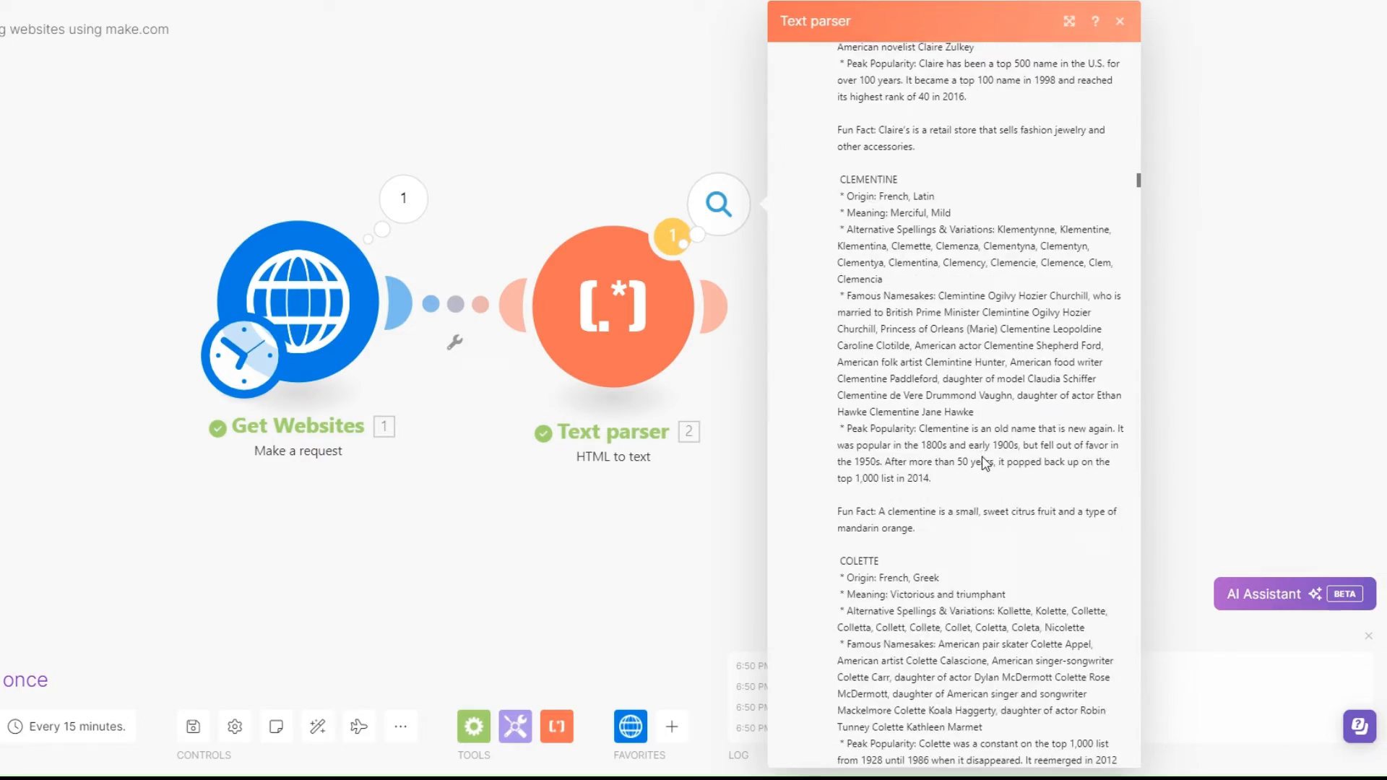
{"action": "scroll", "scroll_direction": "down", "scroll_amount": 3}
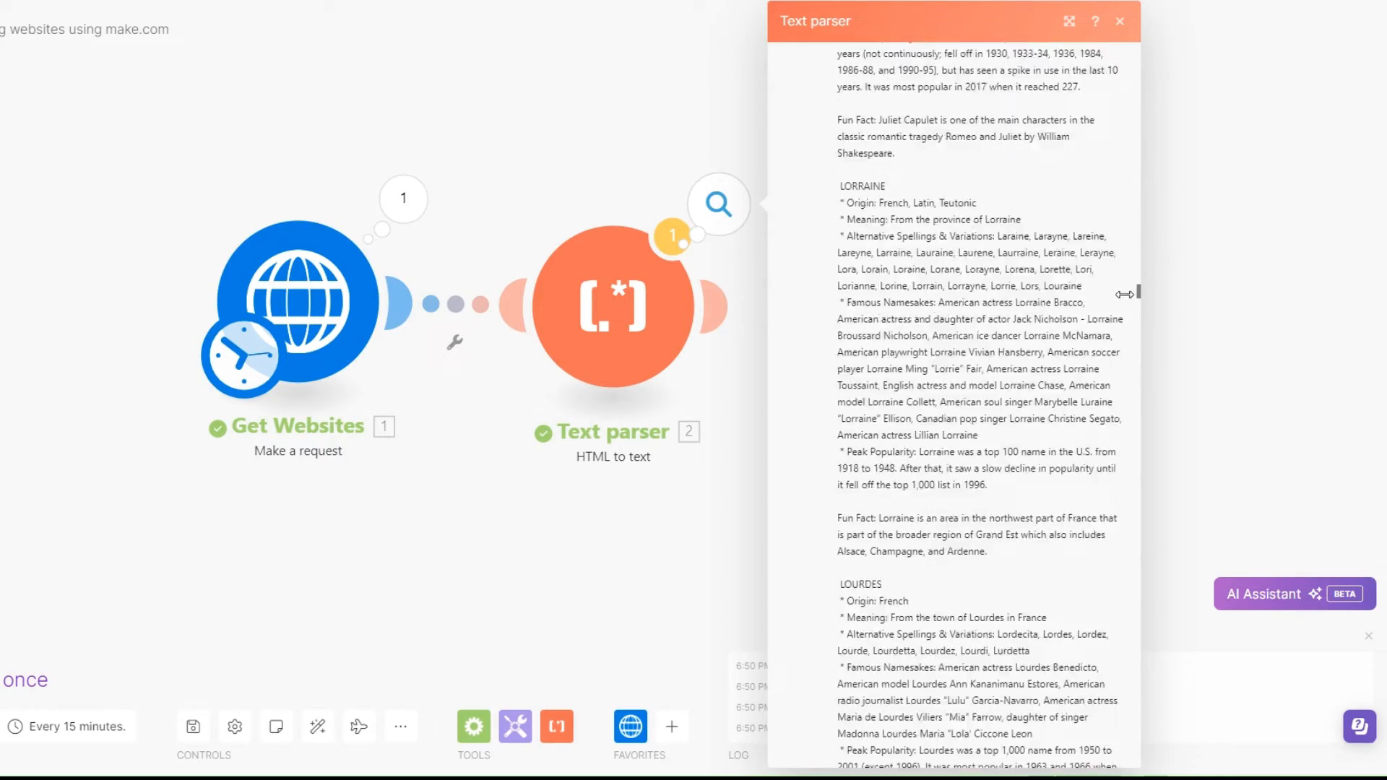
{"action": "scroll", "scroll_direction": "down", "scroll_amount": 3}
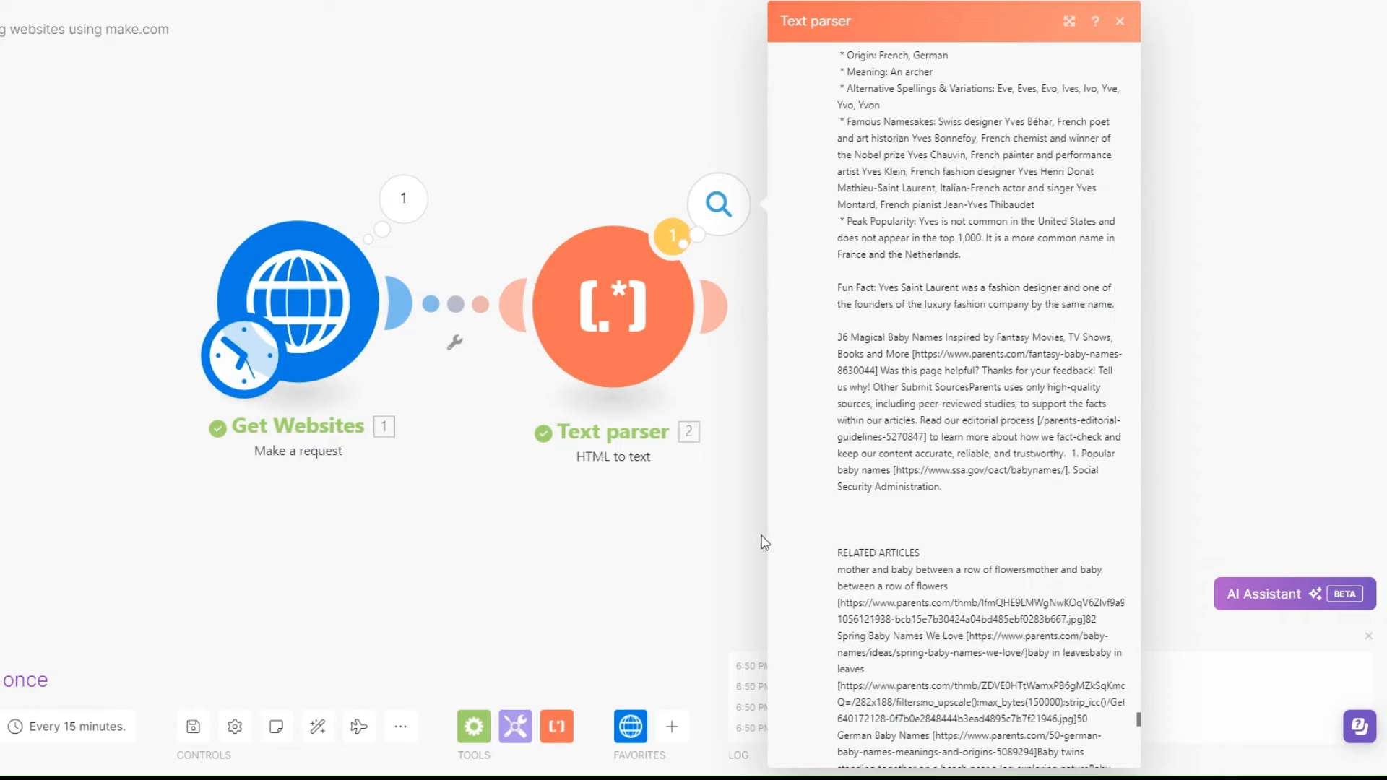
{"action": "scroll", "scroll_direction": "down", "scroll_amount": 3}
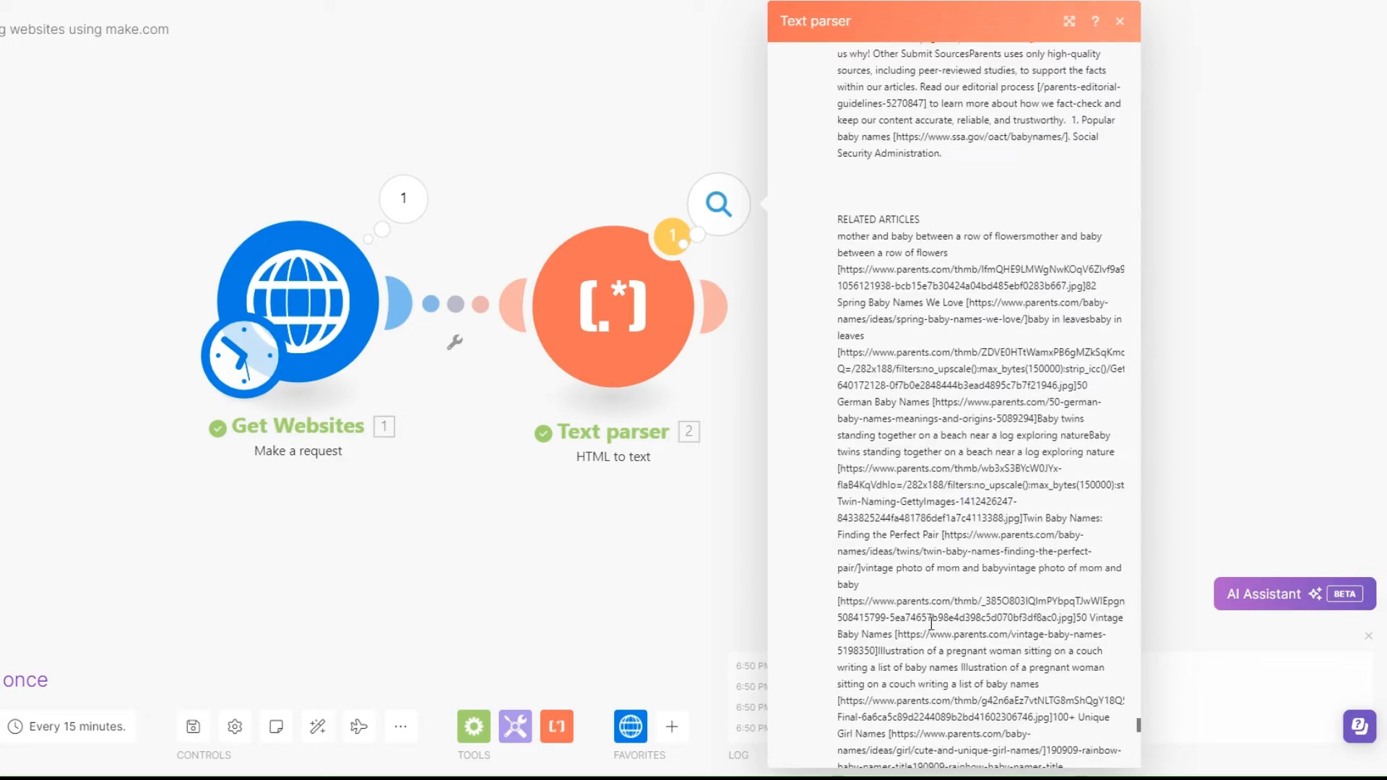
{"action": "scroll", "scroll_direction": "down", "scroll_amount": 3}
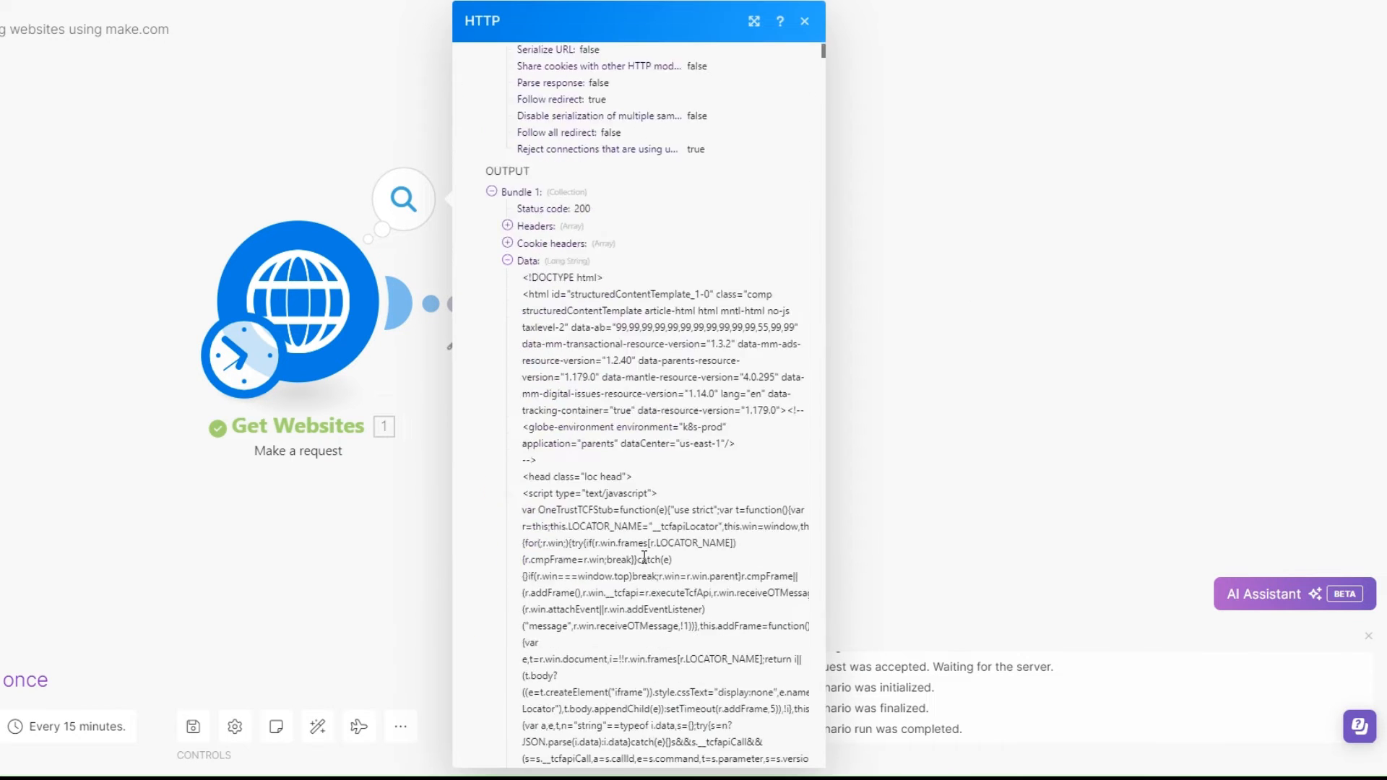
{"action": "scroll", "scroll_direction": "down", "scroll_amount": 3}
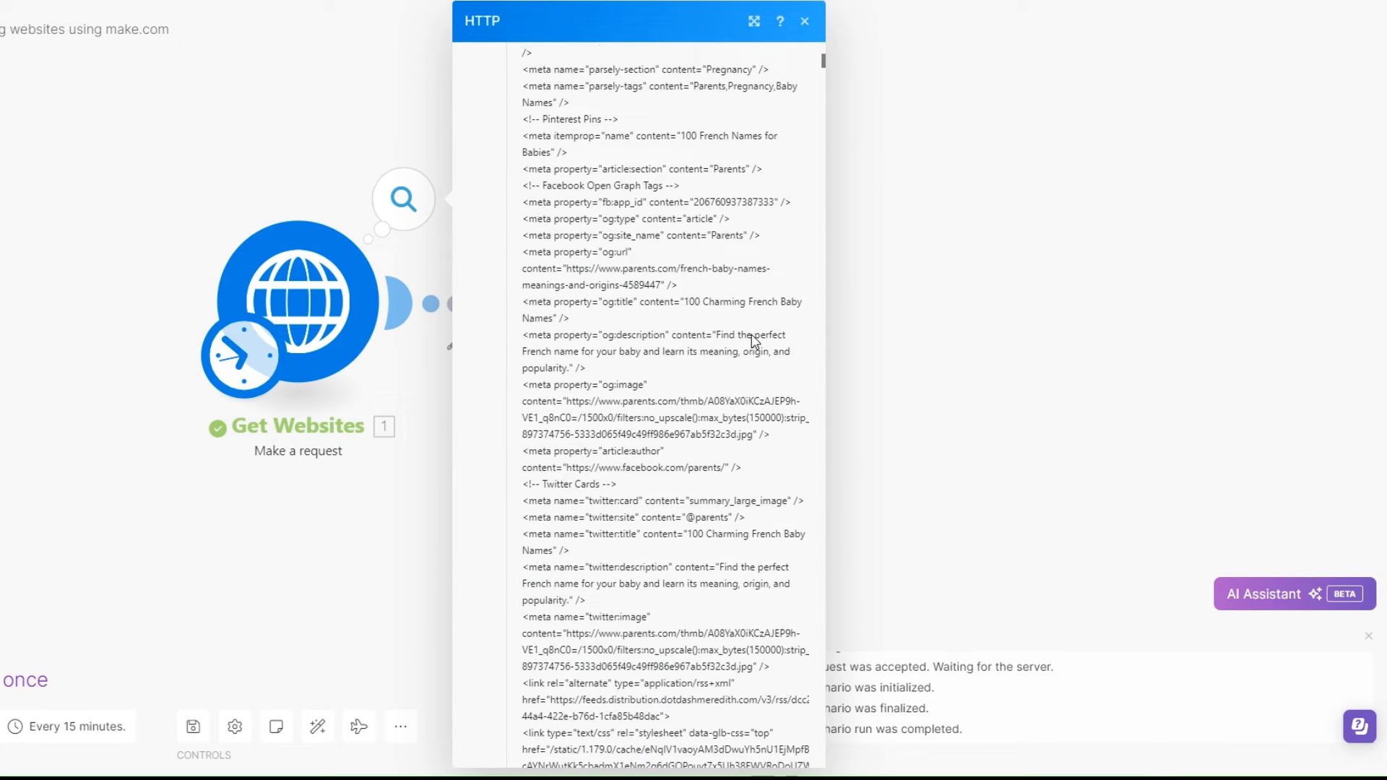
{"action": "left_click", "coordinate": [803, 20]}
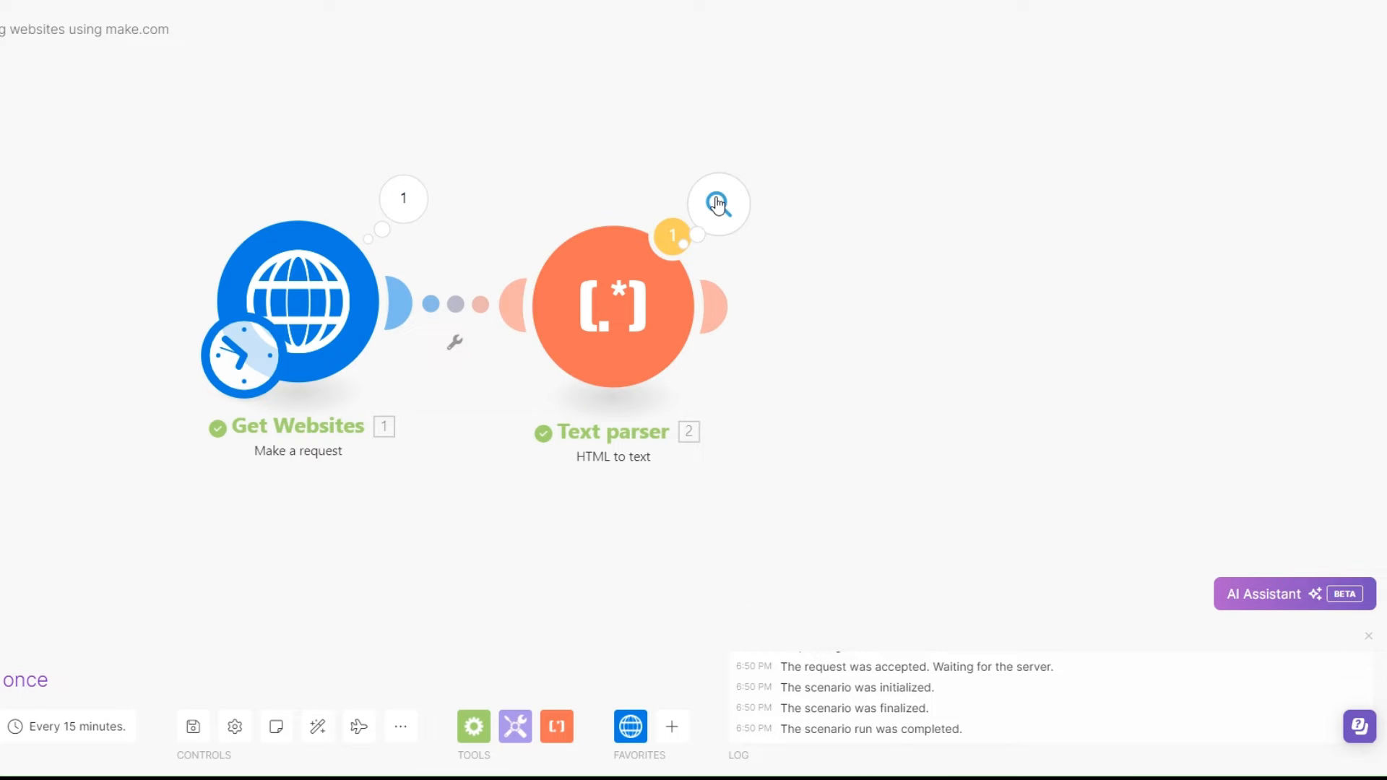
- Re-view the converted text output and the website request's run details
{"action": "left_click", "coordinate": [717, 203]}
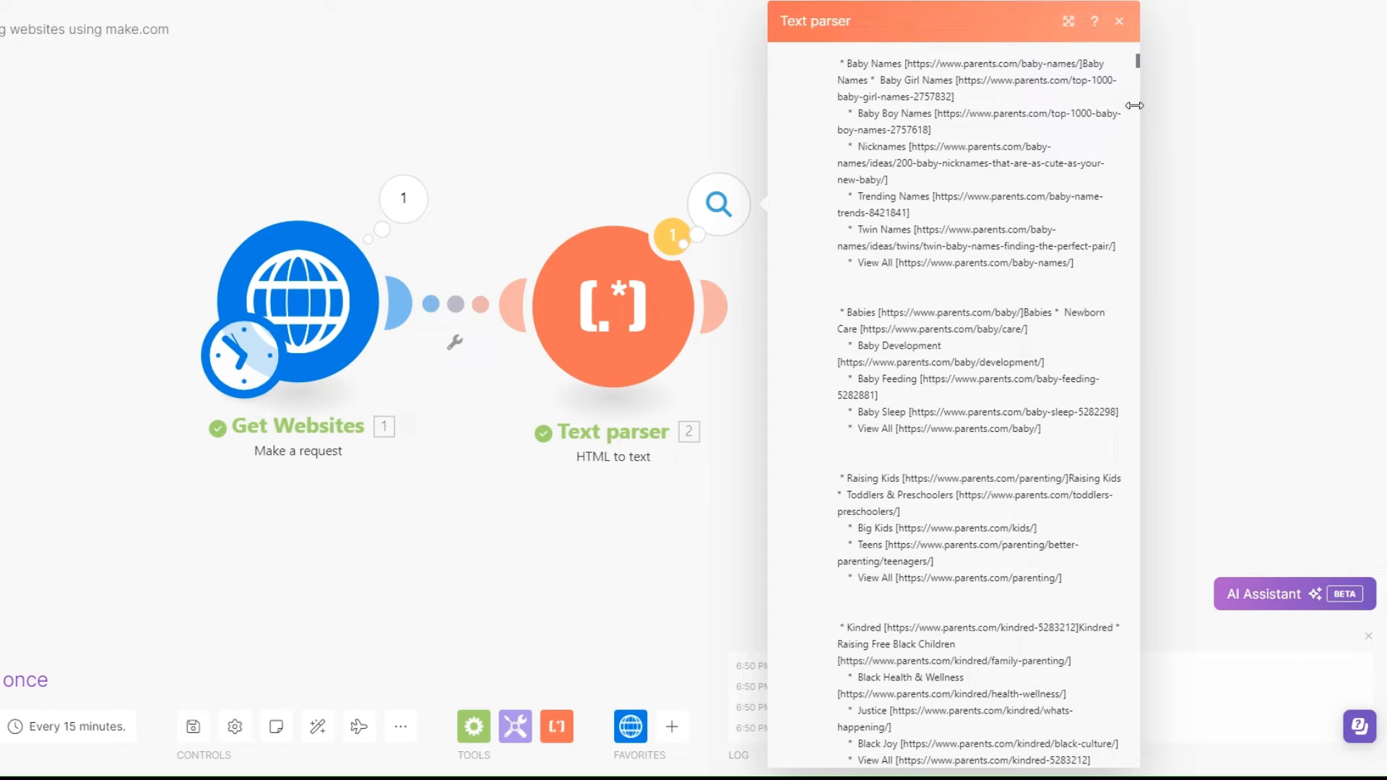
{"action": "scroll", "scroll_direction": "down", "scroll_amount": 3}
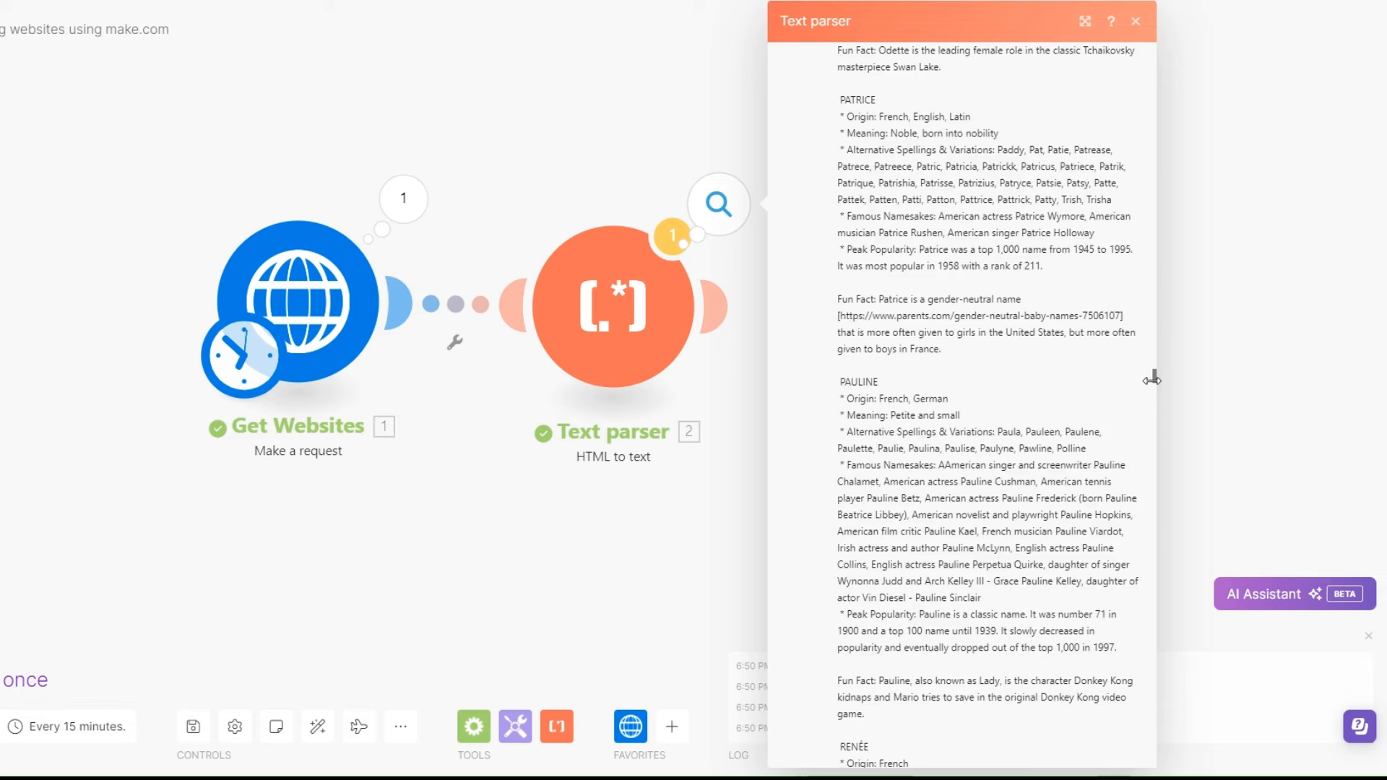
{"action": "scroll", "scroll_direction": "down", "scroll_amount": 3}
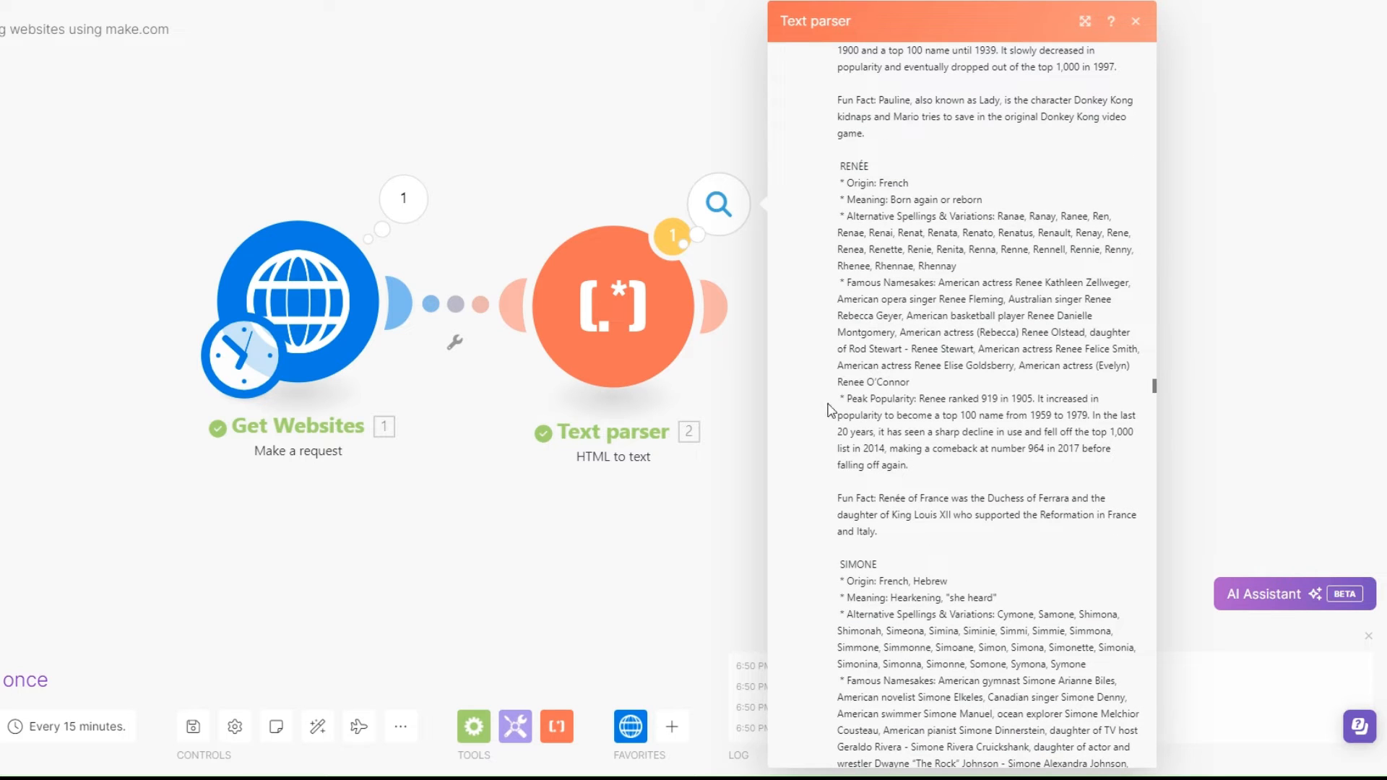
{"action": "left_click", "coordinate": [1134, 21]}
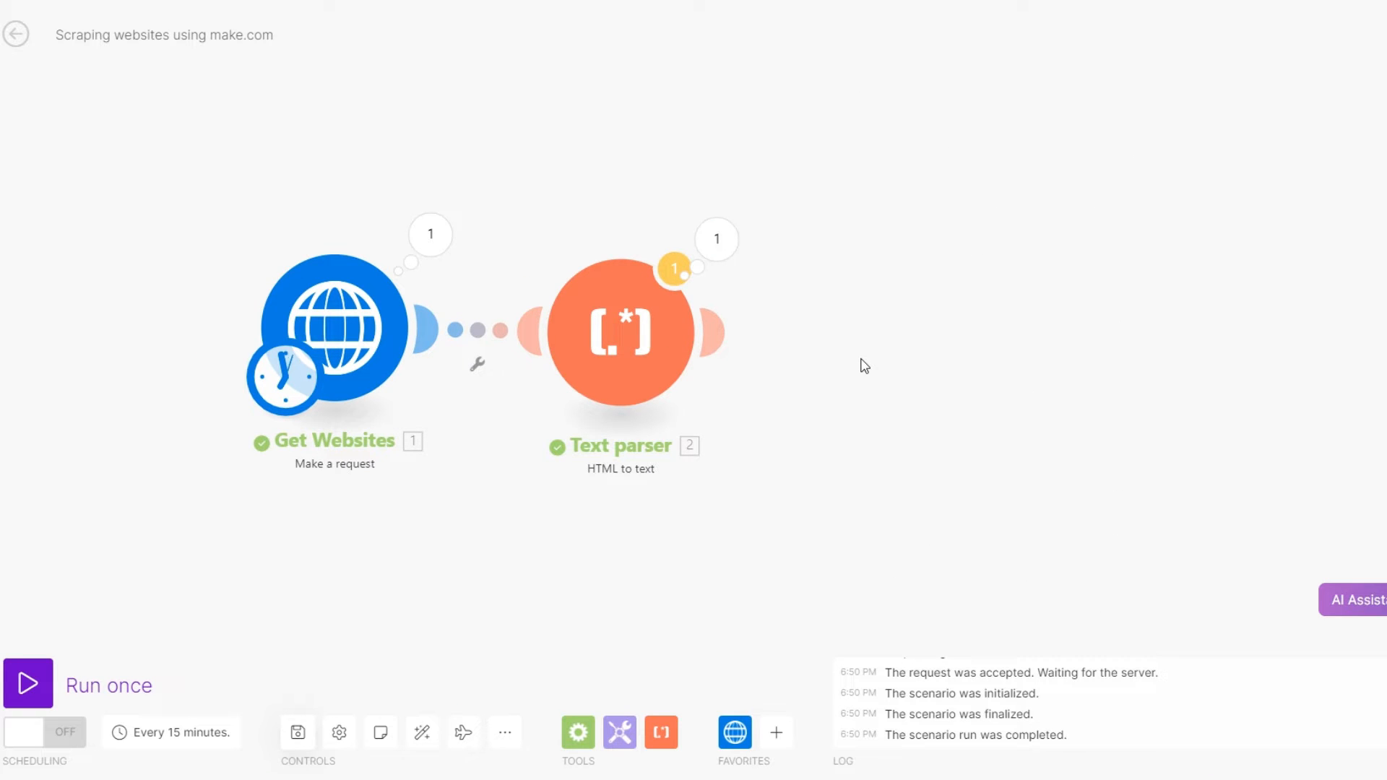
{"action": "left_click", "coordinate": [430, 233]}
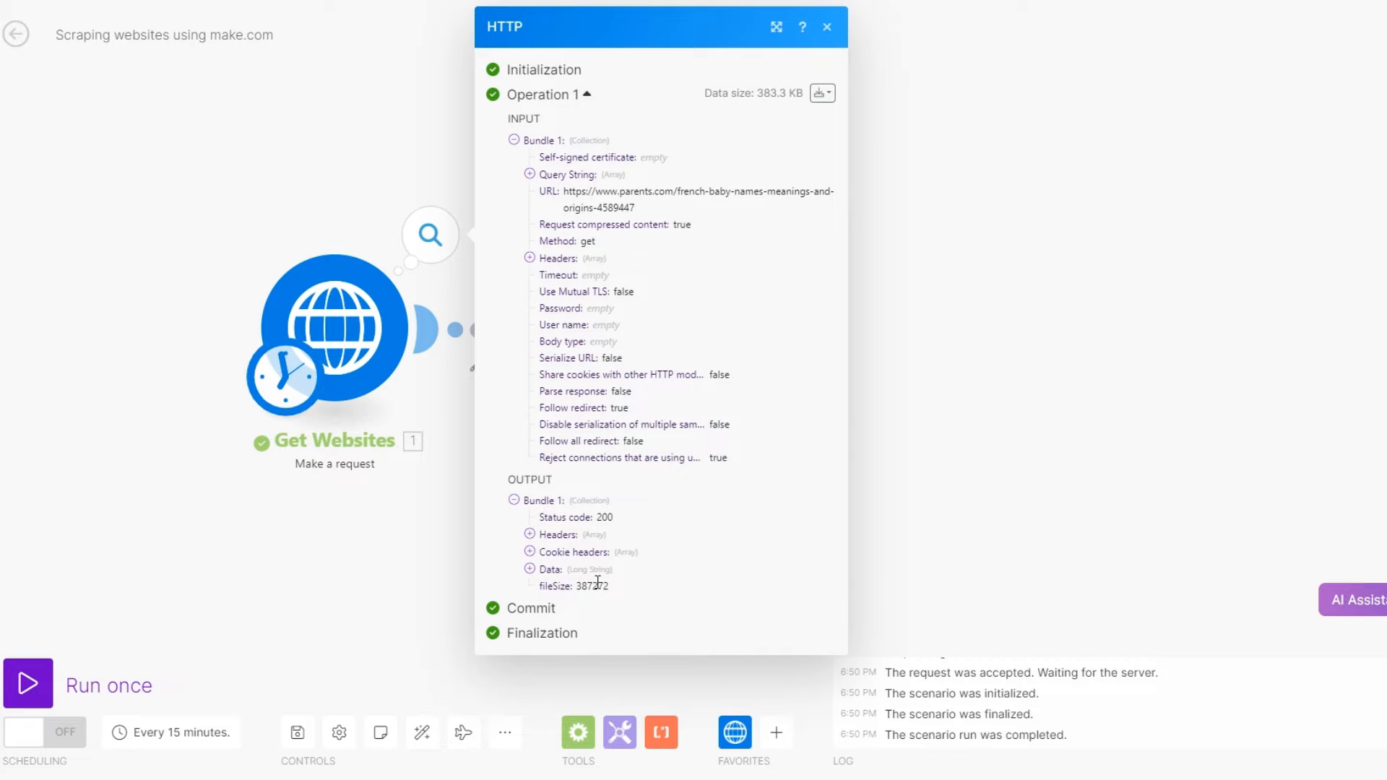
{"action": "left_click", "coordinate": [827, 27]}
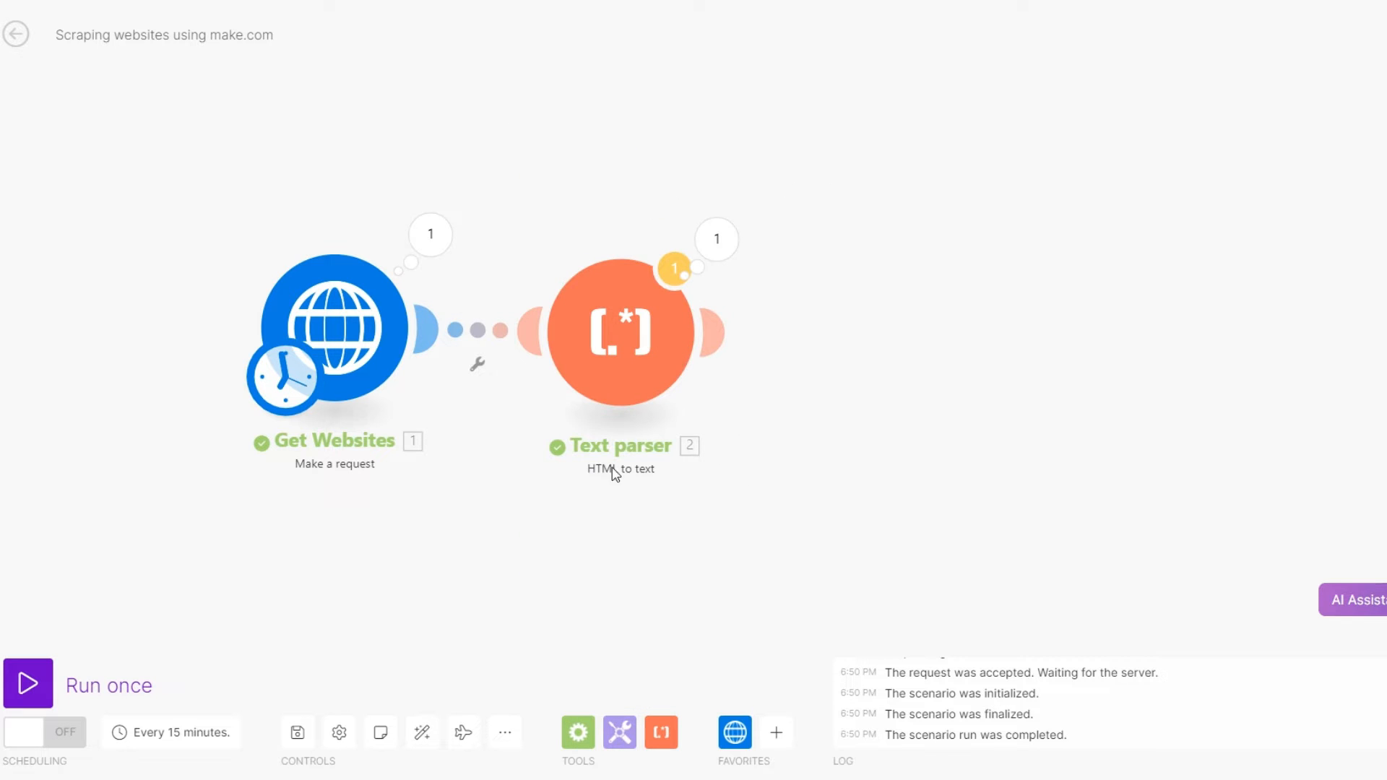
{"action": "mouse_move", "coordinate": [641, 312]}
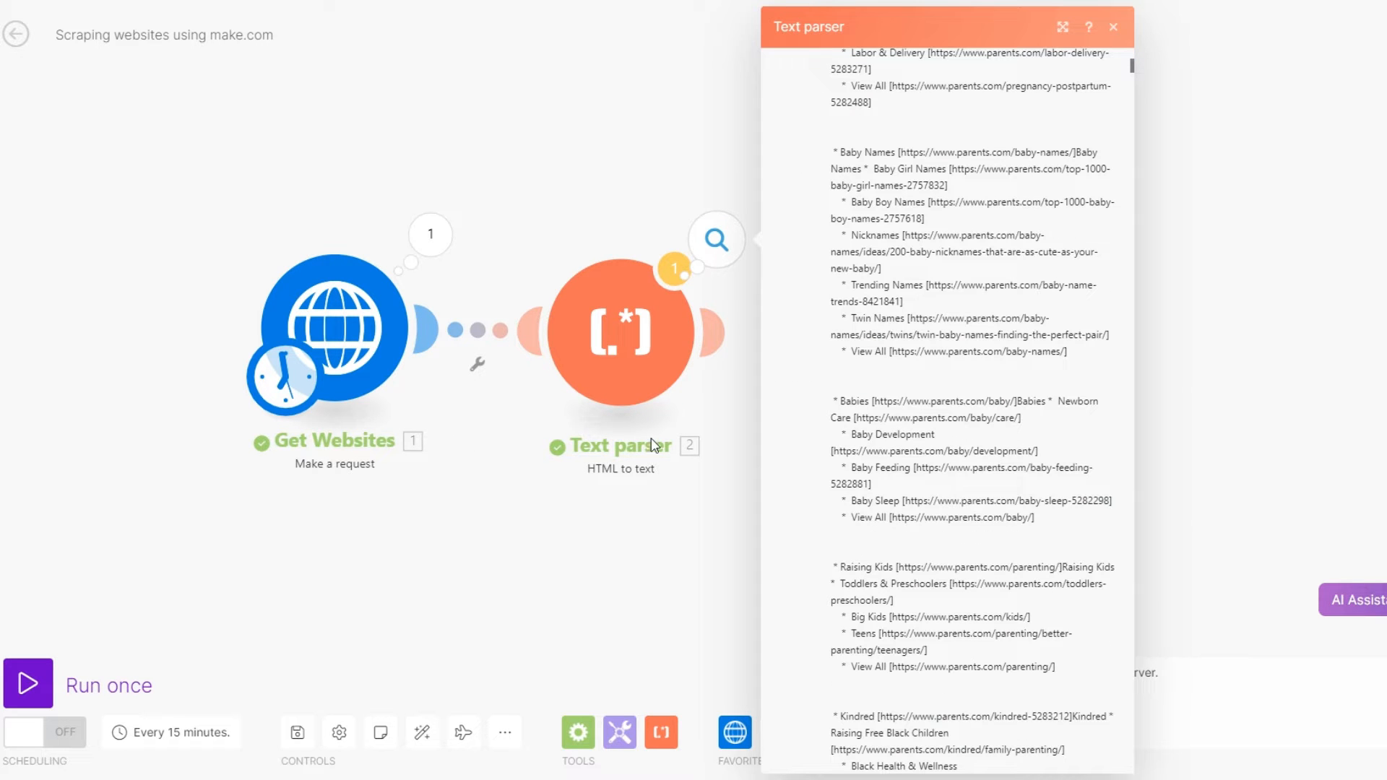
- Reopen the converted text and scroll through the French names with origins and meanings
{"action": "left_click", "coordinate": [1113, 27]}
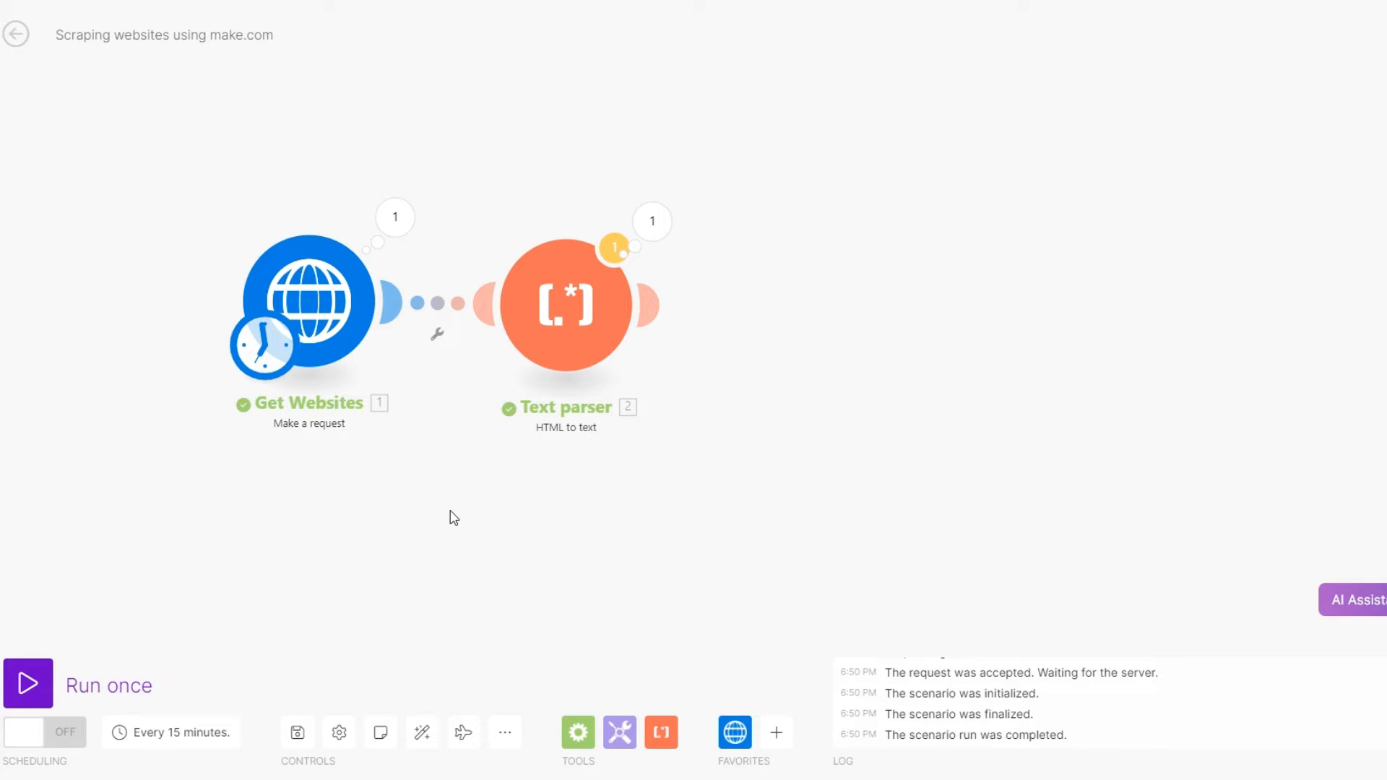
{"action": "left_click", "coordinate": [652, 221]}
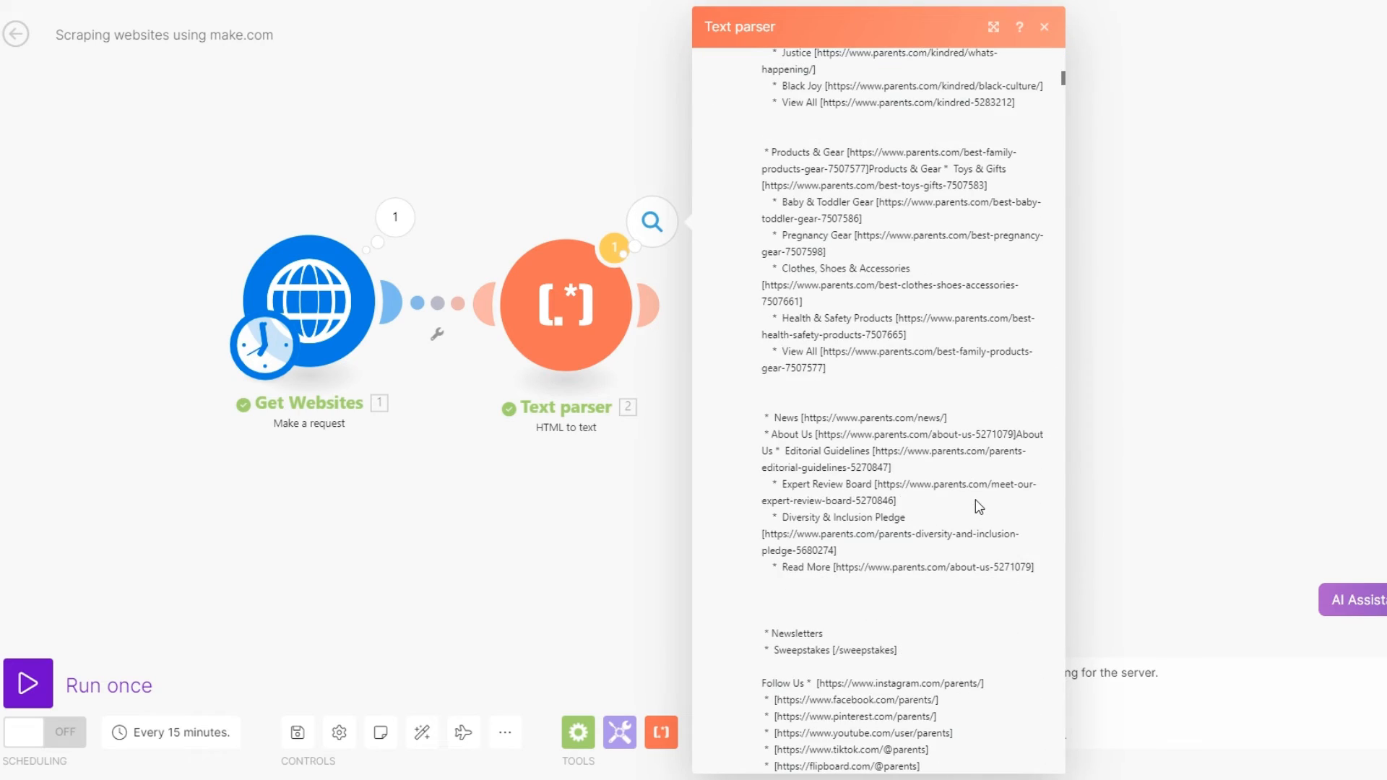
{"action": "scroll", "scroll_direction": "down", "scroll_amount": 3}
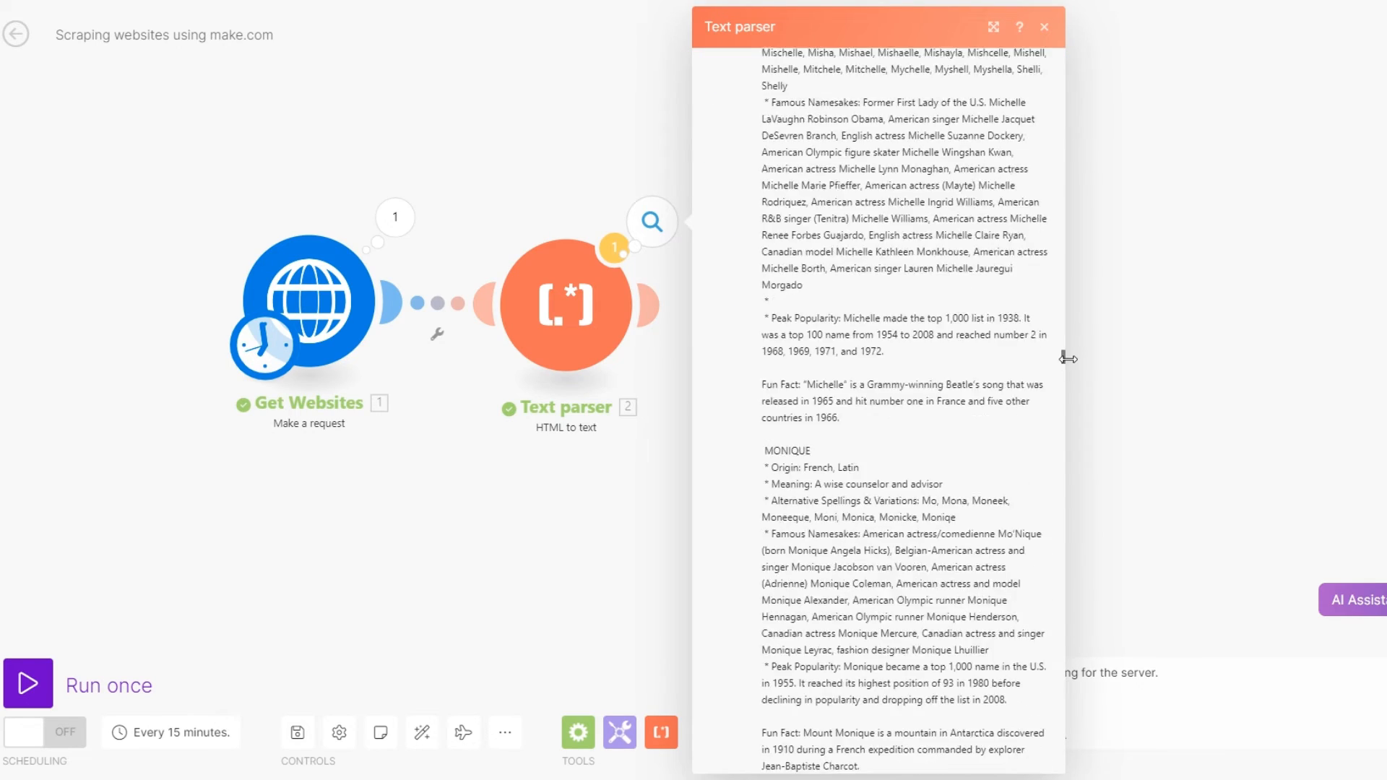
{"action": "scroll", "scroll_direction": "down", "scroll_amount": 3}
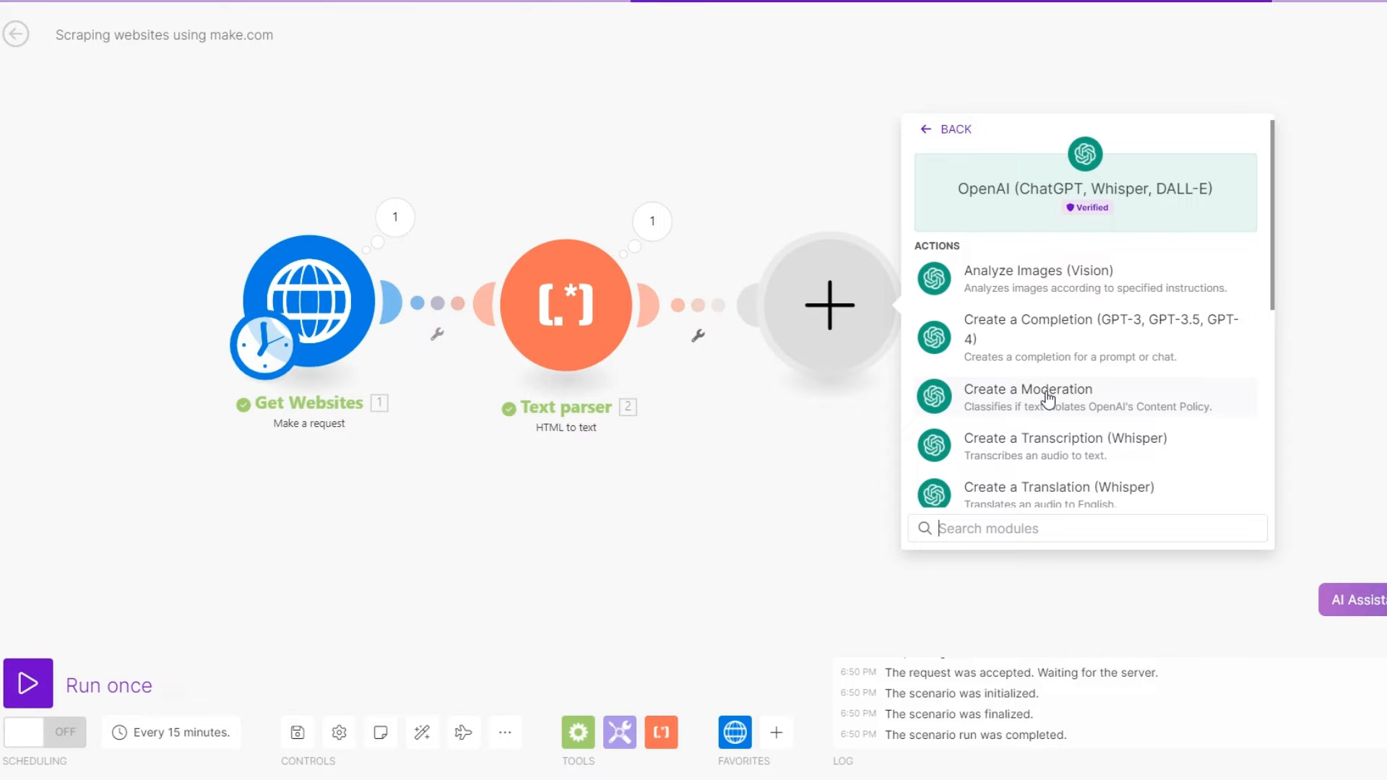
- Add OpenAI 'Create a Completion' after the Text parser and check the parser's output
{"action": "left_click", "coordinate": [1028, 389]}
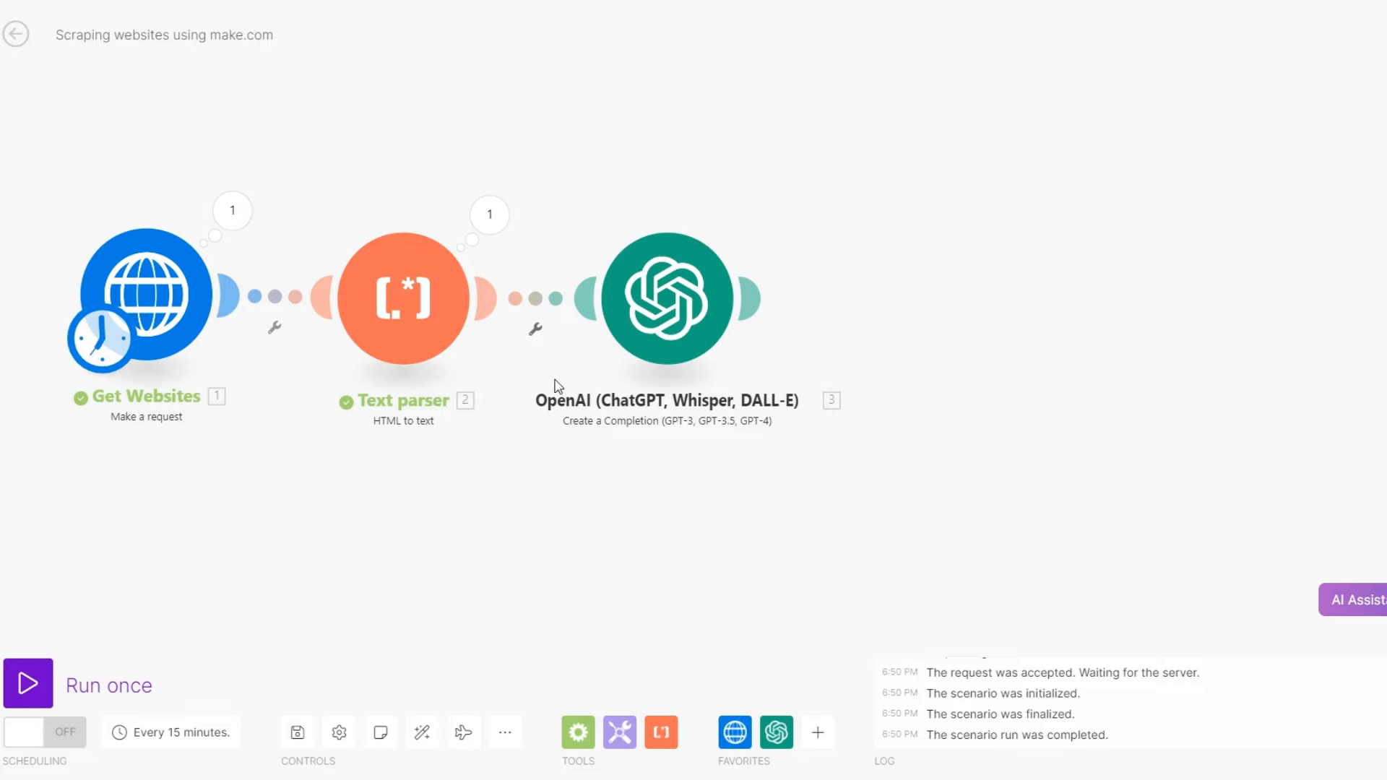
{"action": "left_click", "coordinate": [667, 298]}
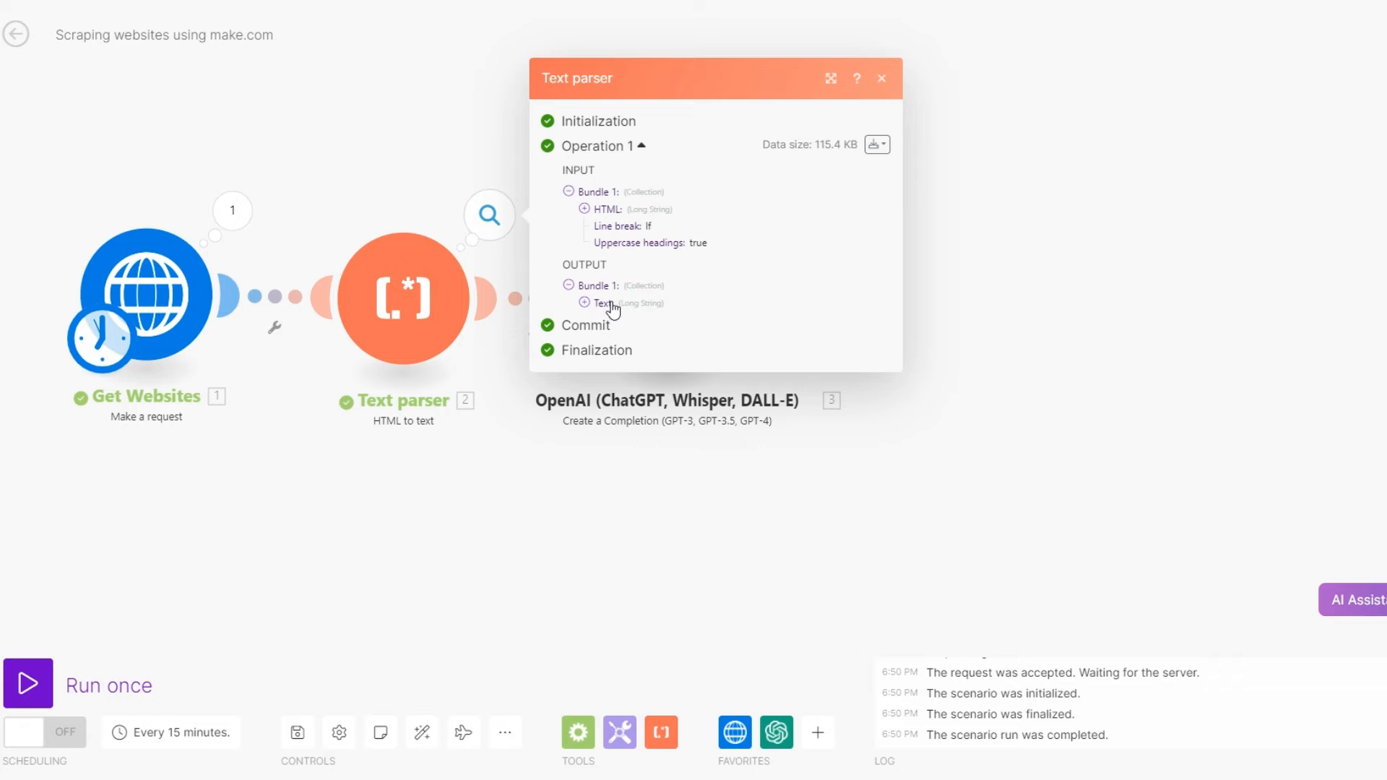
{"action": "left_click", "coordinate": [881, 78]}
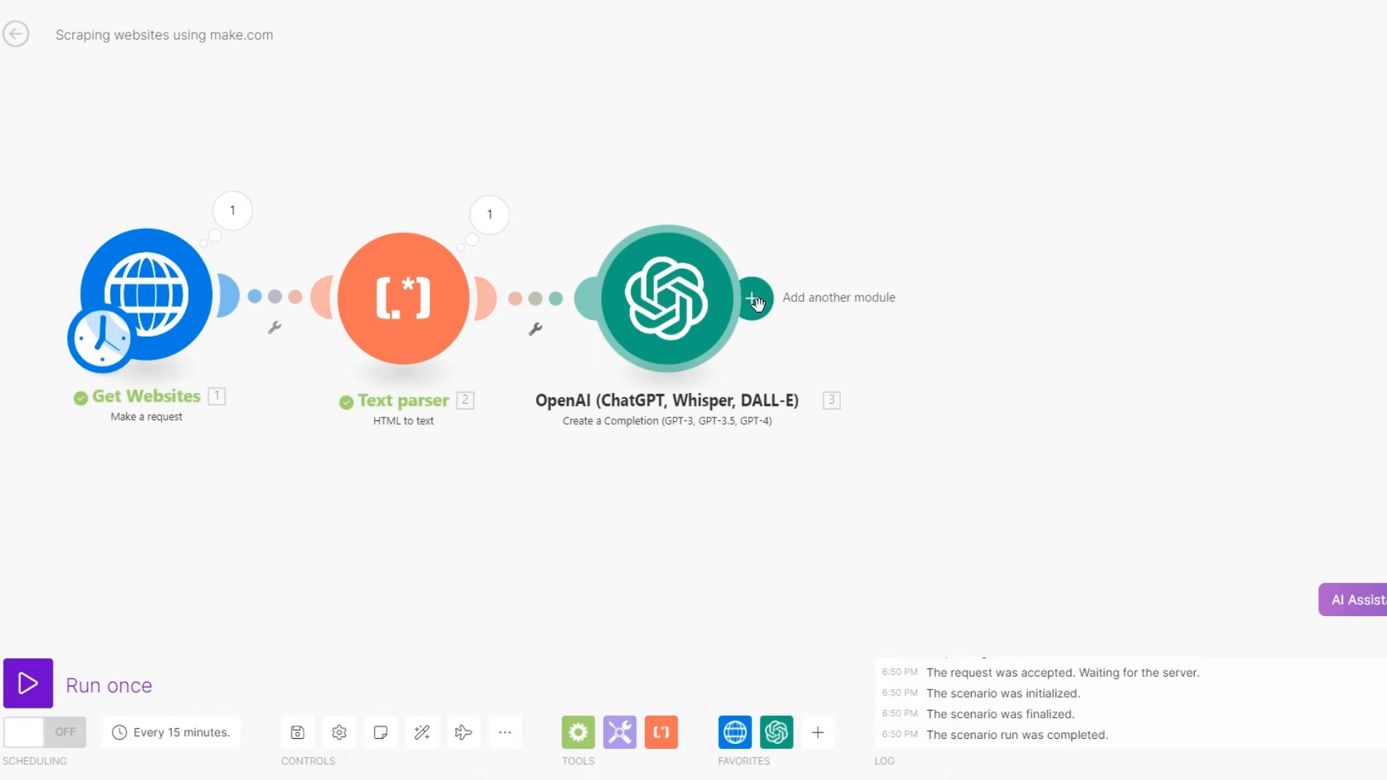
- Add a Google Sheets 'Add a Row' module after OpenAI, then search apps for 'em'
{"action": "left_click", "coordinate": [753, 298]}
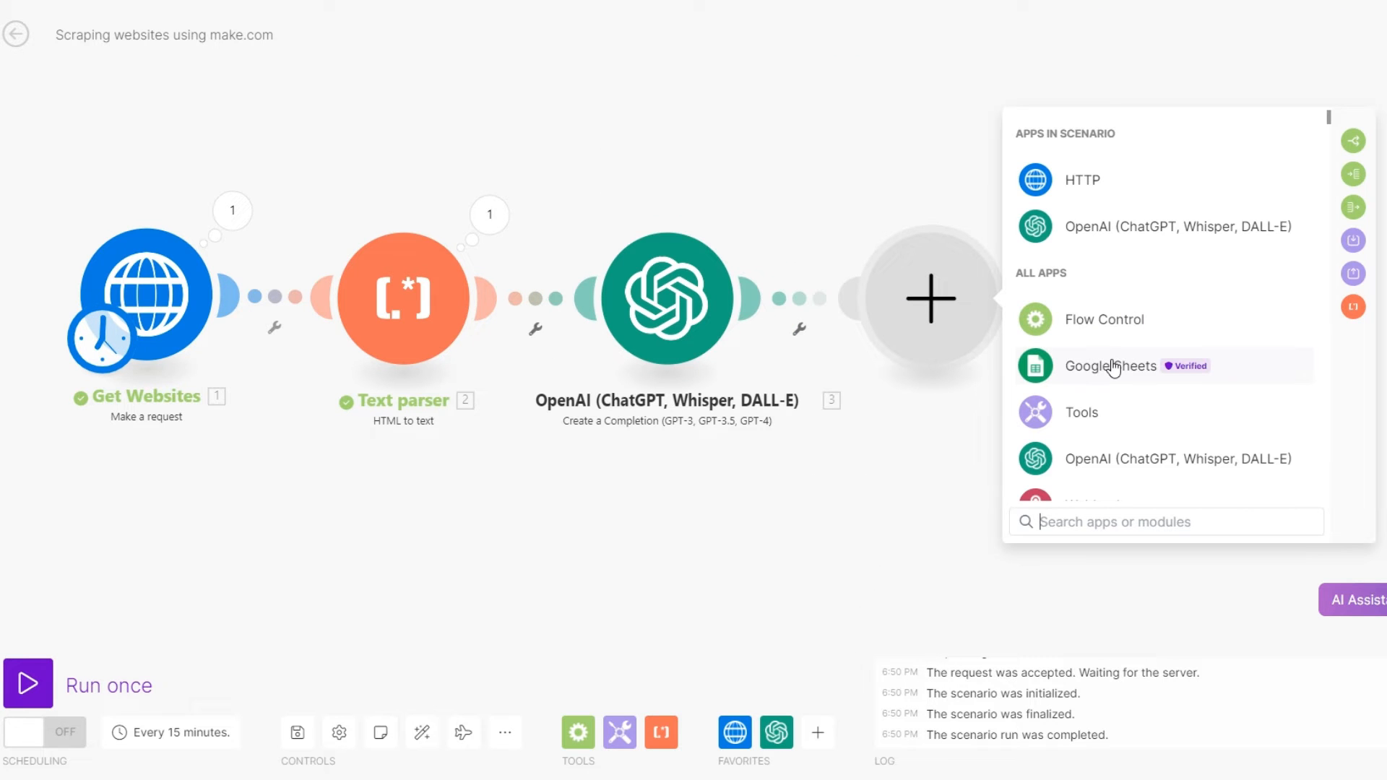
{"action": "left_click", "coordinate": [1110, 365]}
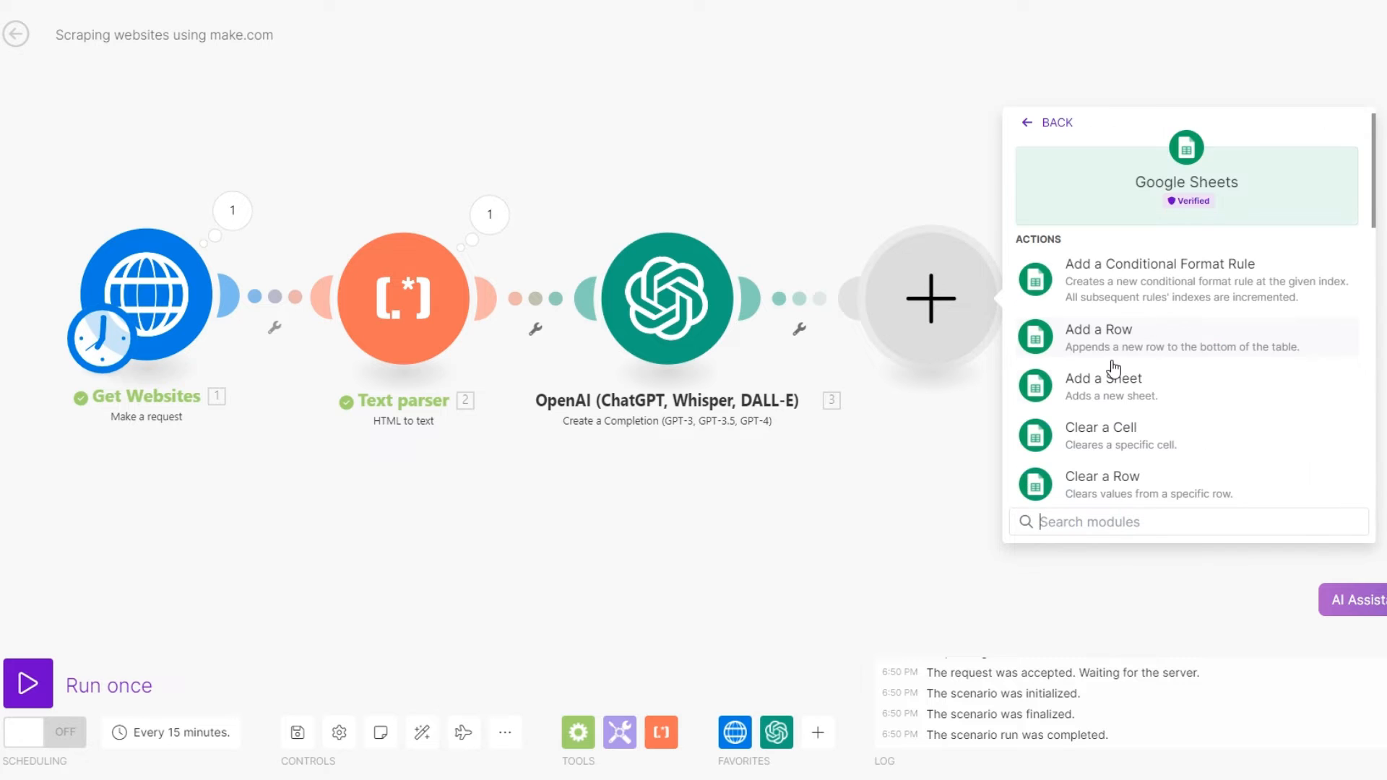
{"action": "left_click", "coordinate": [1098, 329]}
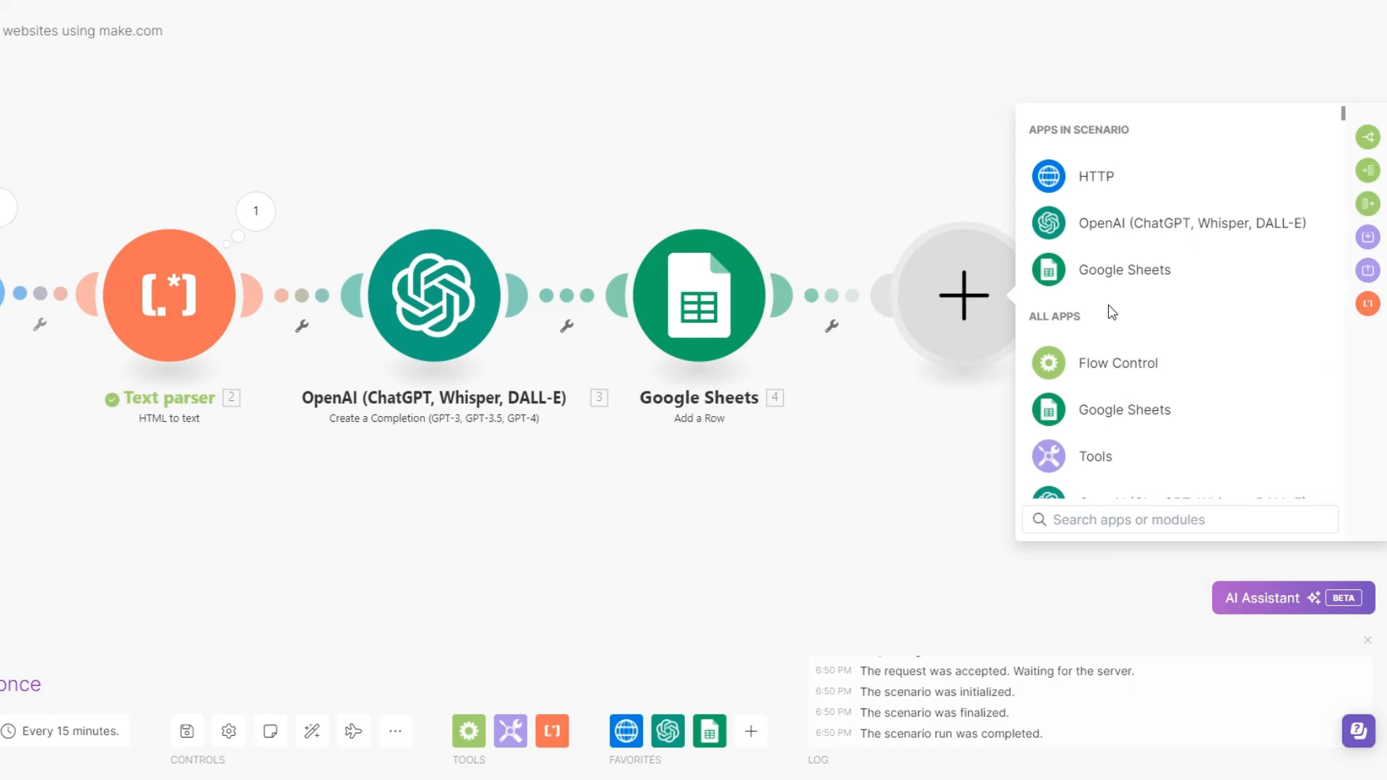
{"action": "type", "text": "em"}
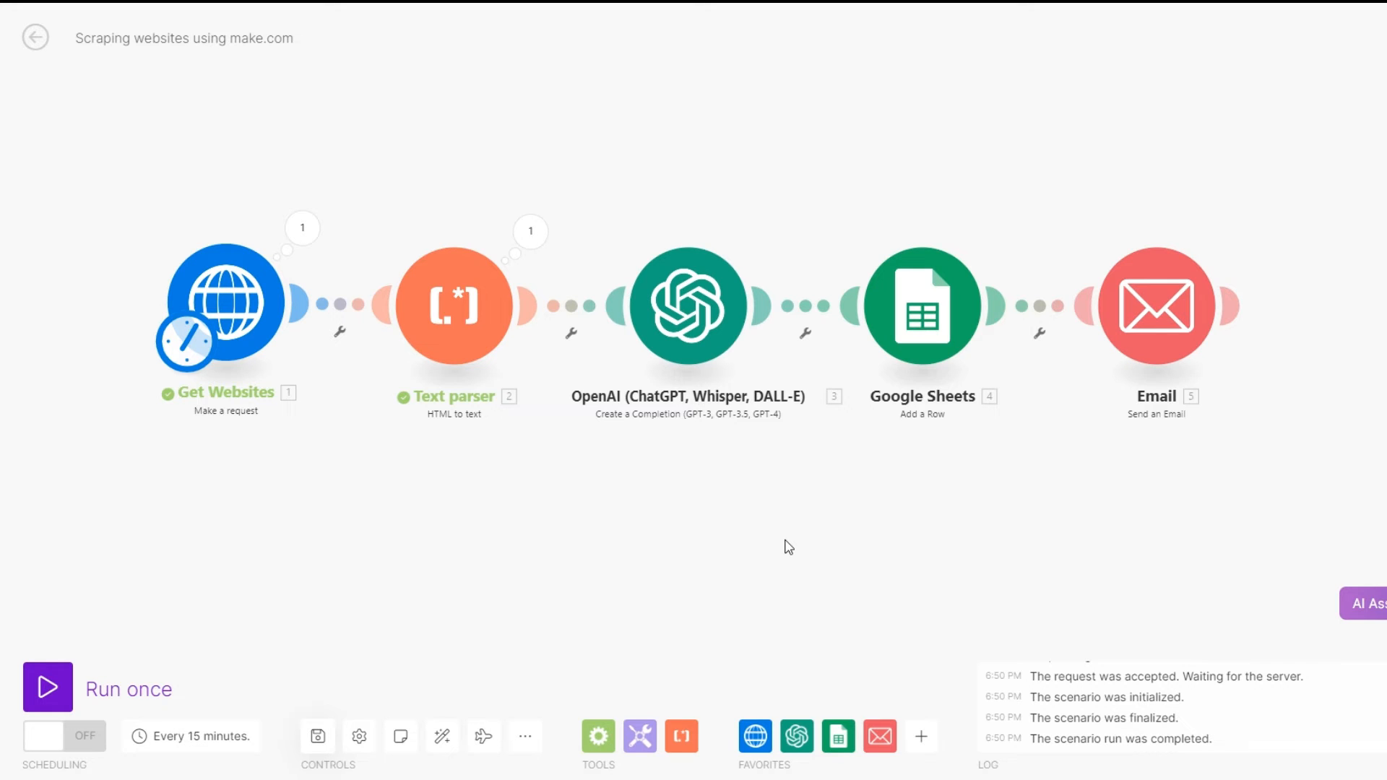
{"action": "mouse_move", "coordinate": [204, 427]}
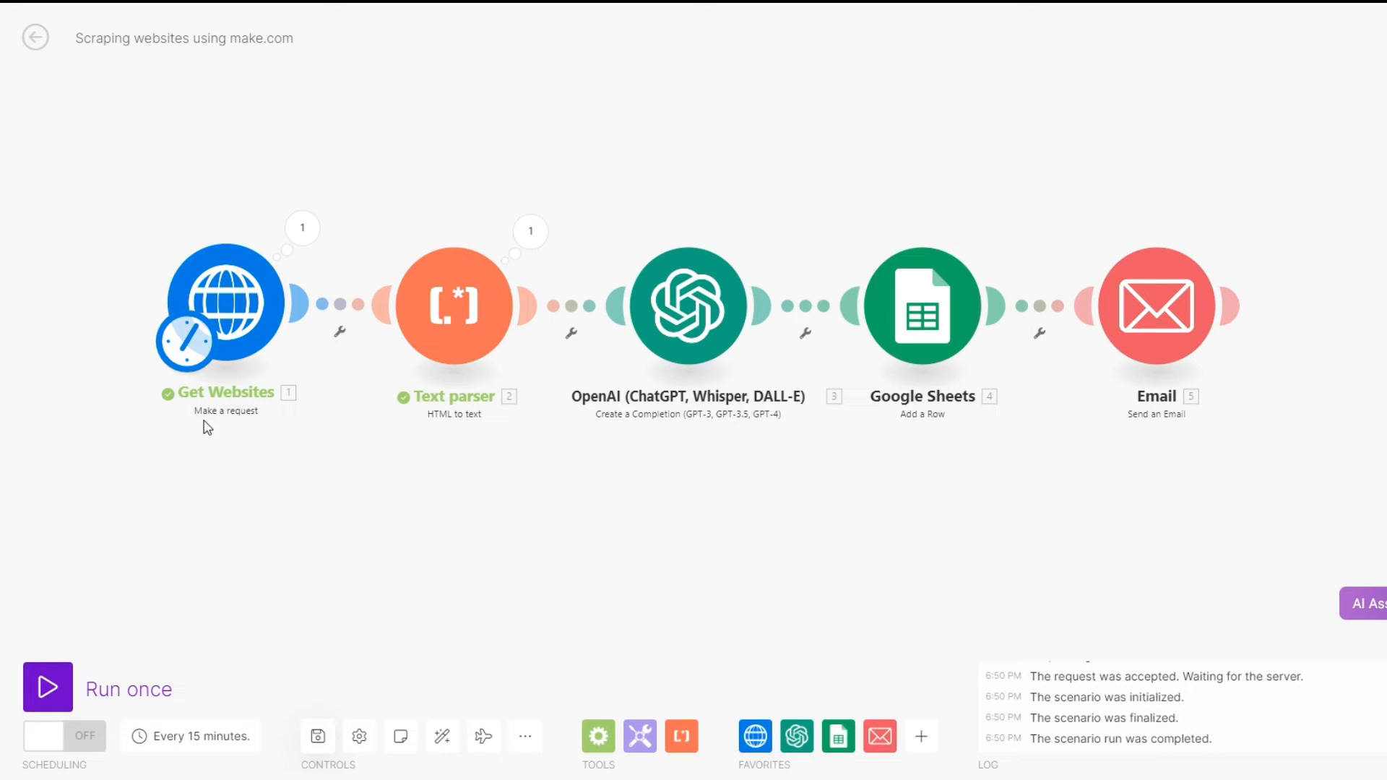
- Recheck Get Websites' settings and its run output Data containing the page HTML
{"action": "left_click", "coordinate": [225, 304]}
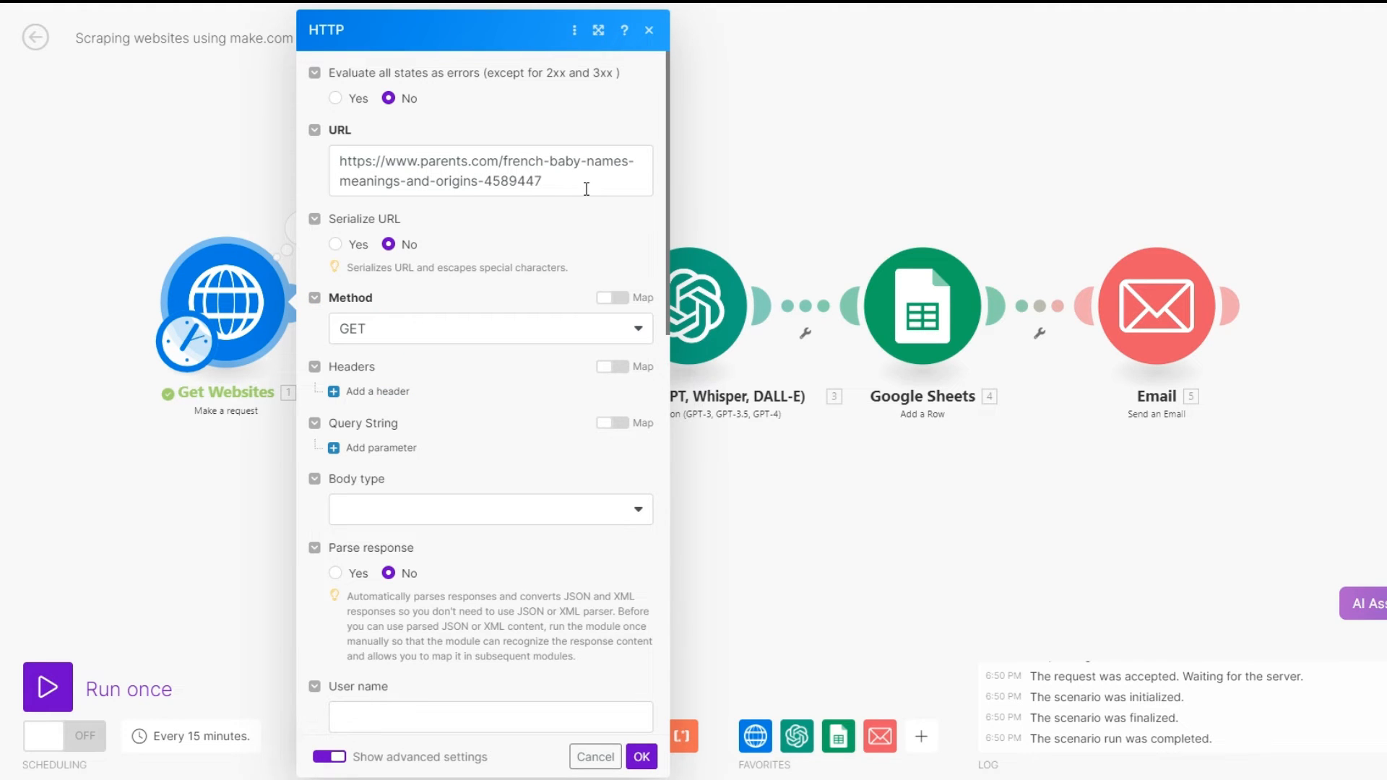
{"action": "mouse_move", "coordinate": [759, 773]}
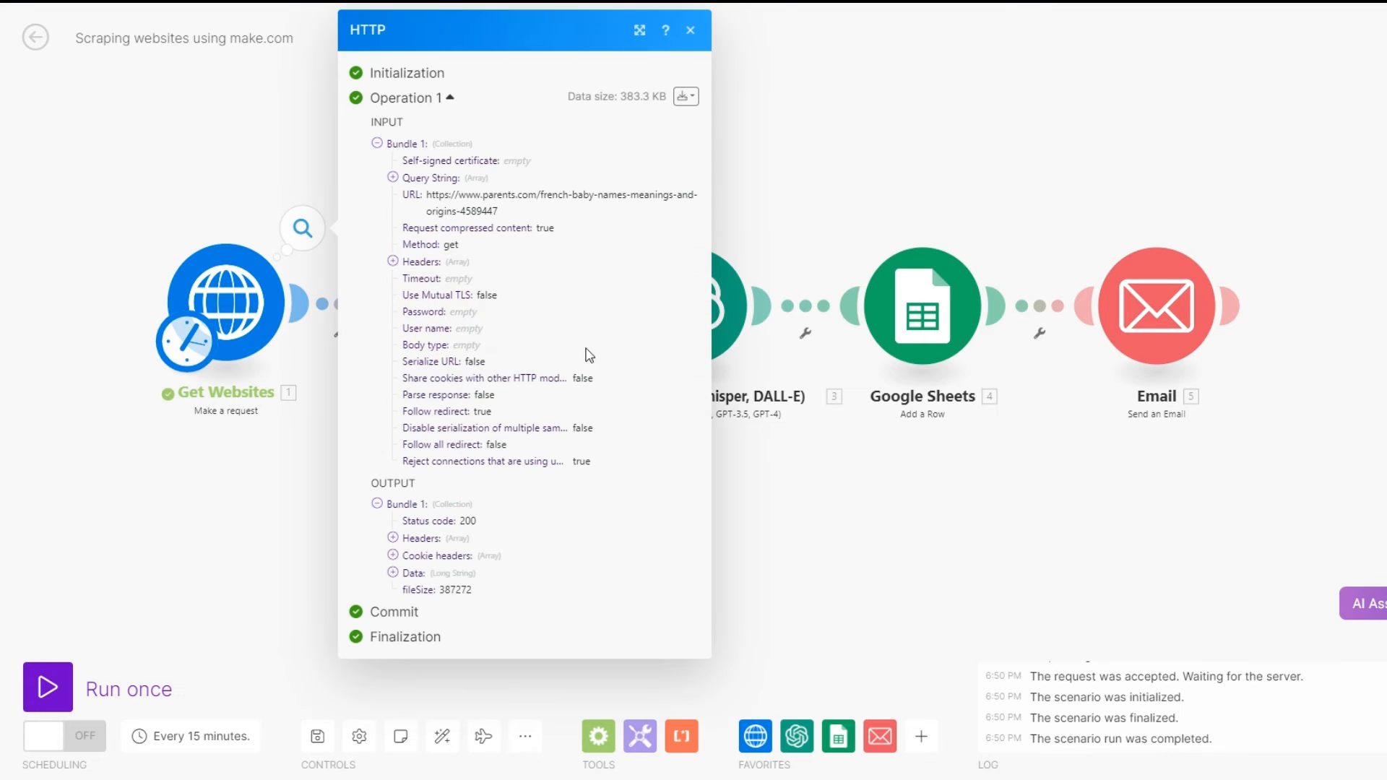
{"action": "left_click", "coordinate": [413, 571]}
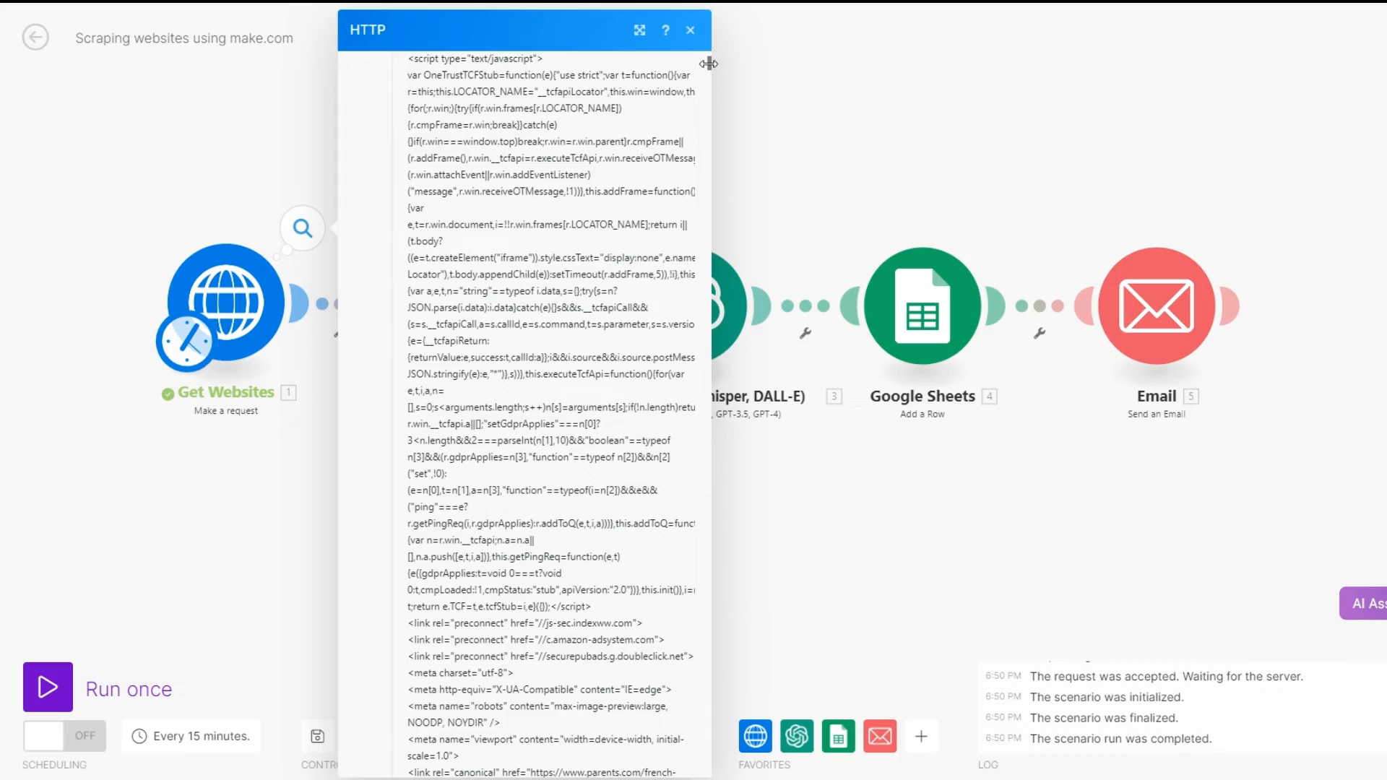
{"action": "scroll", "scroll_direction": "down", "scroll_amount": 3}
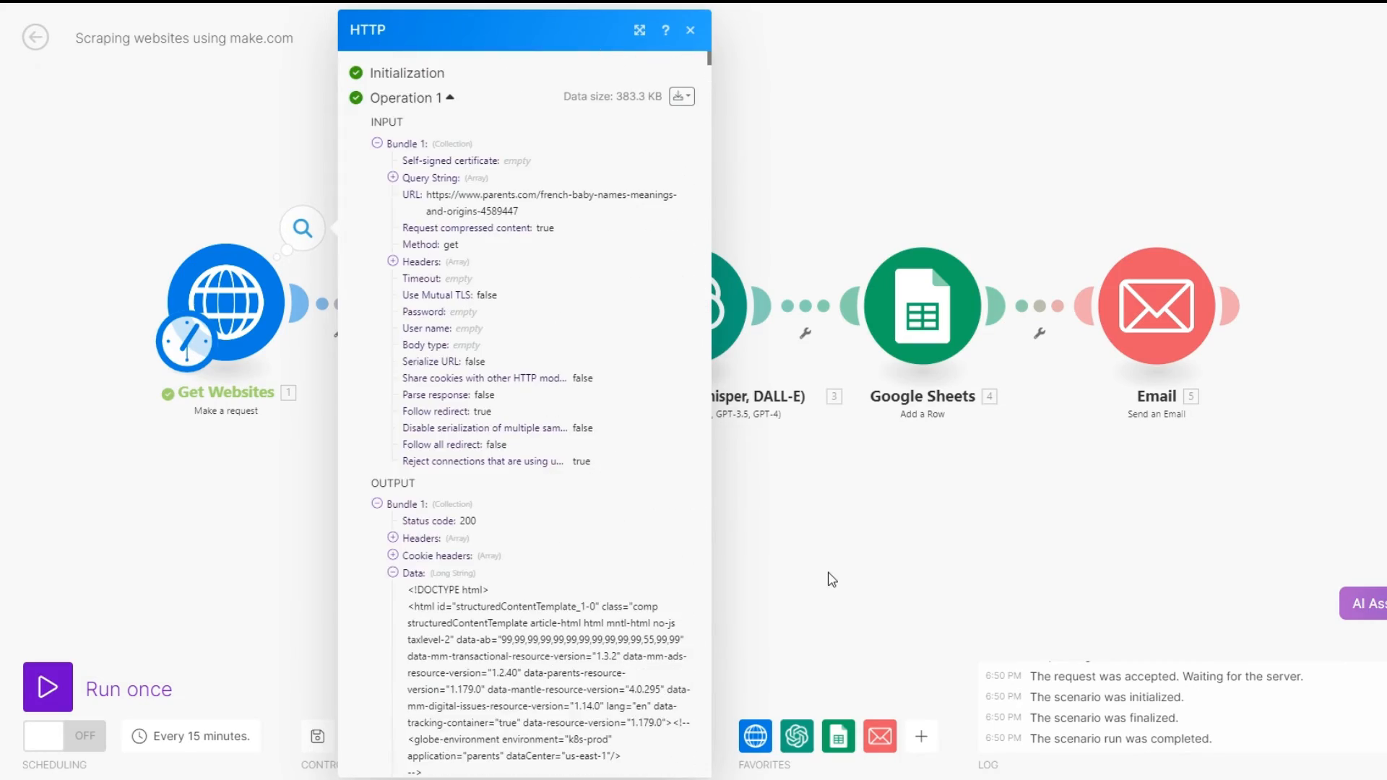
{"action": "left_click", "coordinate": [690, 30]}
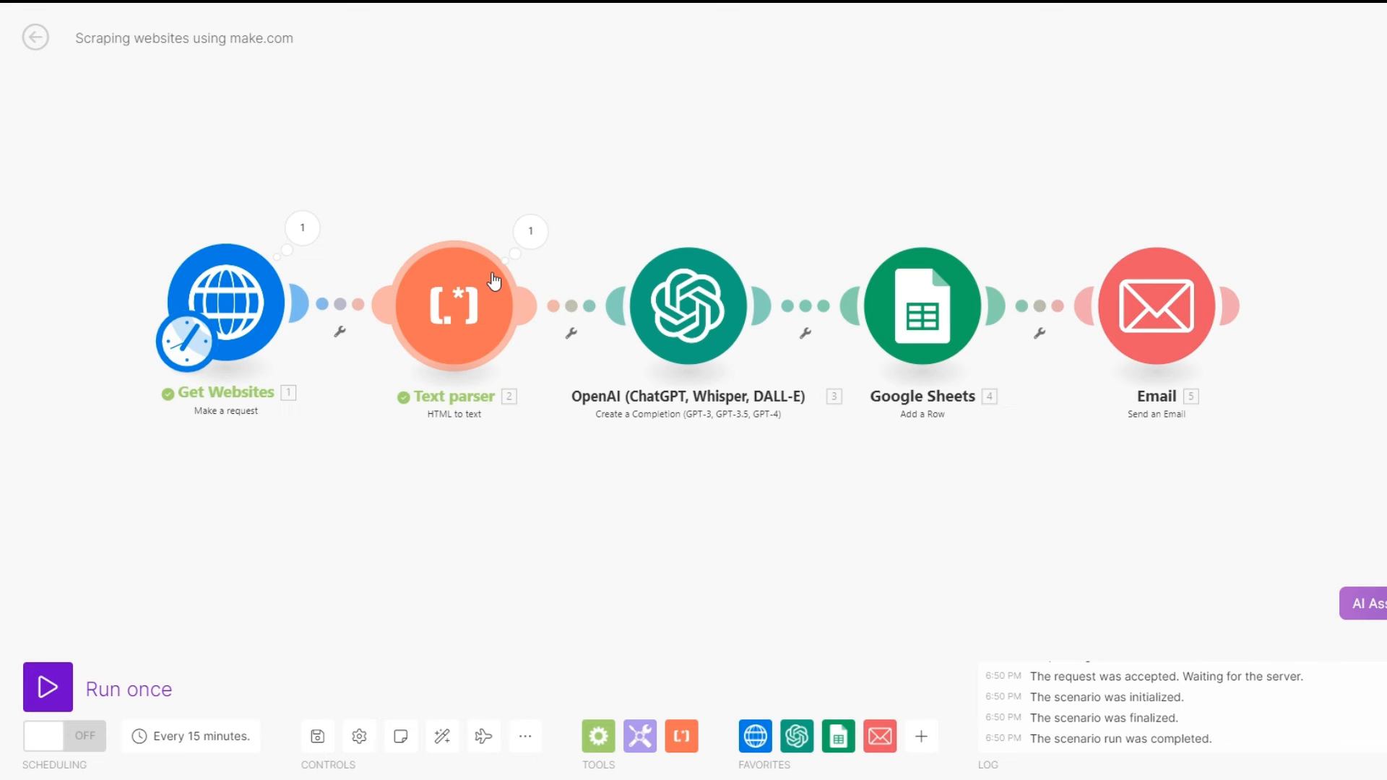
{"action": "mouse_move", "coordinate": [454, 433]}
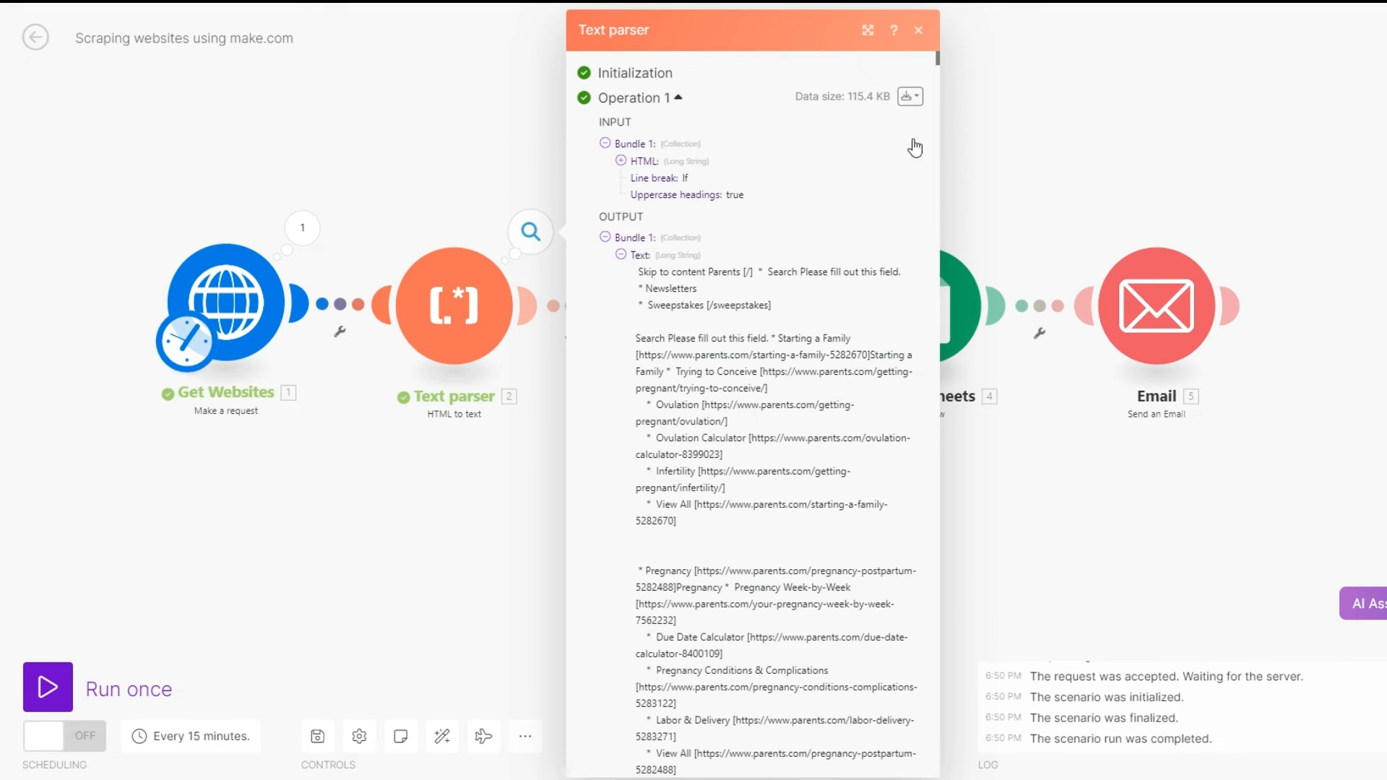
{"action": "scroll", "scroll_direction": "down", "scroll_amount": 3}
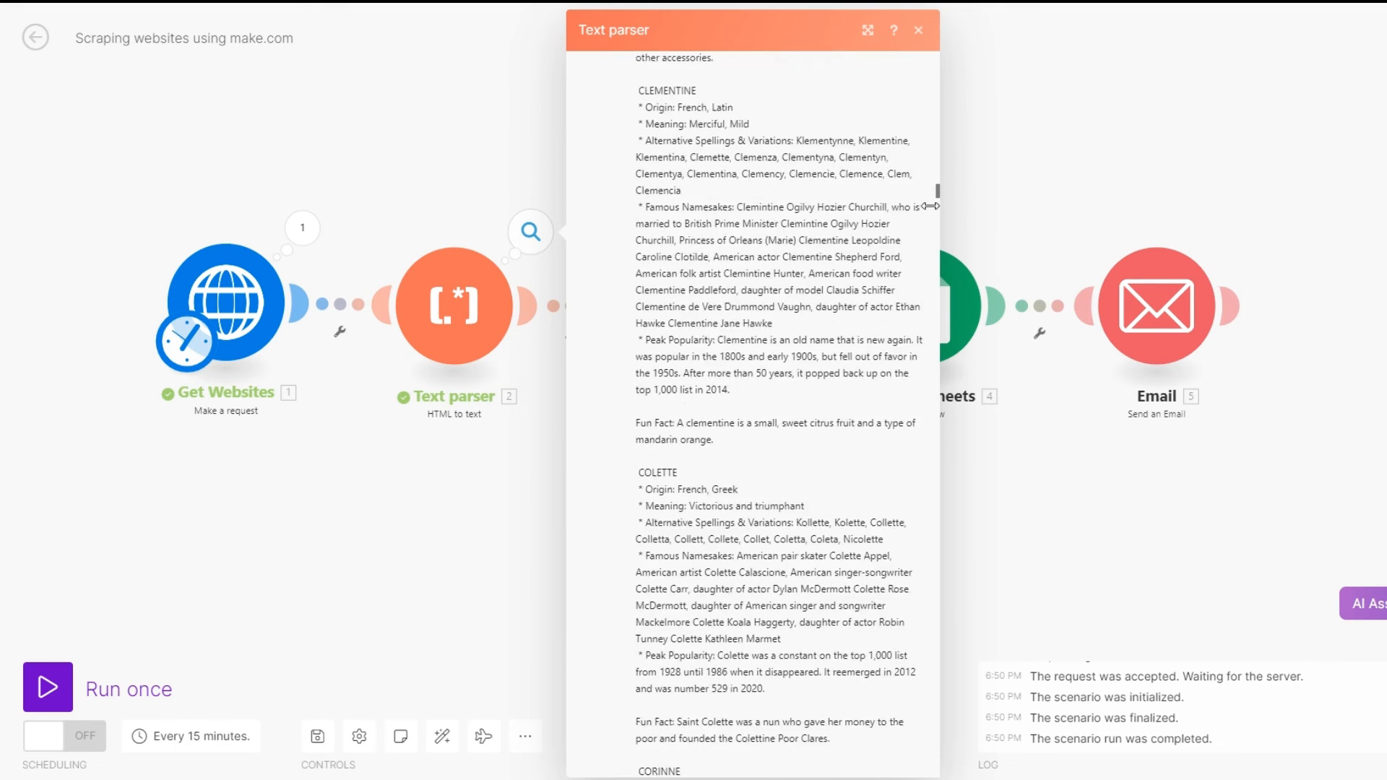
{"action": "scroll", "scroll_direction": "down", "scroll_amount": 3}
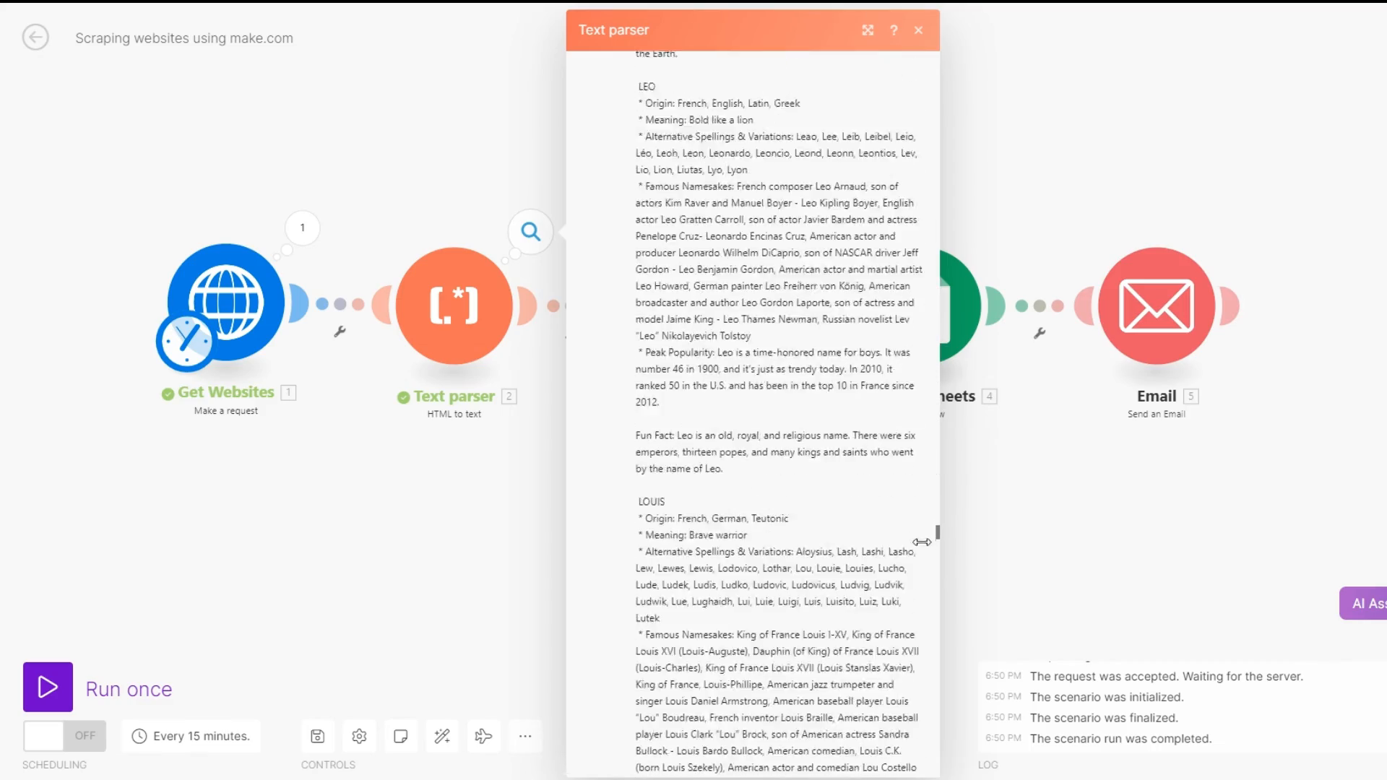
{"action": "scroll", "scroll_direction": "down", "scroll_amount": 3}
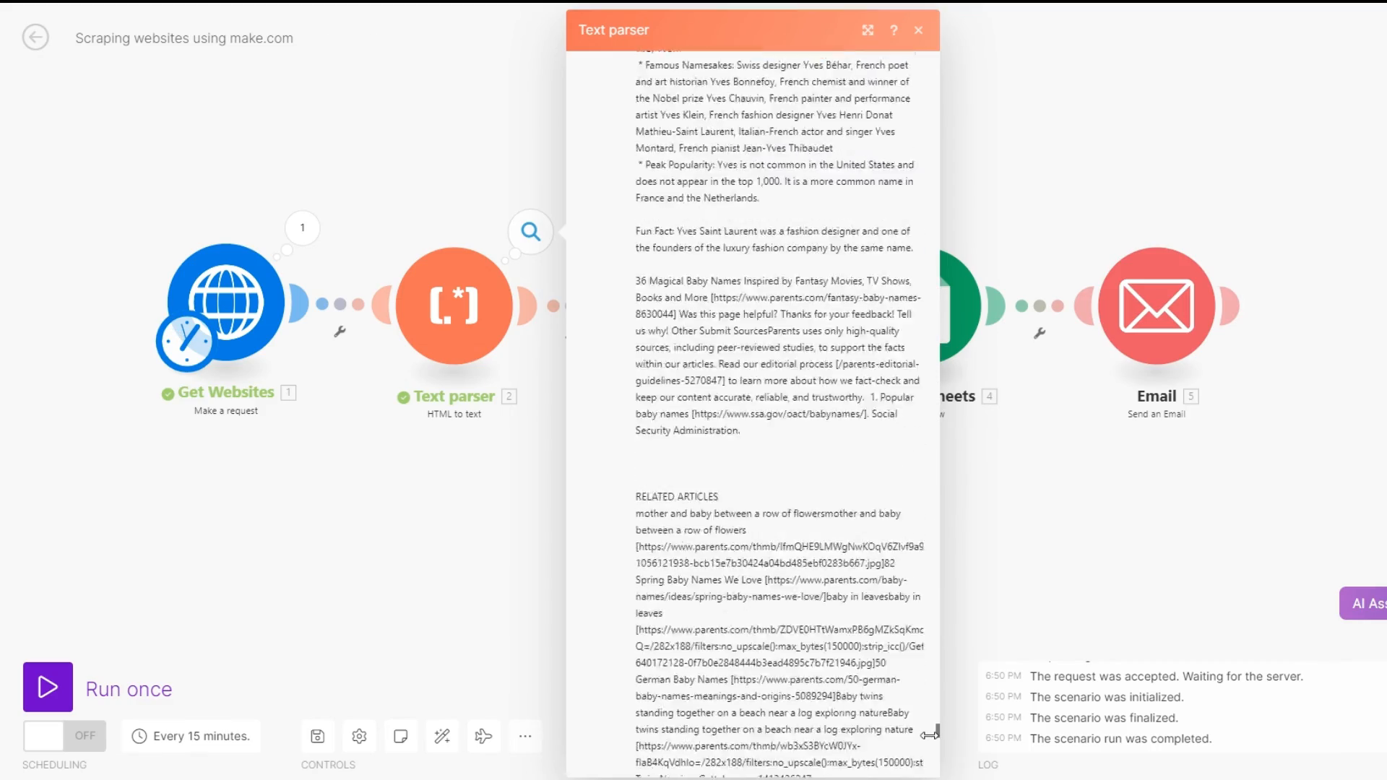
{"action": "left_click", "coordinate": [917, 29]}
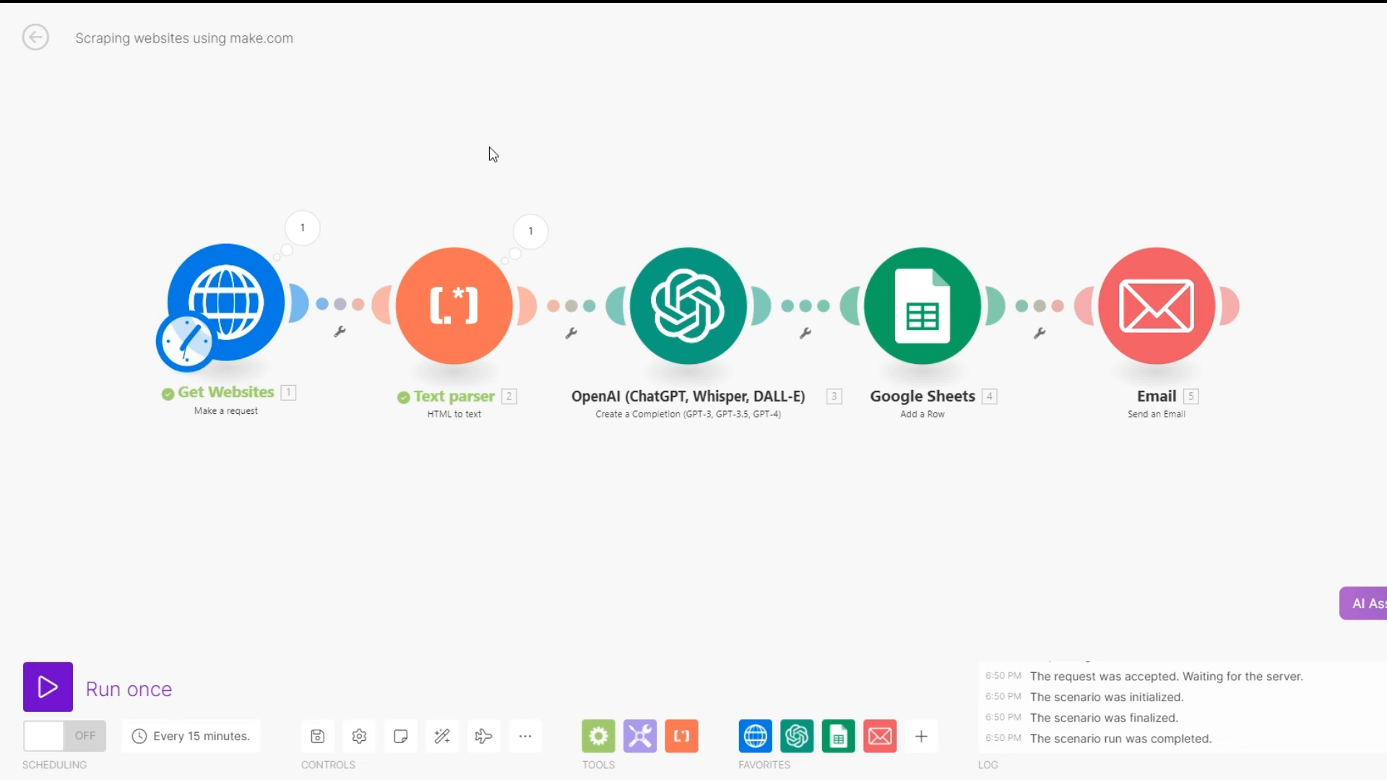
{"action": "mouse_move", "coordinate": [749, 224]}
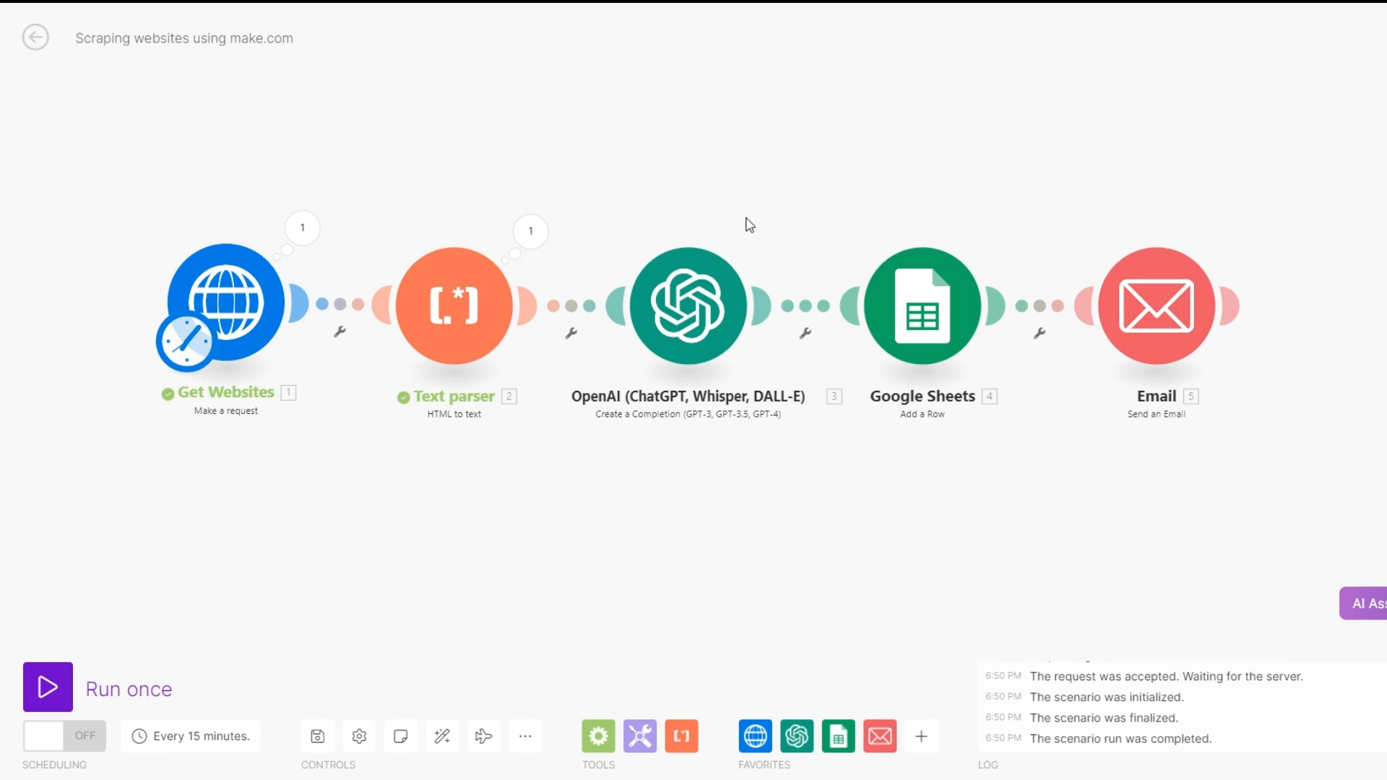
{"action": "mouse_move", "coordinate": [689, 305]}
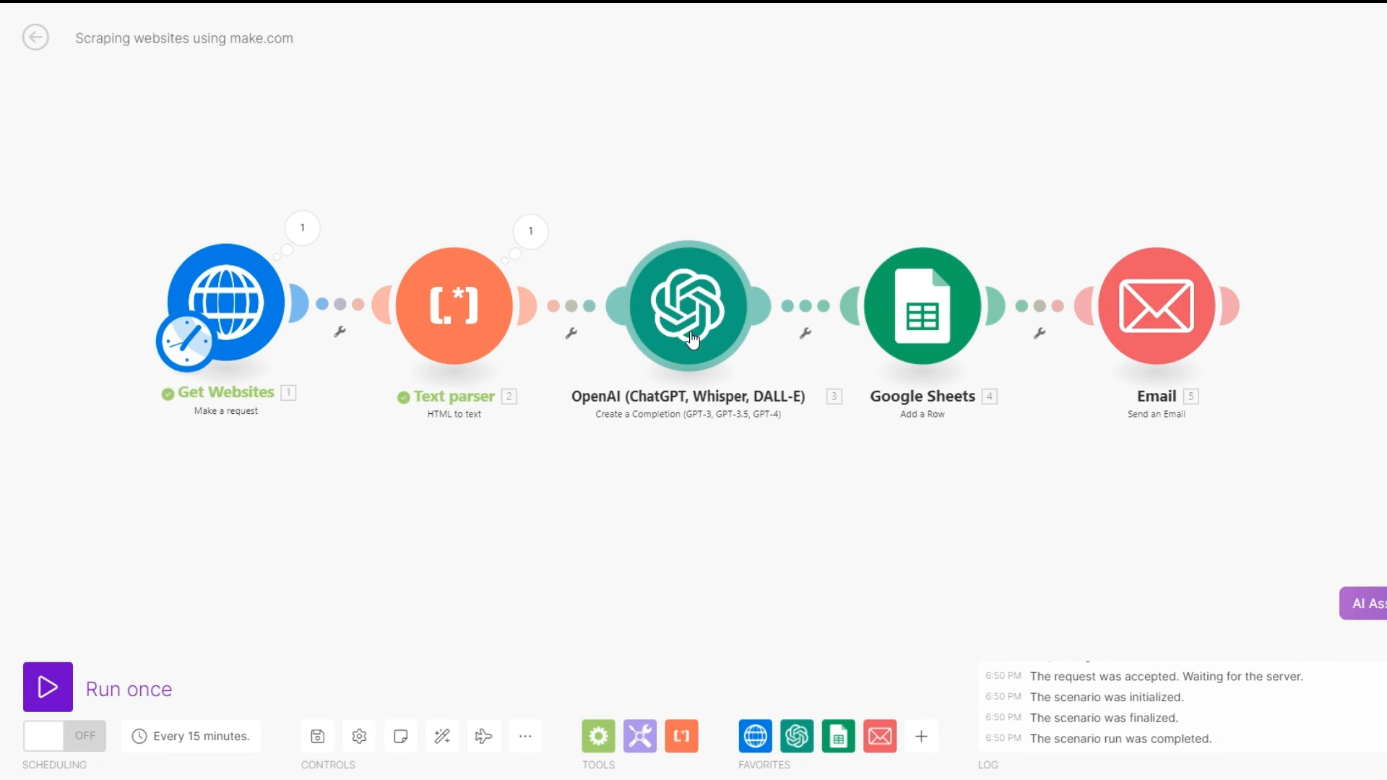
{"action": "mouse_move", "coordinate": [859, 412]}
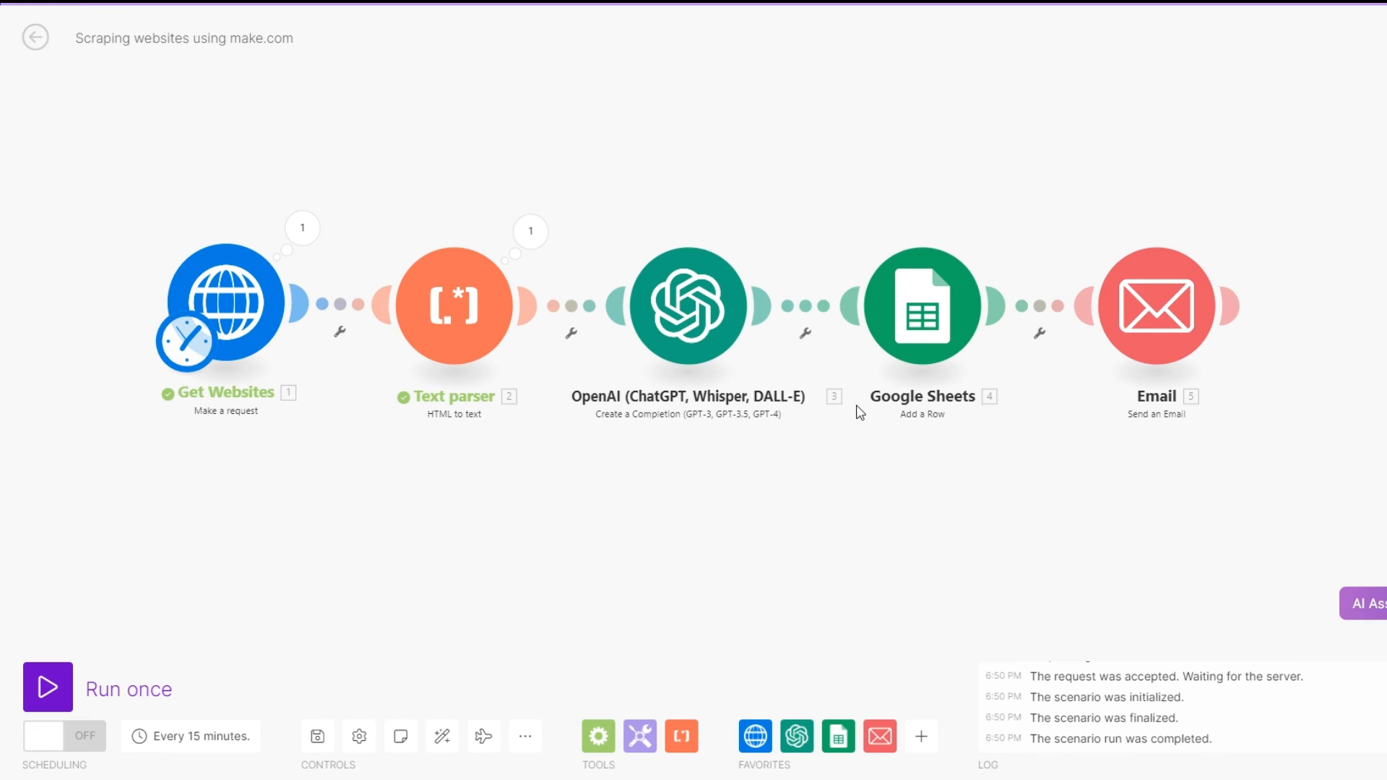
{"action": "mouse_move", "coordinate": [993, 228]}
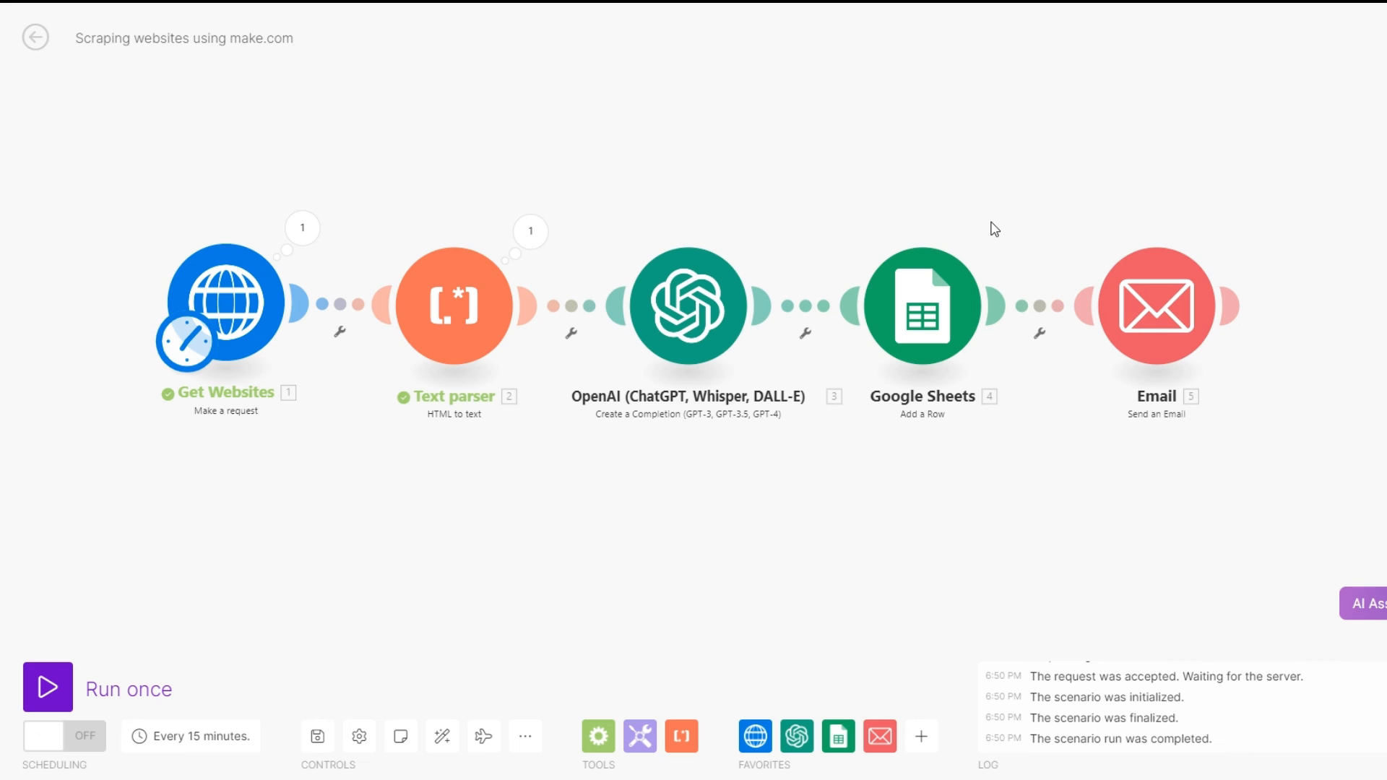
{"action": "mouse_move", "coordinate": [1246, 307]}
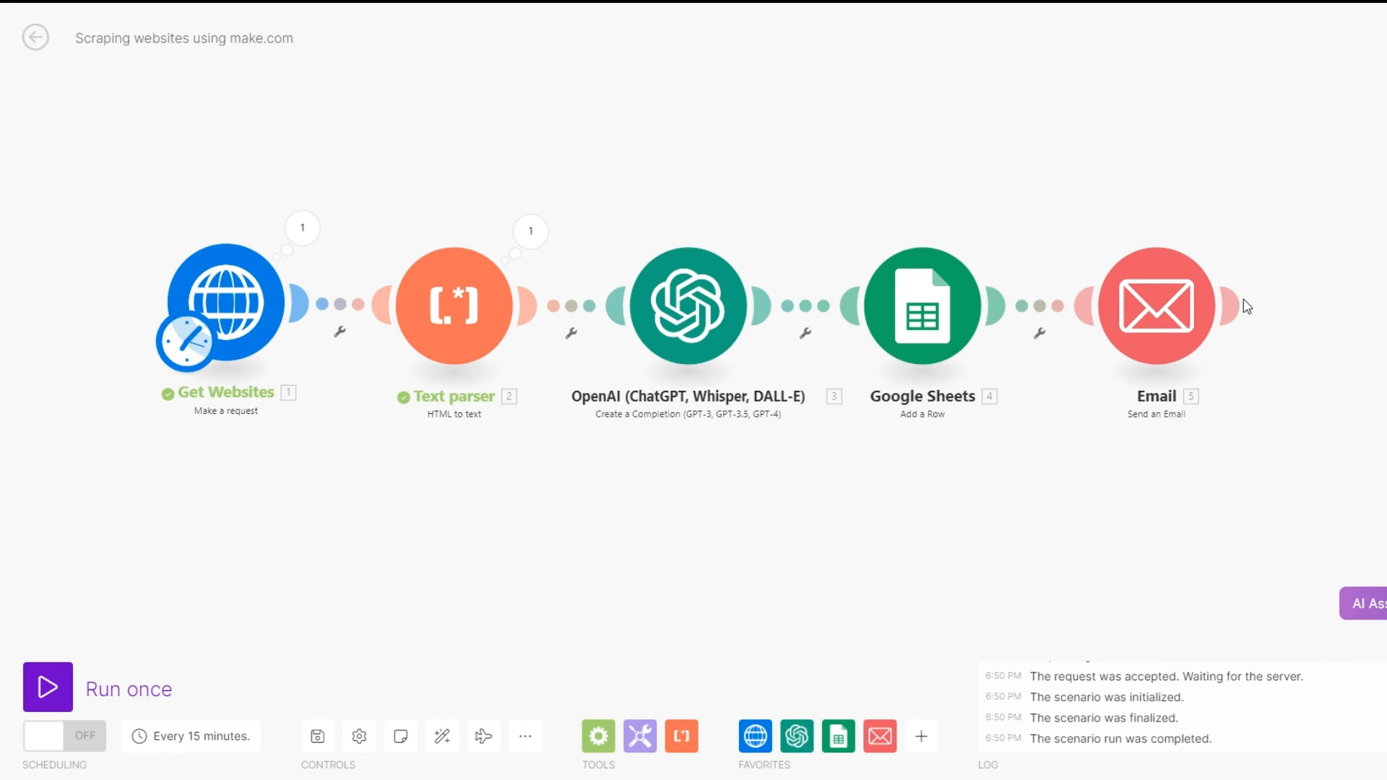
{"action": "mouse_move", "coordinate": [1128, 444]}
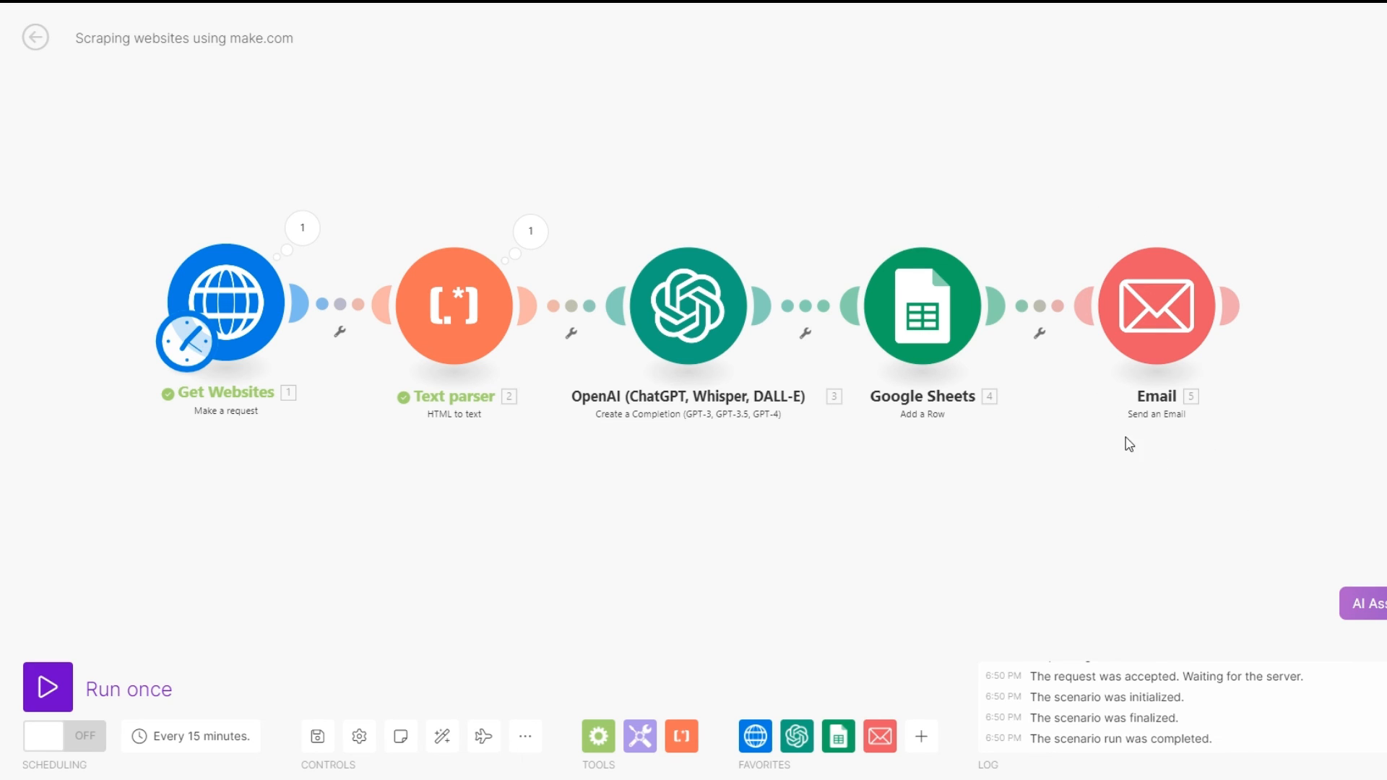
{"action": "mouse_move", "coordinate": [1159, 429]}
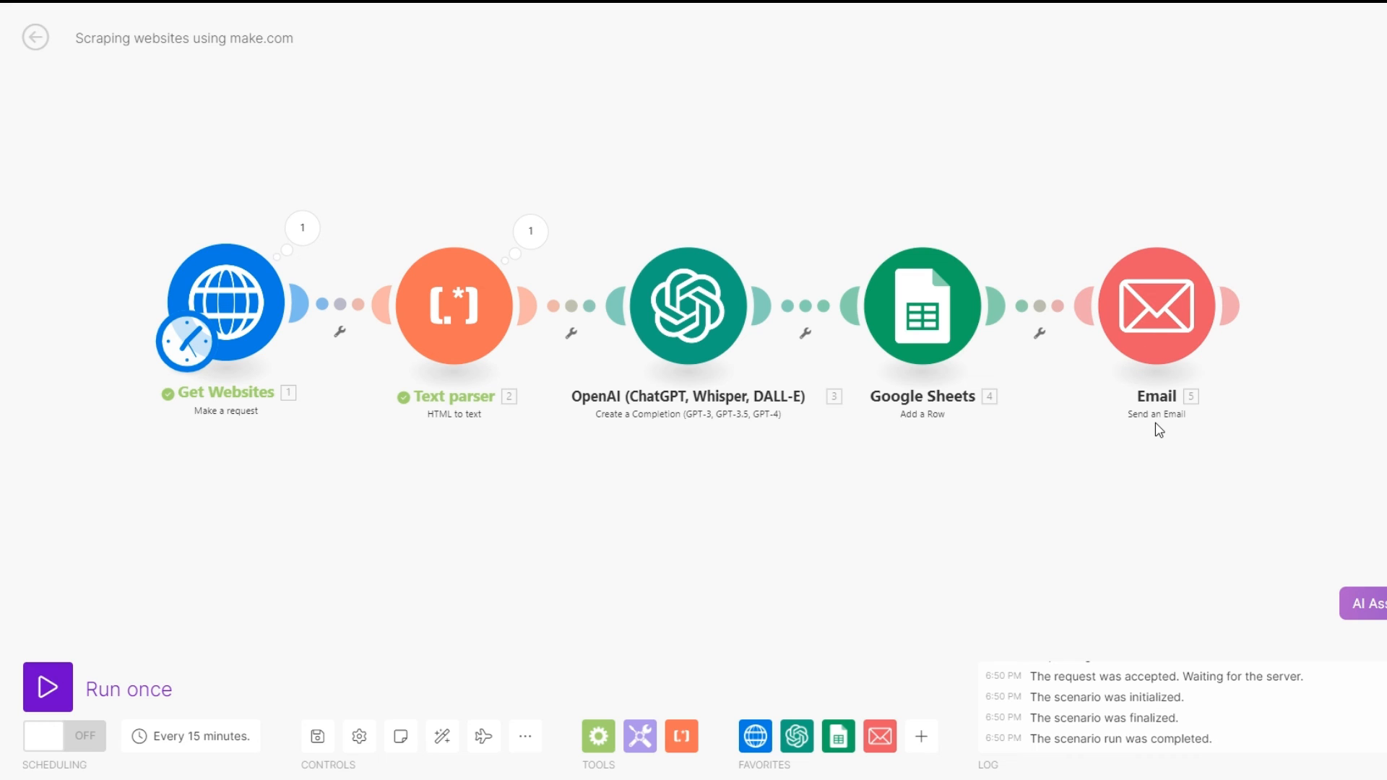
{"action": "mouse_move", "coordinate": [984, 335]}
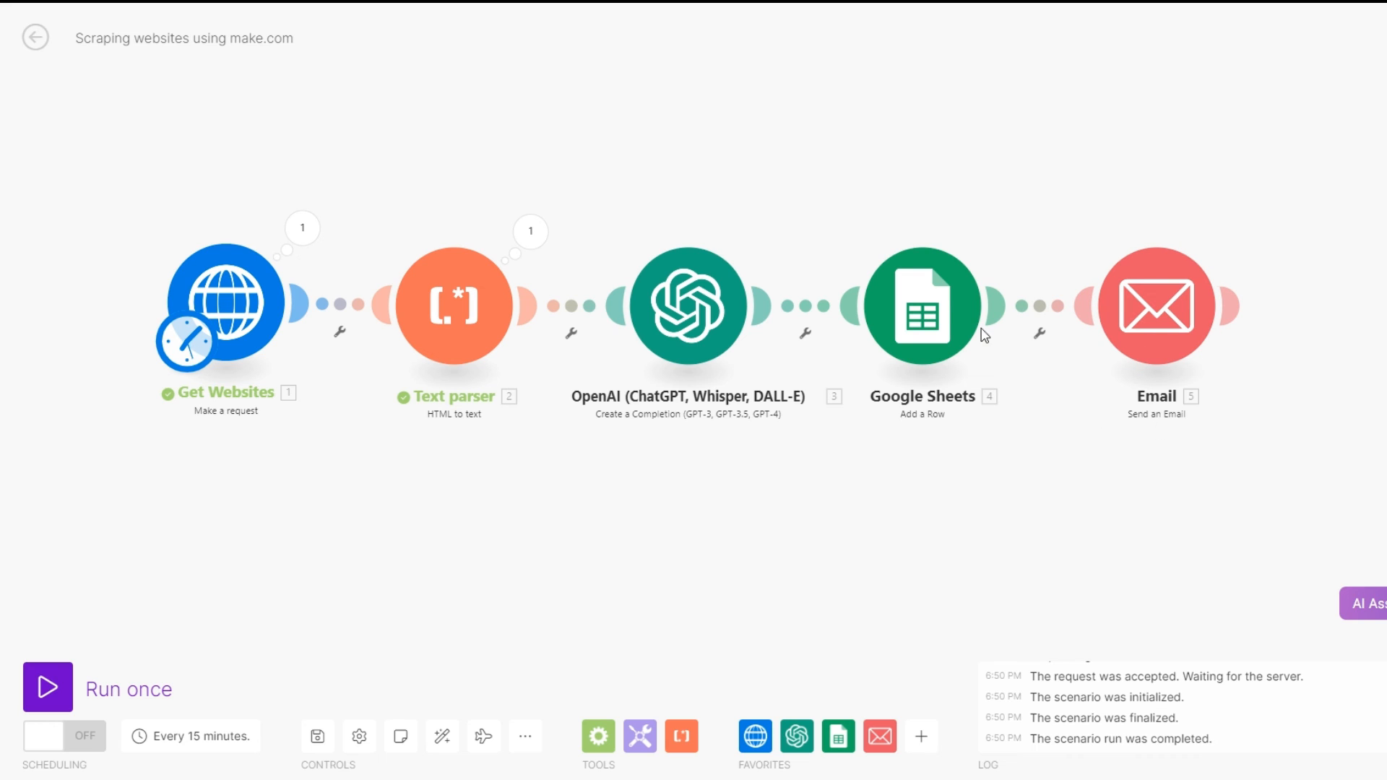